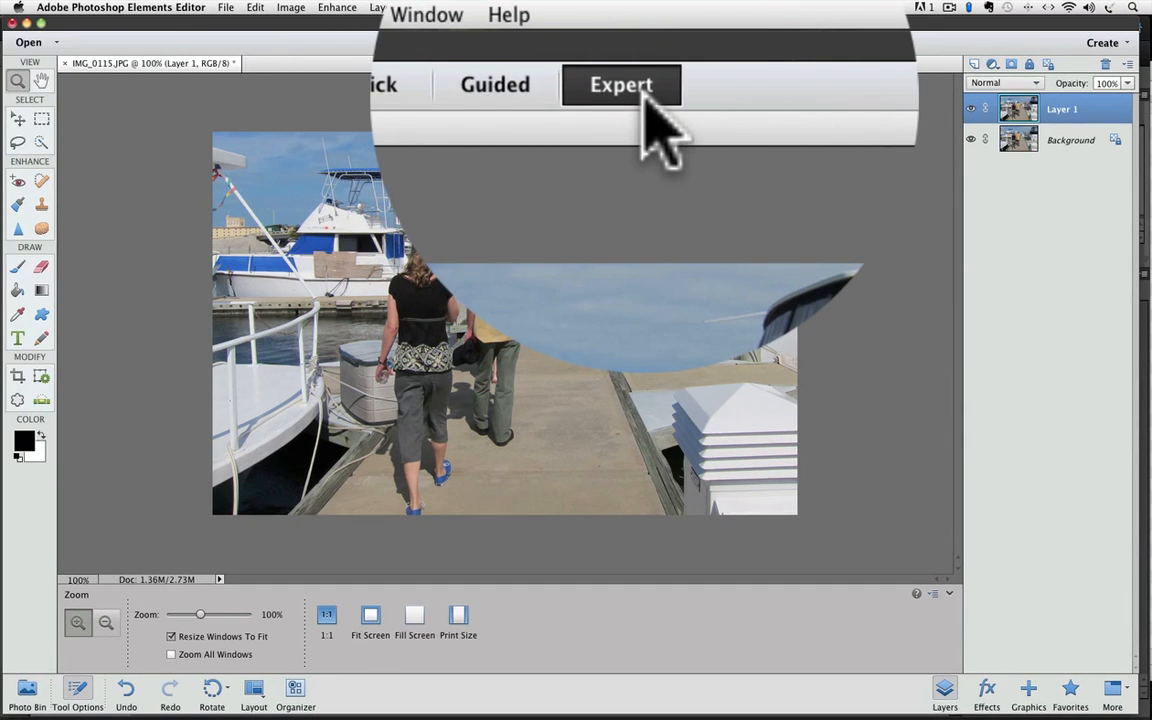
# In Expert mode, show the five open images in the Photo Bin and select the Hand tool
pyautogui.click(621, 84)
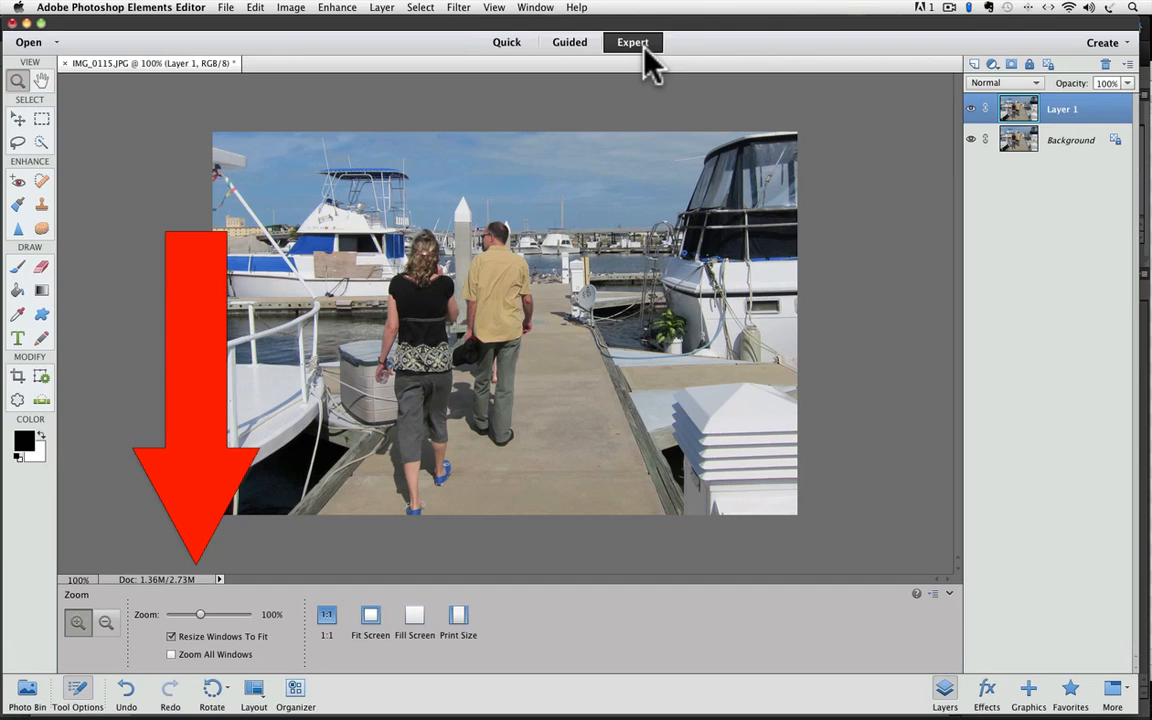
pyautogui.moveTo(385, 658)
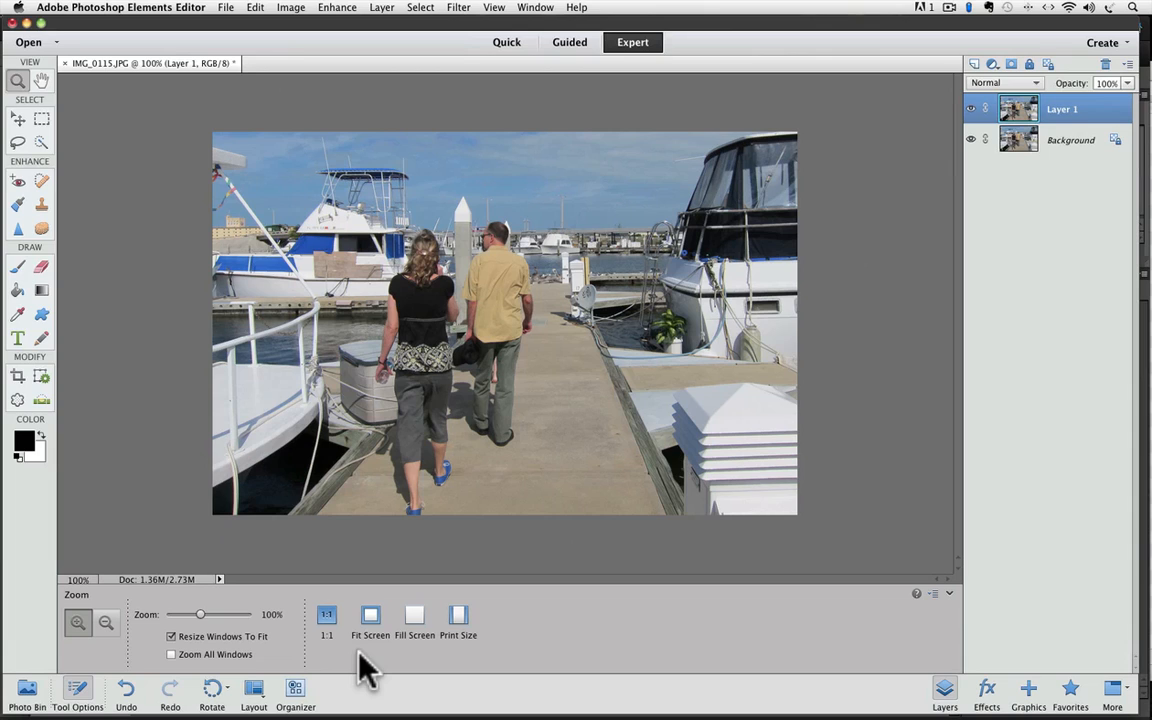
pyautogui.moveTo(295, 710)
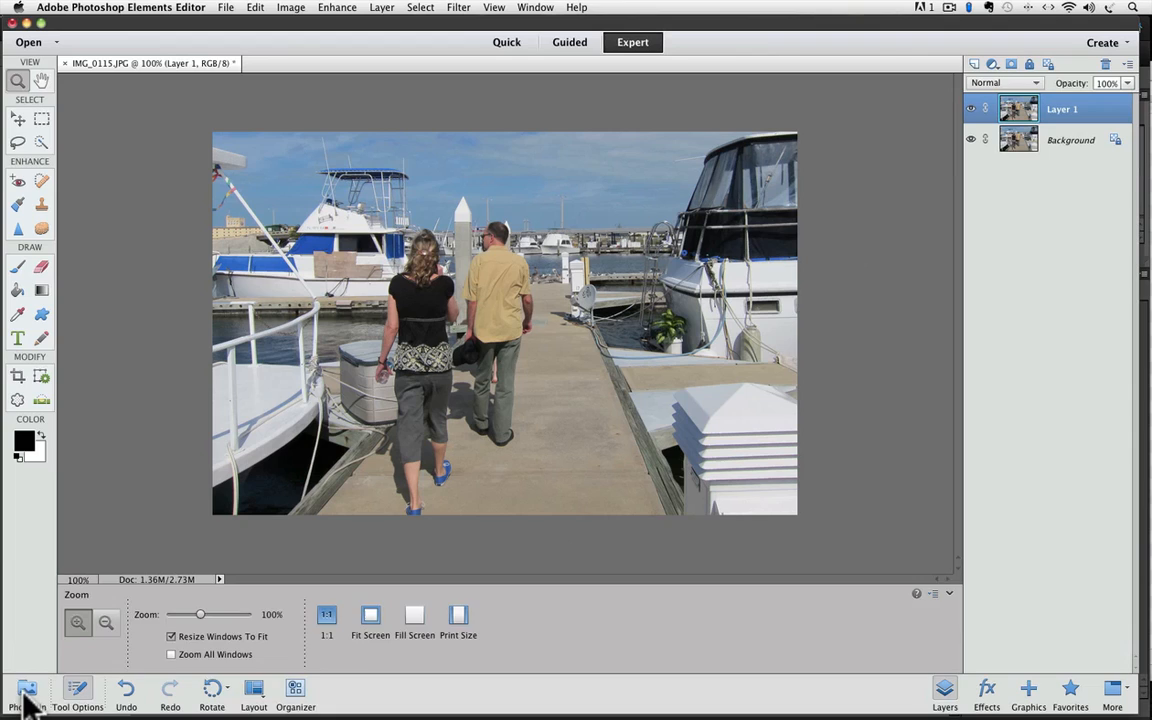
pyautogui.click(27, 690)
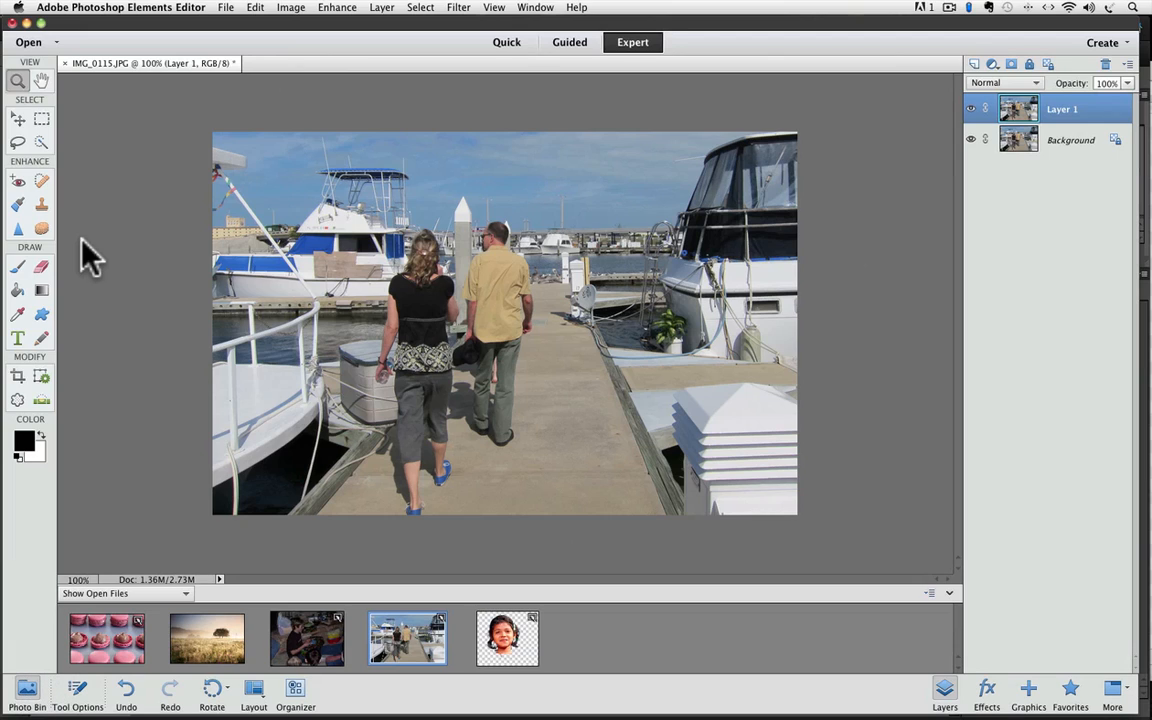
pyautogui.moveTo(20, 82)
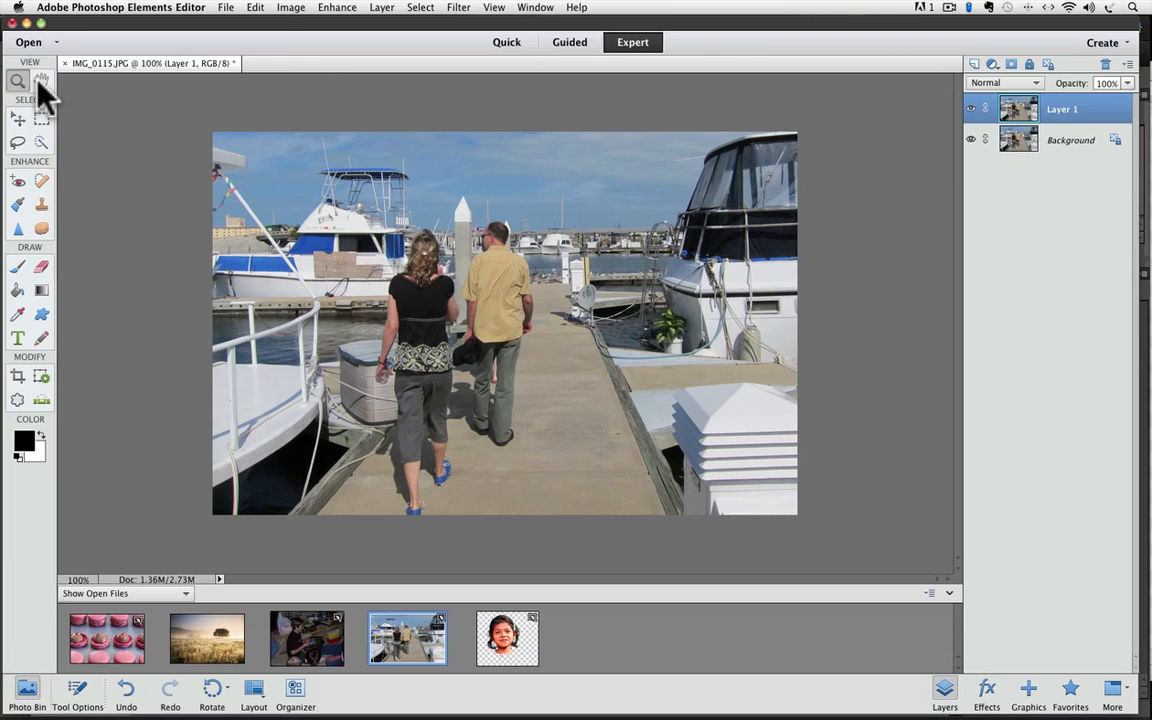
pyautogui.click(42, 81)
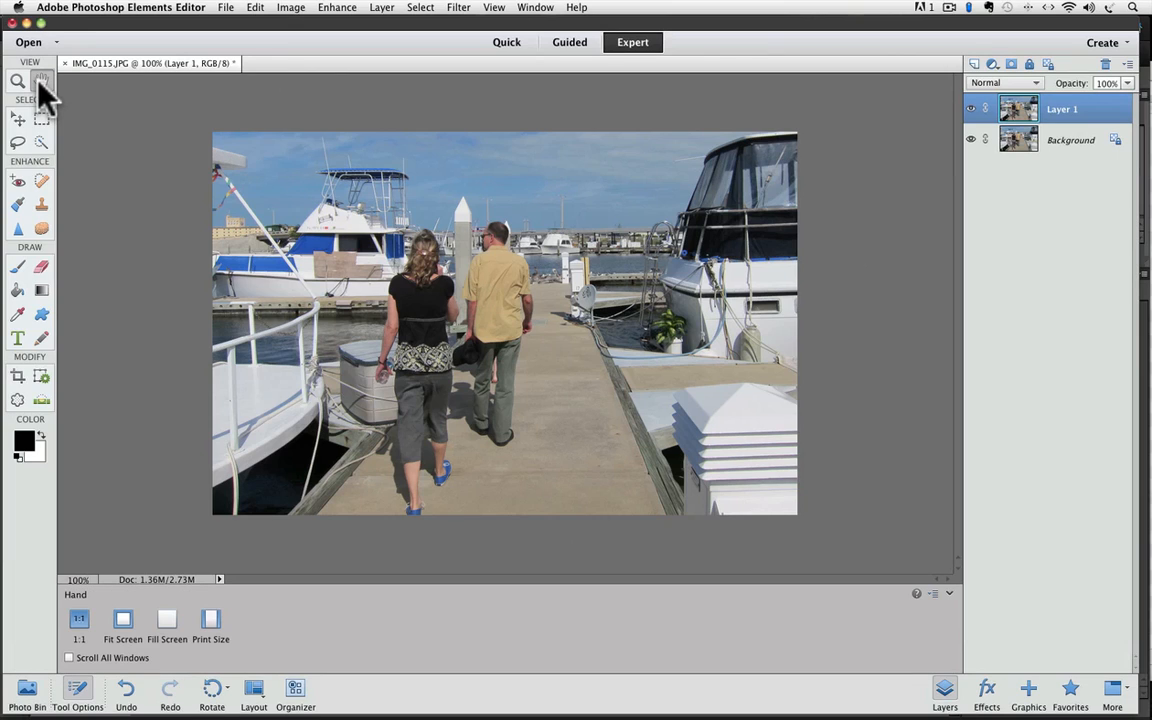
pyautogui.moveTo(205, 672)
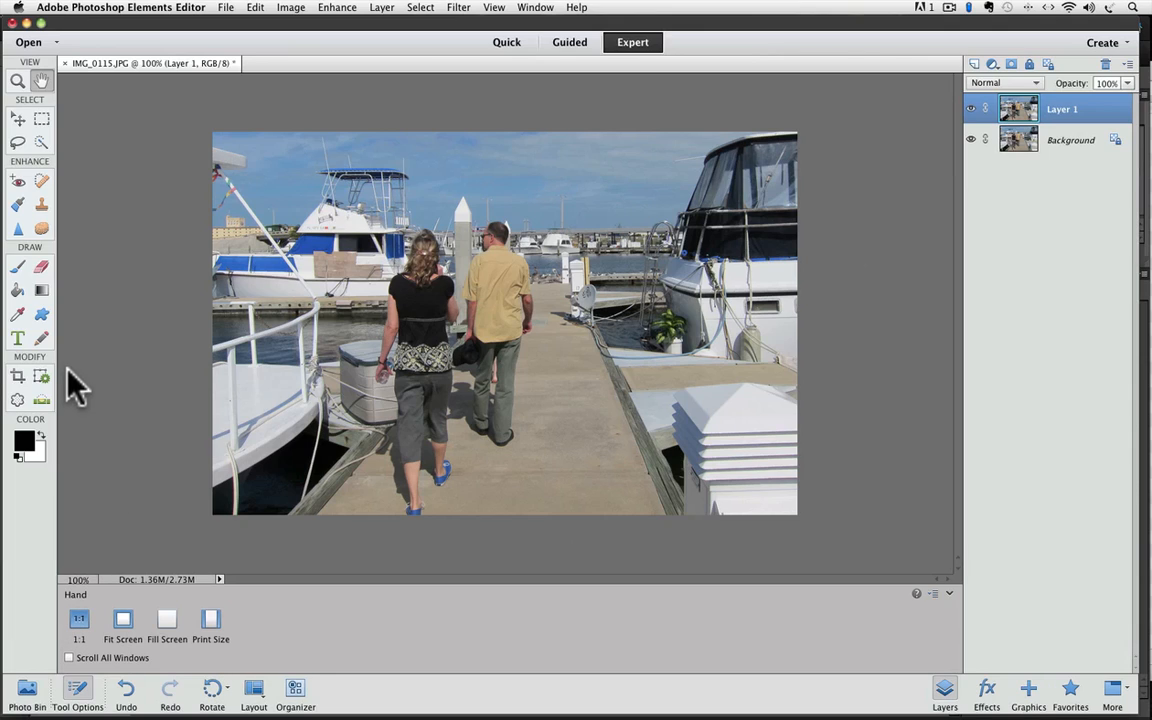
pyautogui.moveTo(45, 358)
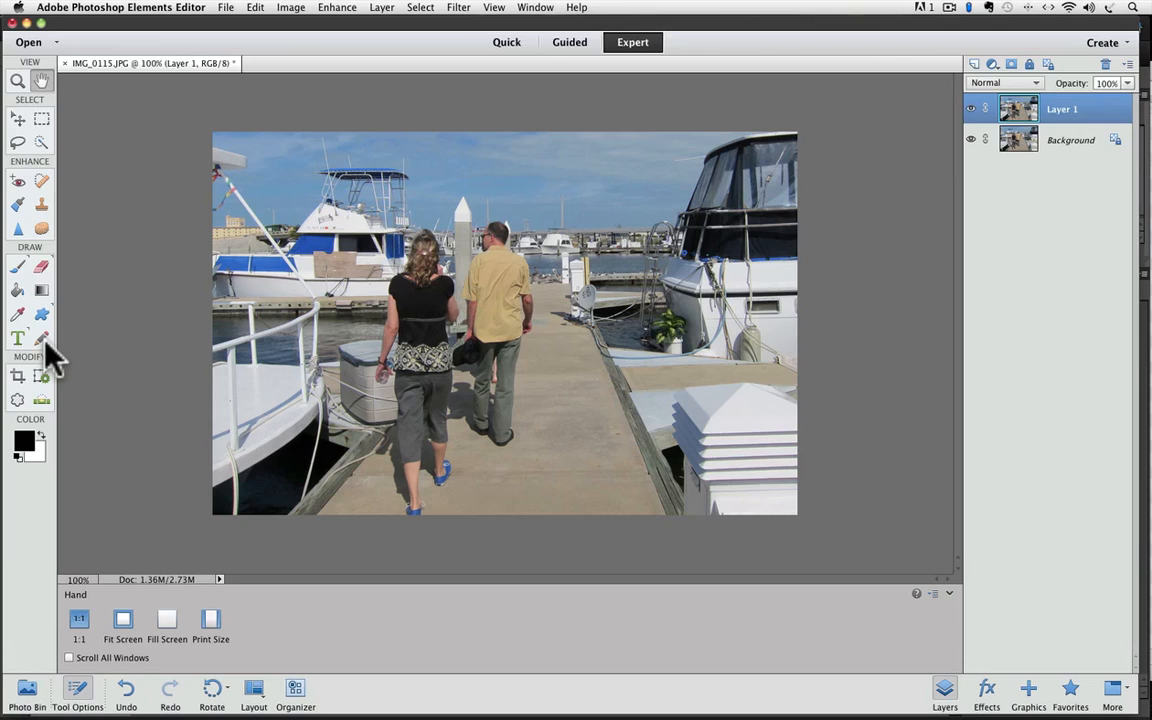
# Select the Brush tool group and choose the regular Brush over the Impressionist Brush
pyautogui.click(17, 267)
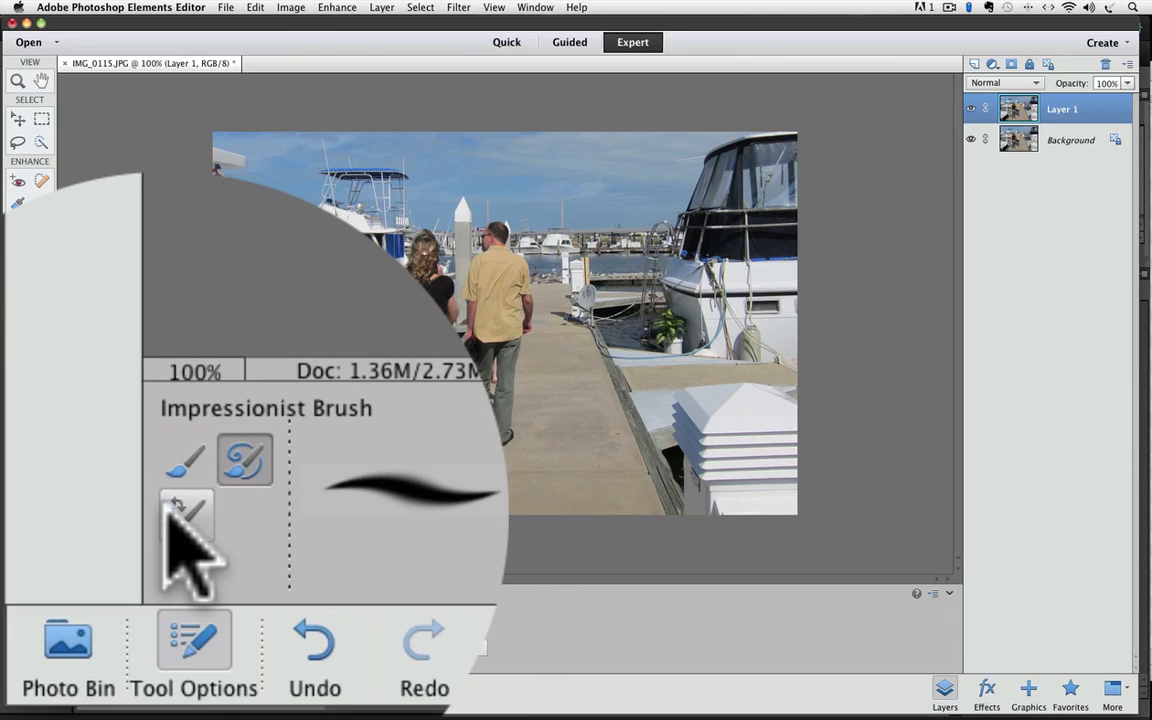
pyautogui.click(186, 513)
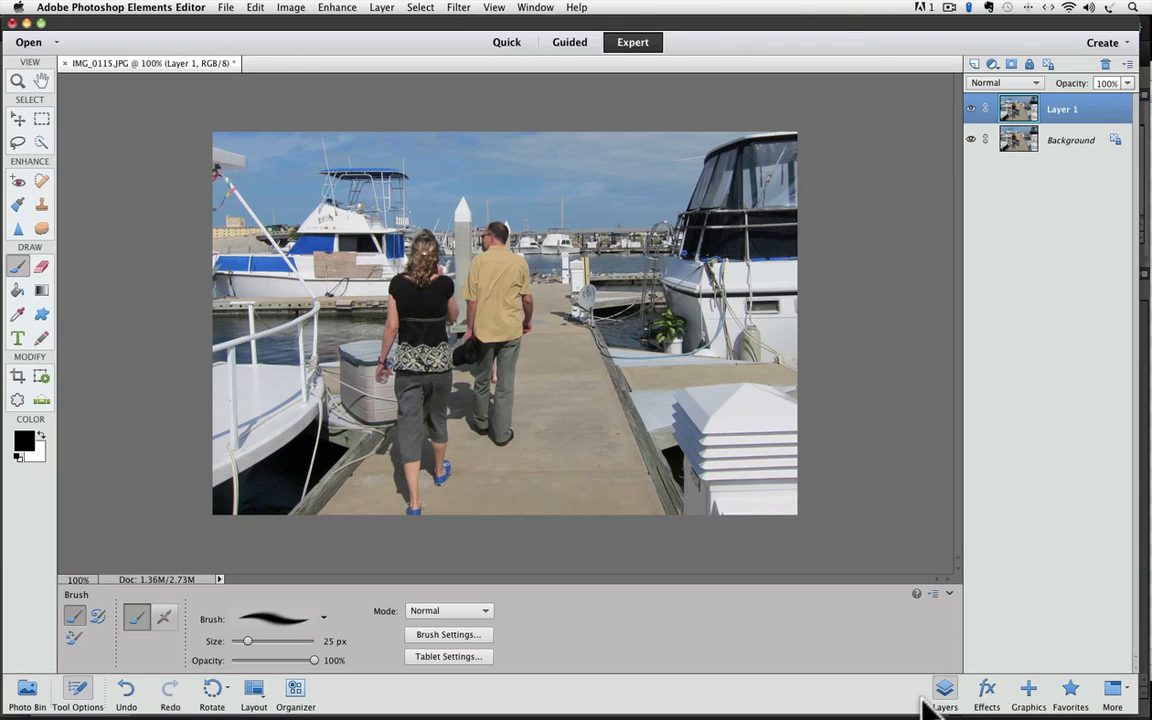
pyautogui.moveTo(935, 700)
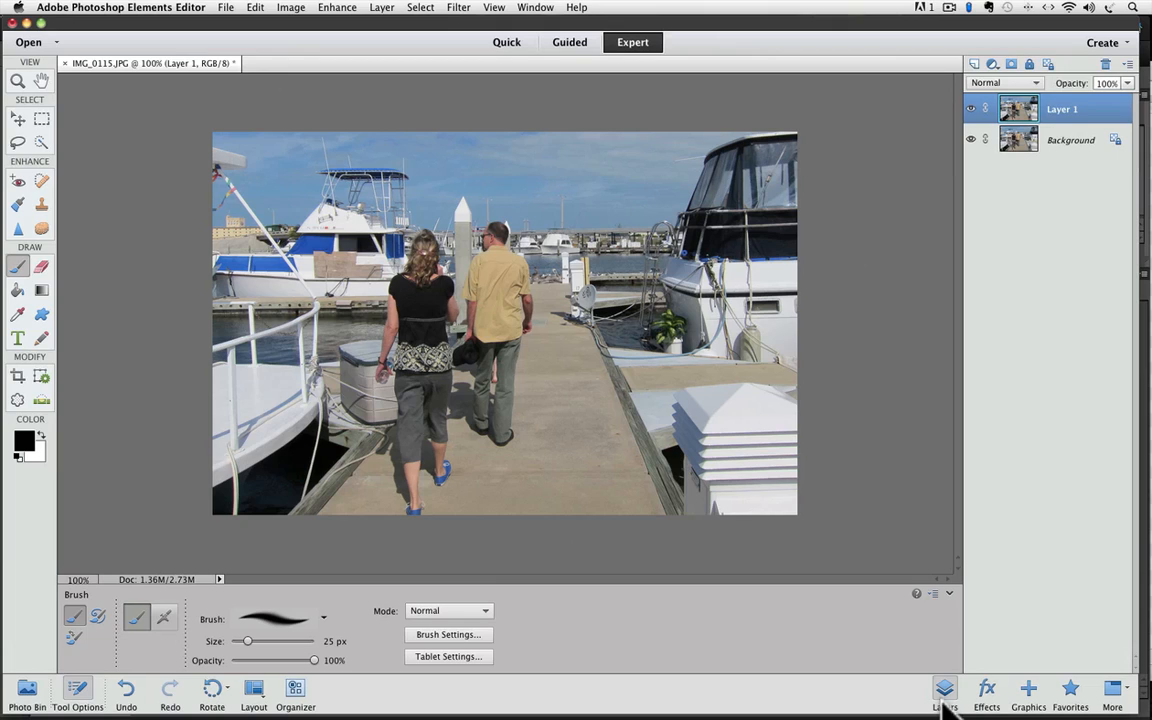
pyautogui.moveTo(1035, 175)
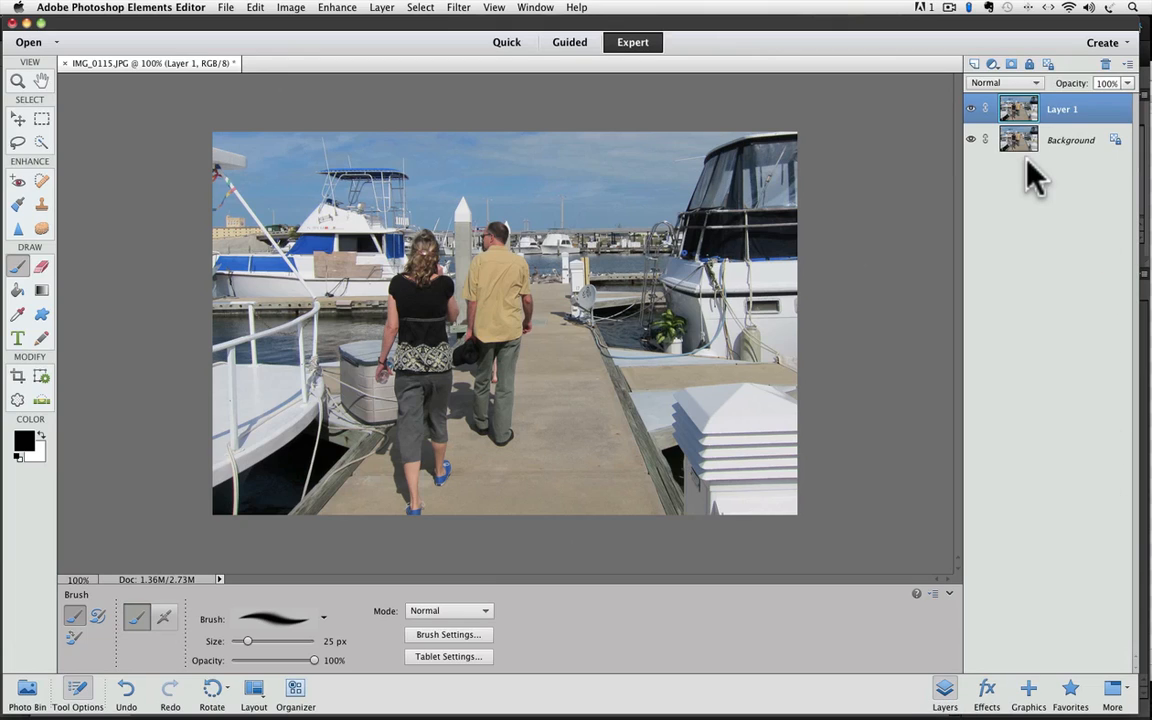
pyautogui.moveTo(1012, 672)
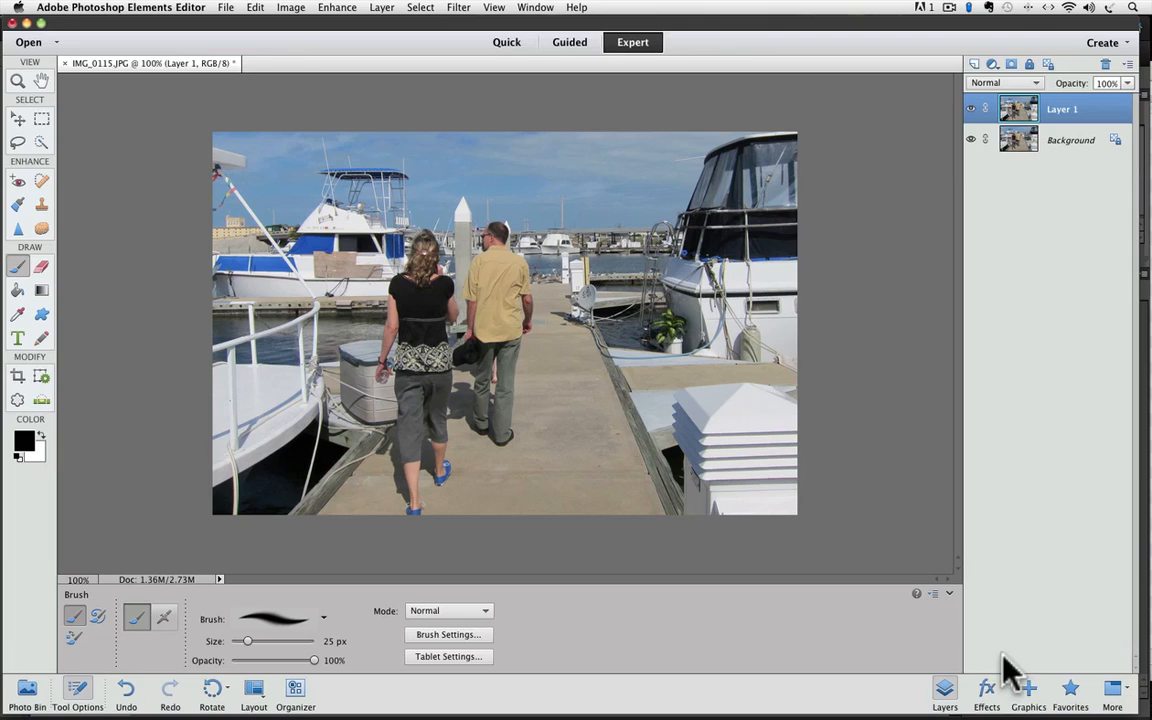
pyautogui.click(986, 690)
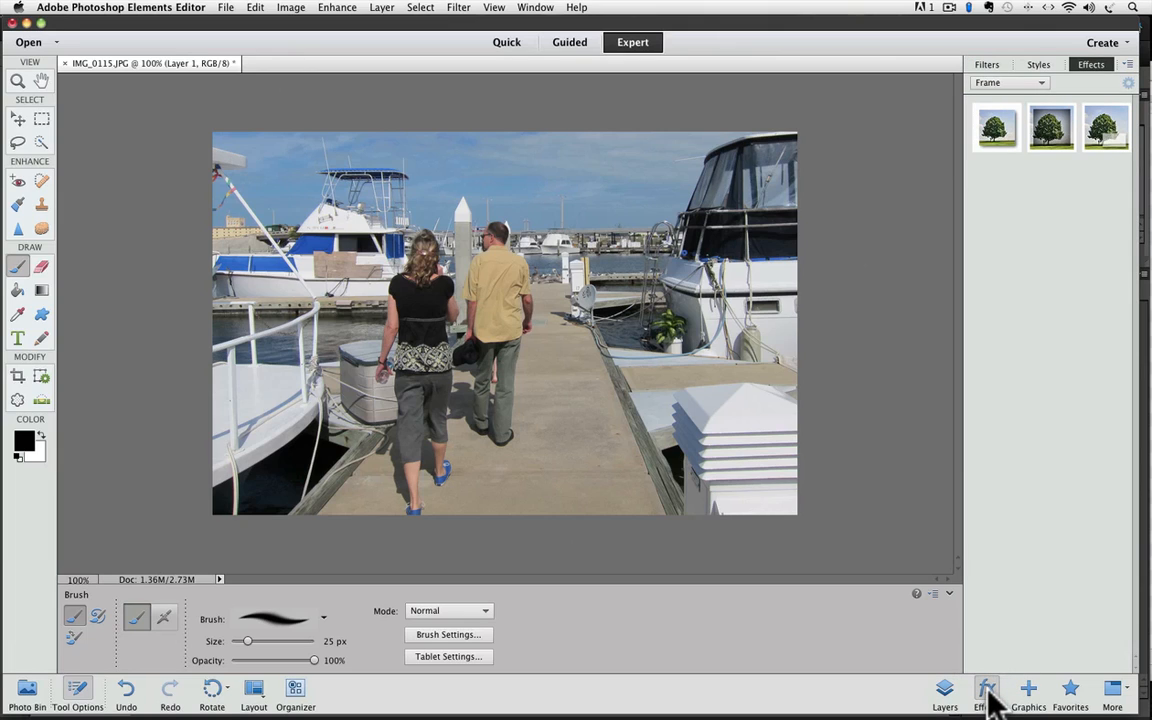
pyautogui.click(944, 695)
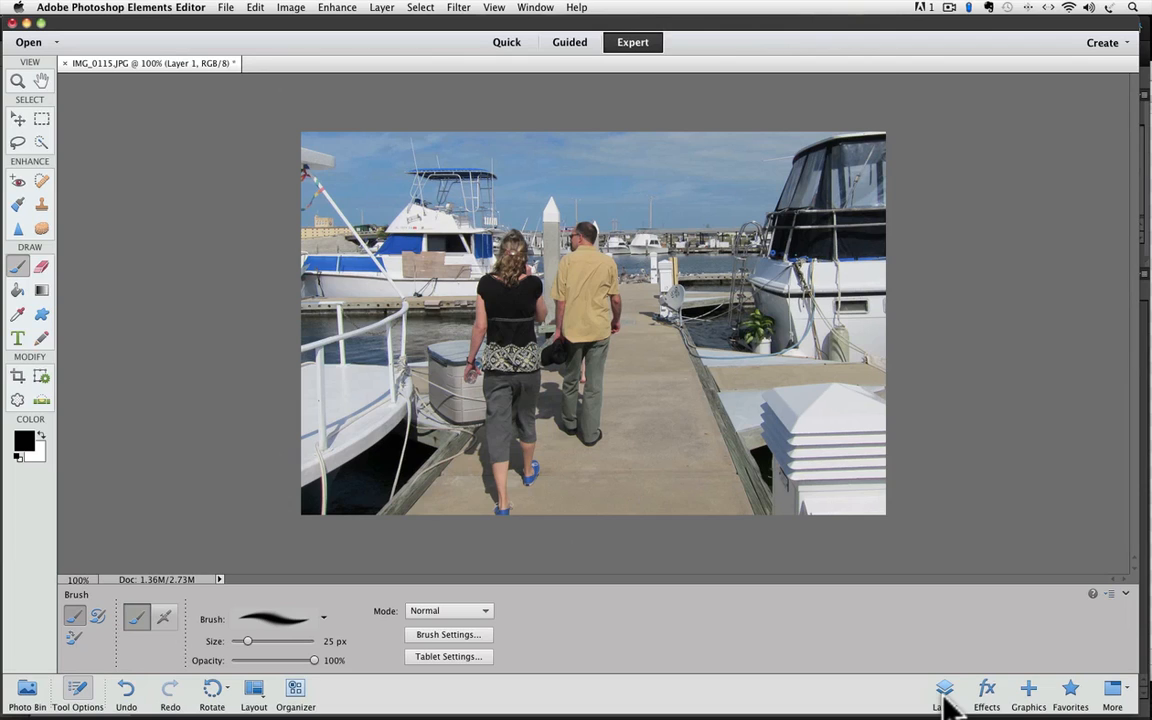
pyautogui.click(944, 690)
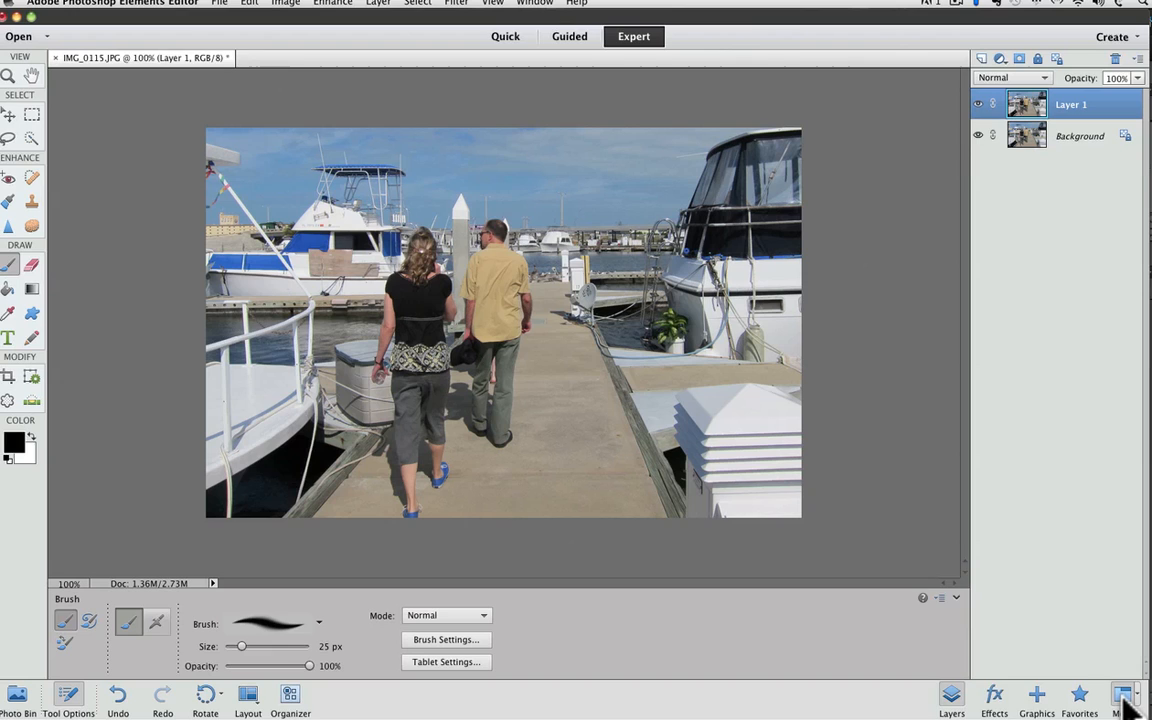
# Open Color Swatches from the More panels menu, then reopen the More menu
pyautogui.click(1125, 697)
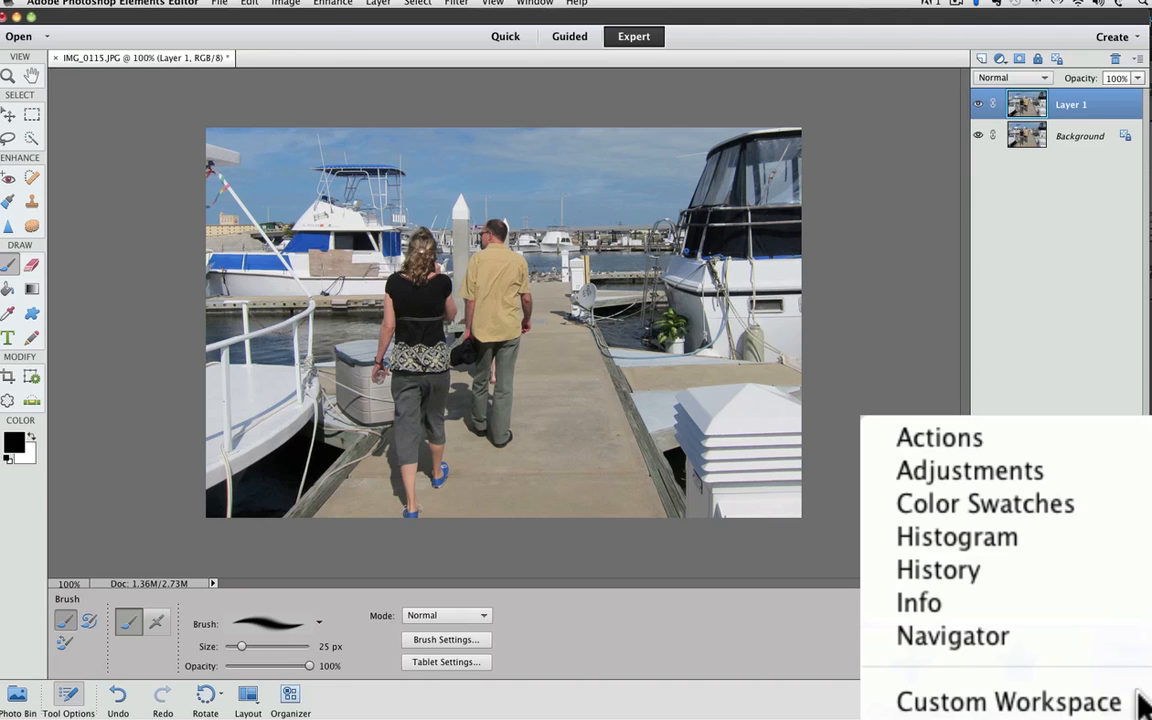
pyautogui.moveTo(985, 503)
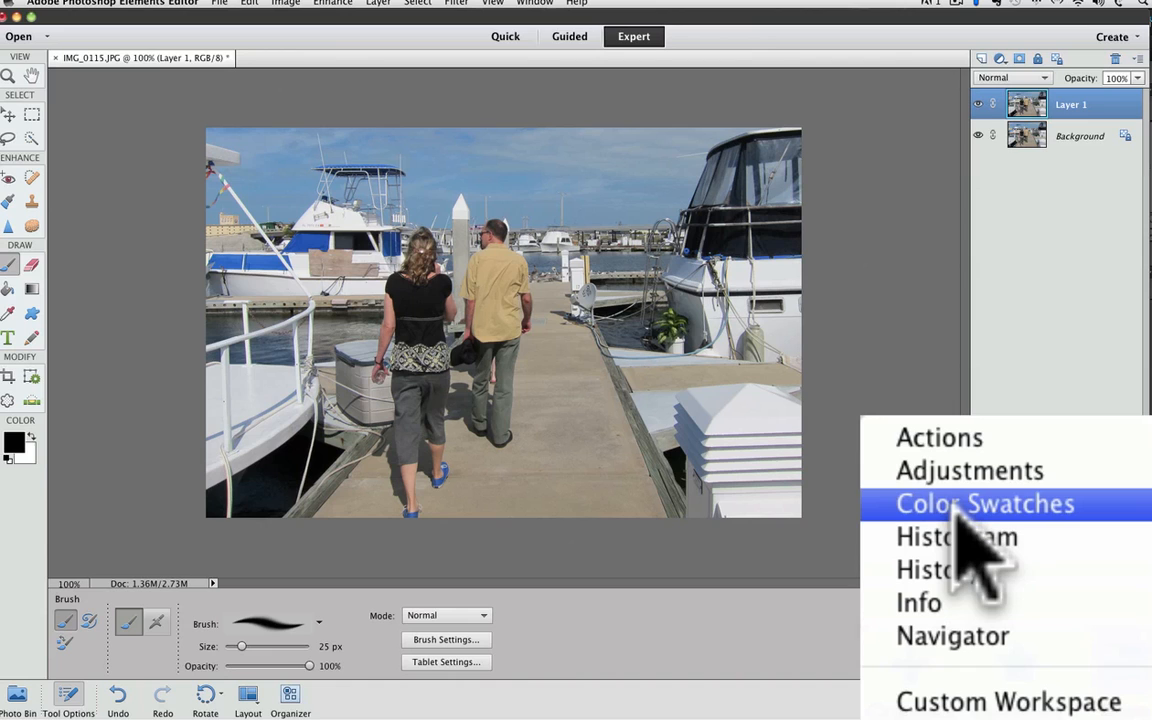
pyautogui.moveTo(970, 560)
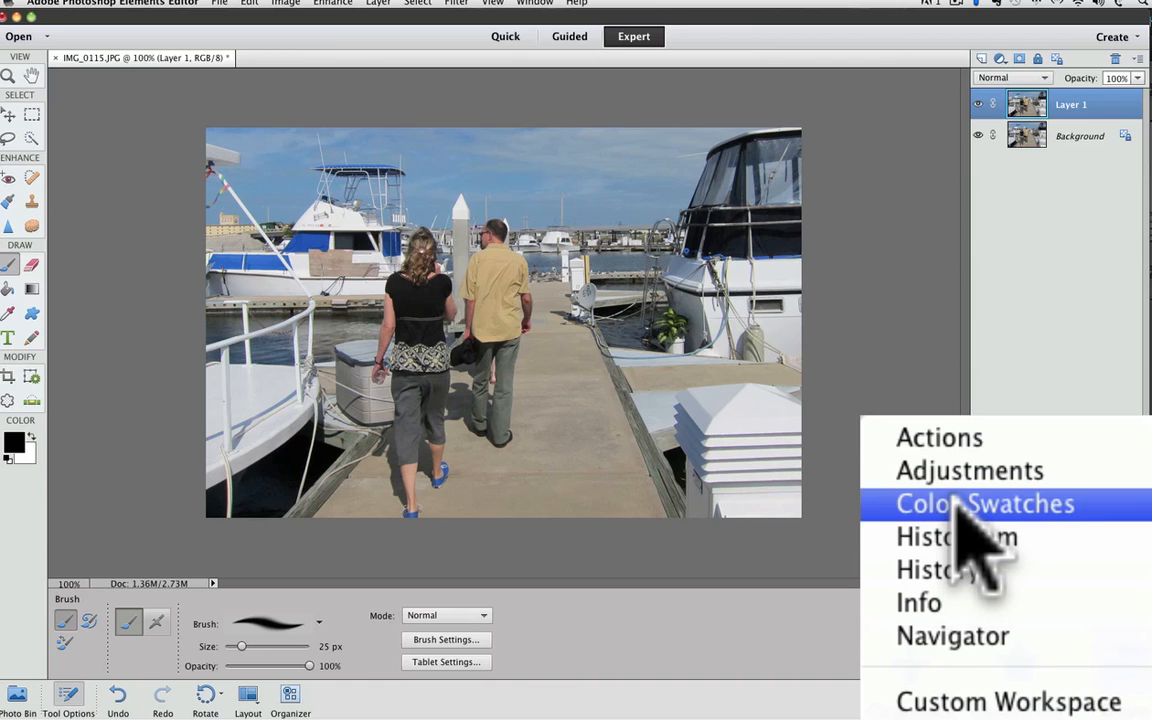
pyautogui.click(984, 503)
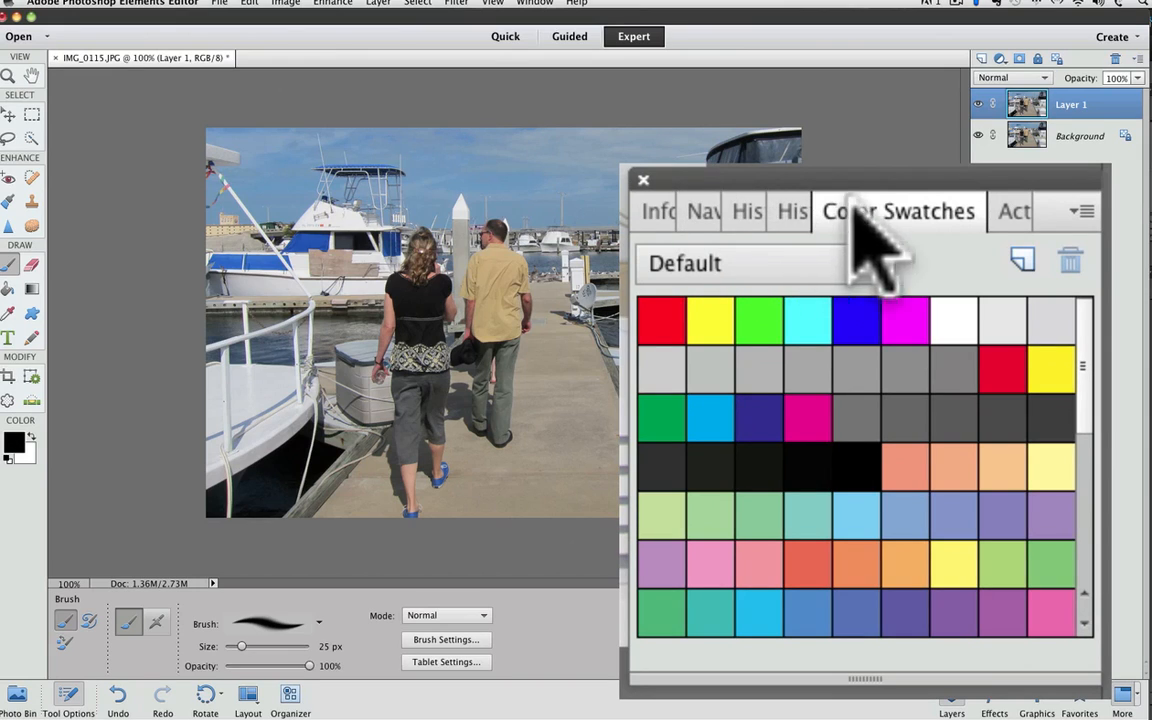
pyautogui.moveTo(890, 250)
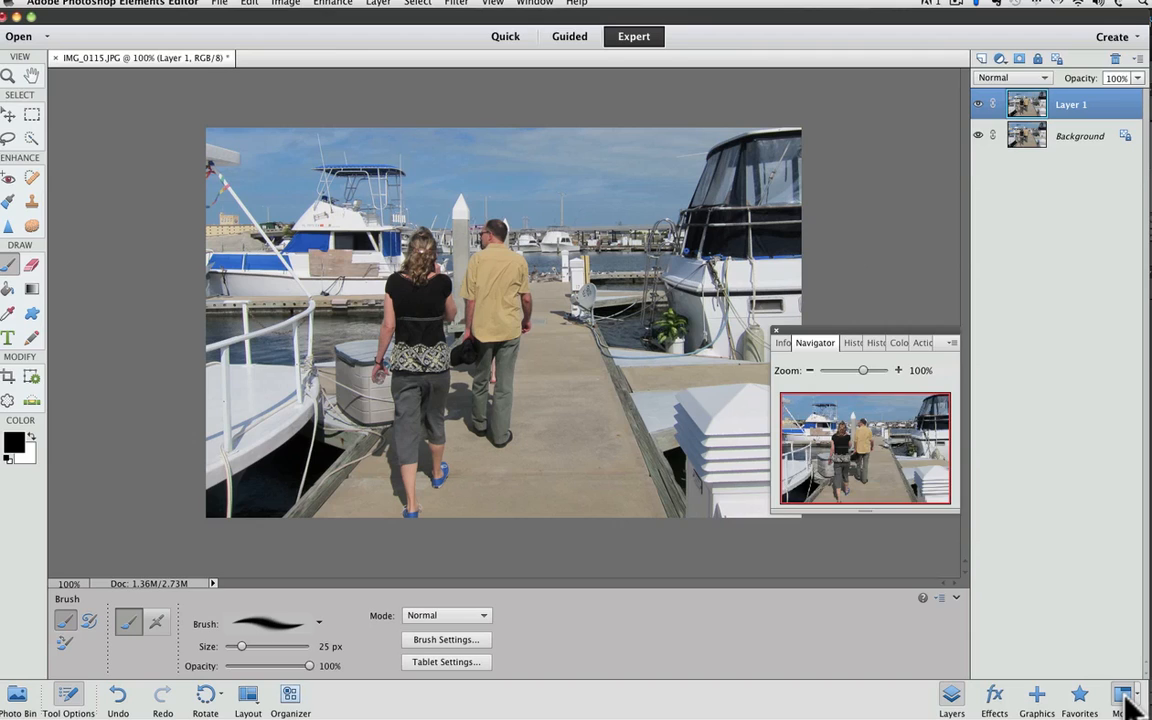
pyautogui.click(1128, 697)
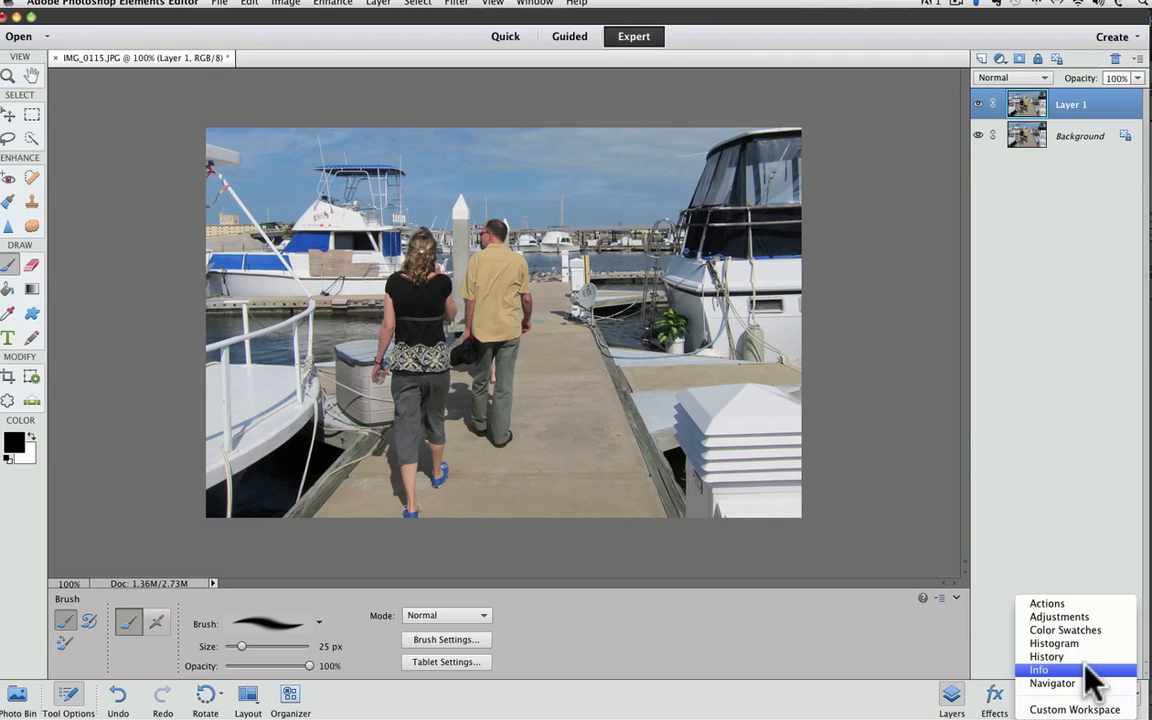
pyautogui.moveTo(1046, 657)
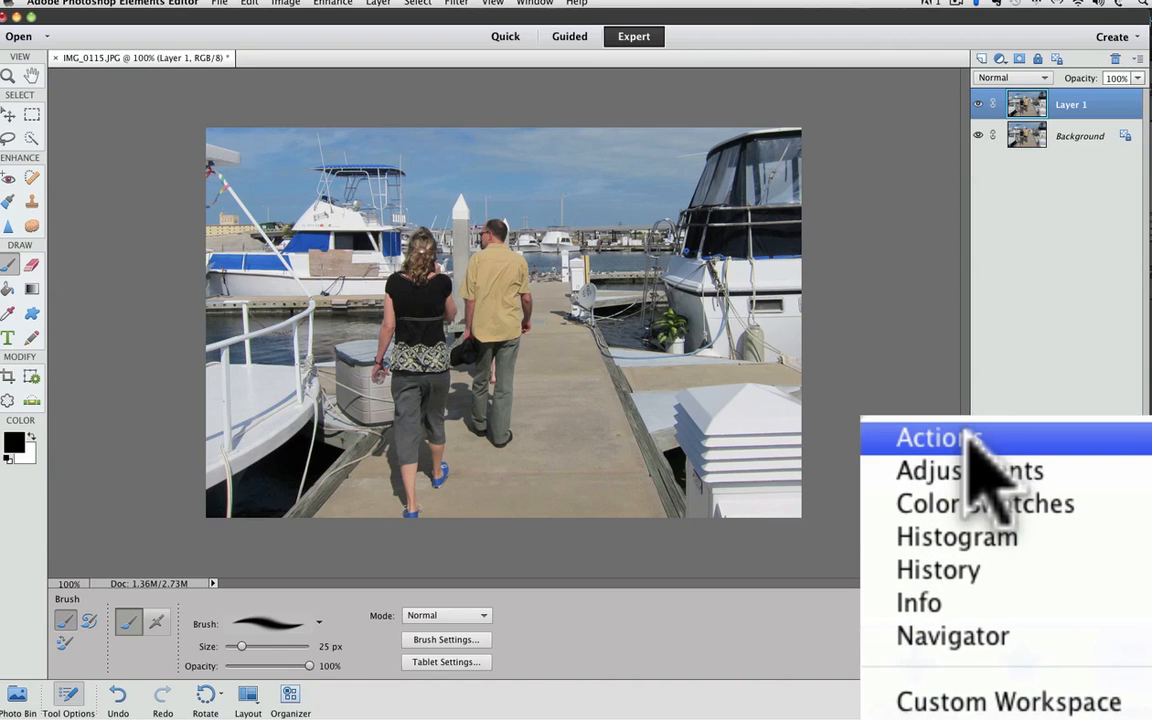
# Open the Actions panel from More and view its panel menu with Load Actions
pyautogui.click(939, 437)
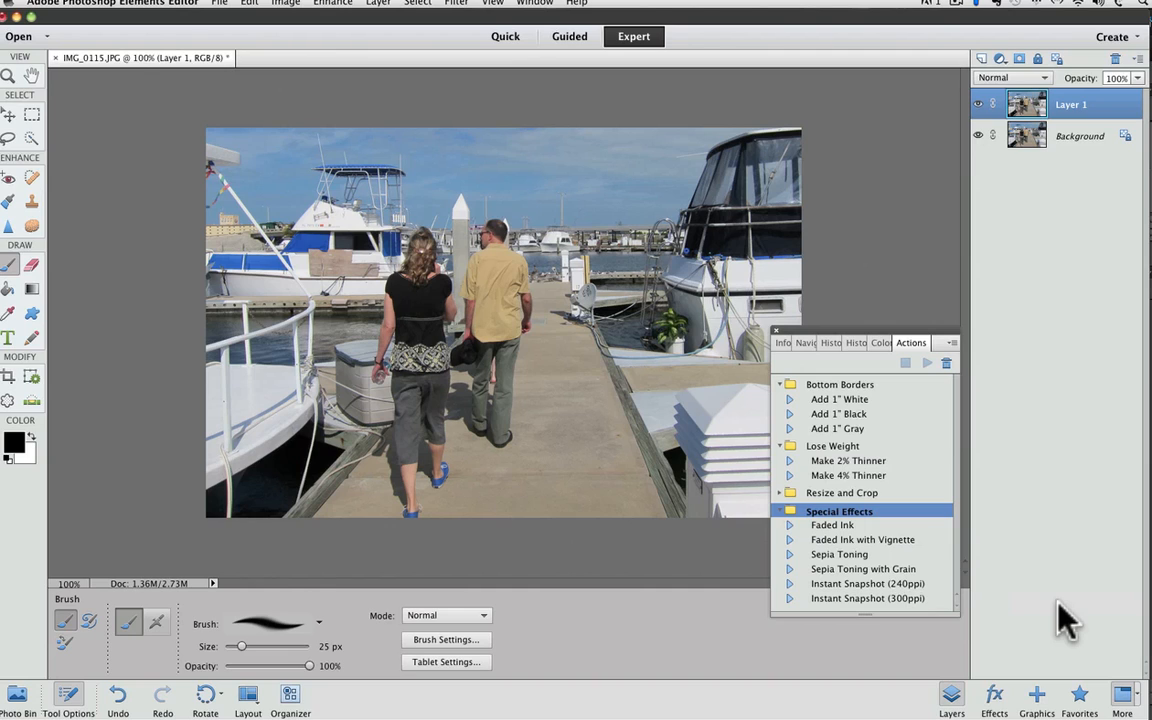
pyautogui.moveTo(965, 410)
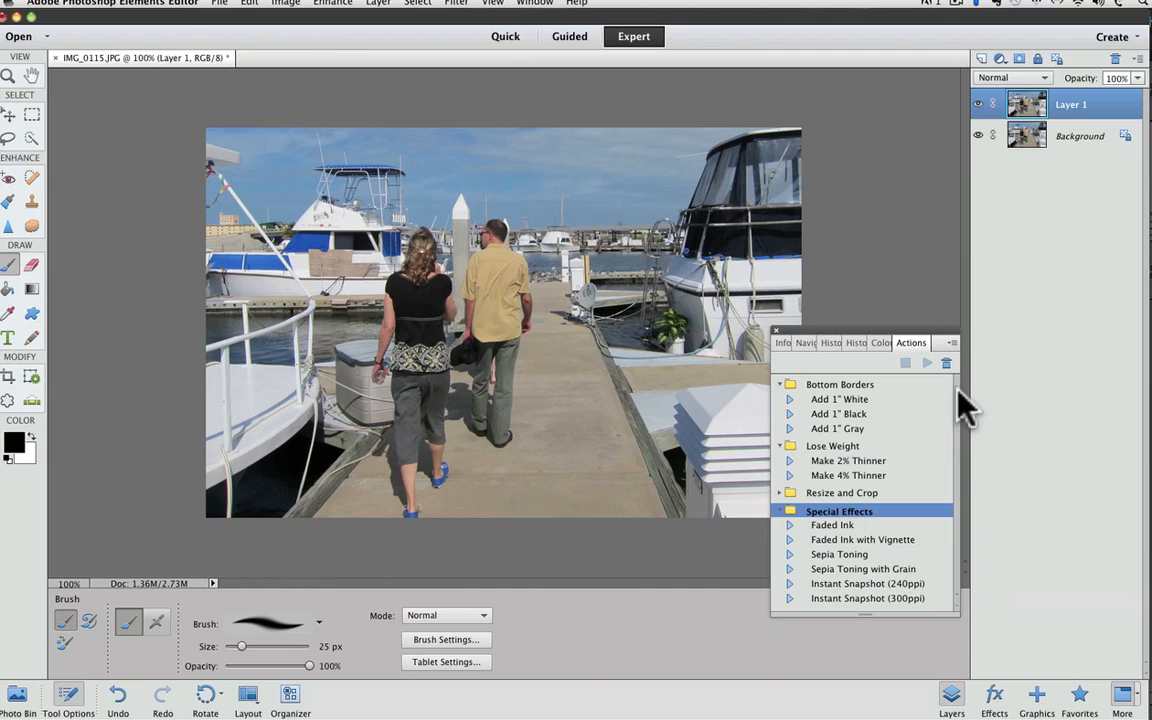
pyautogui.click(951, 342)
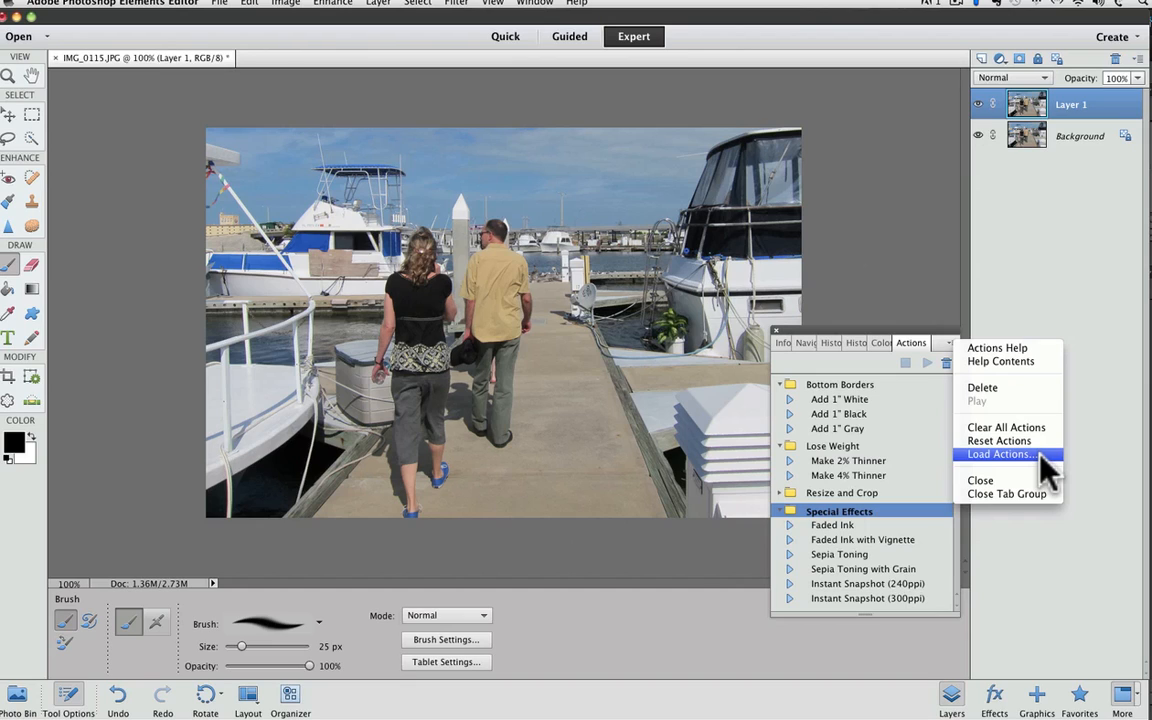
pyautogui.moveTo(1018, 478)
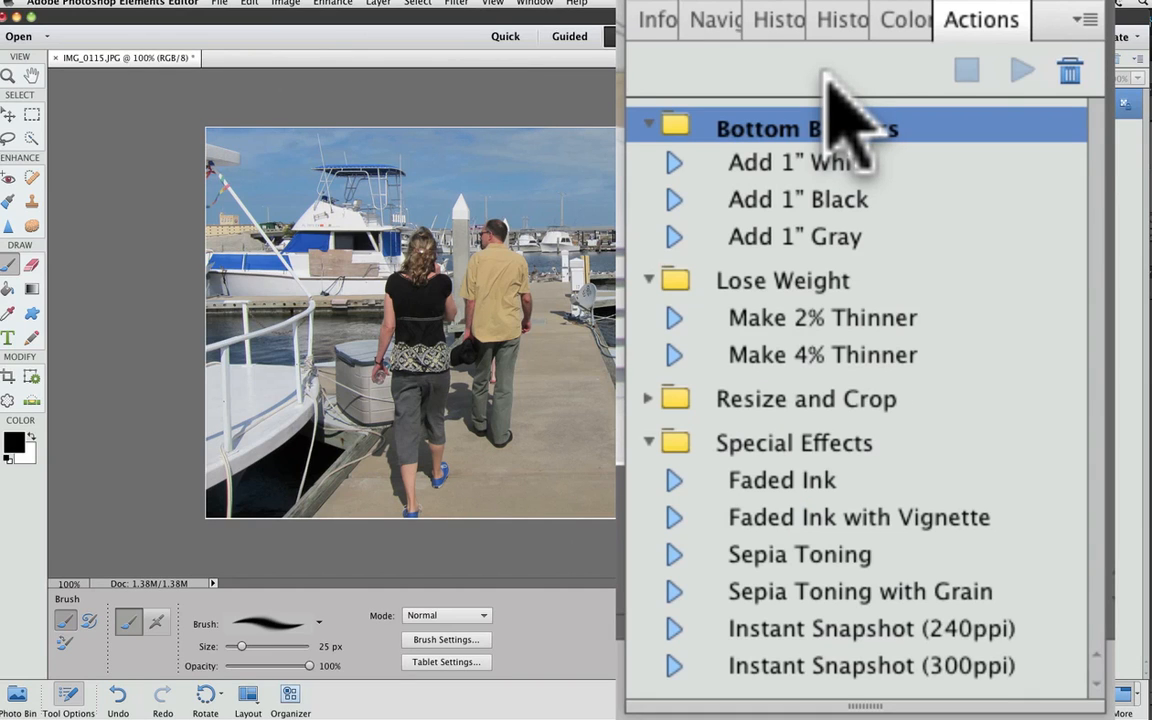
pyautogui.moveTo(910, 320)
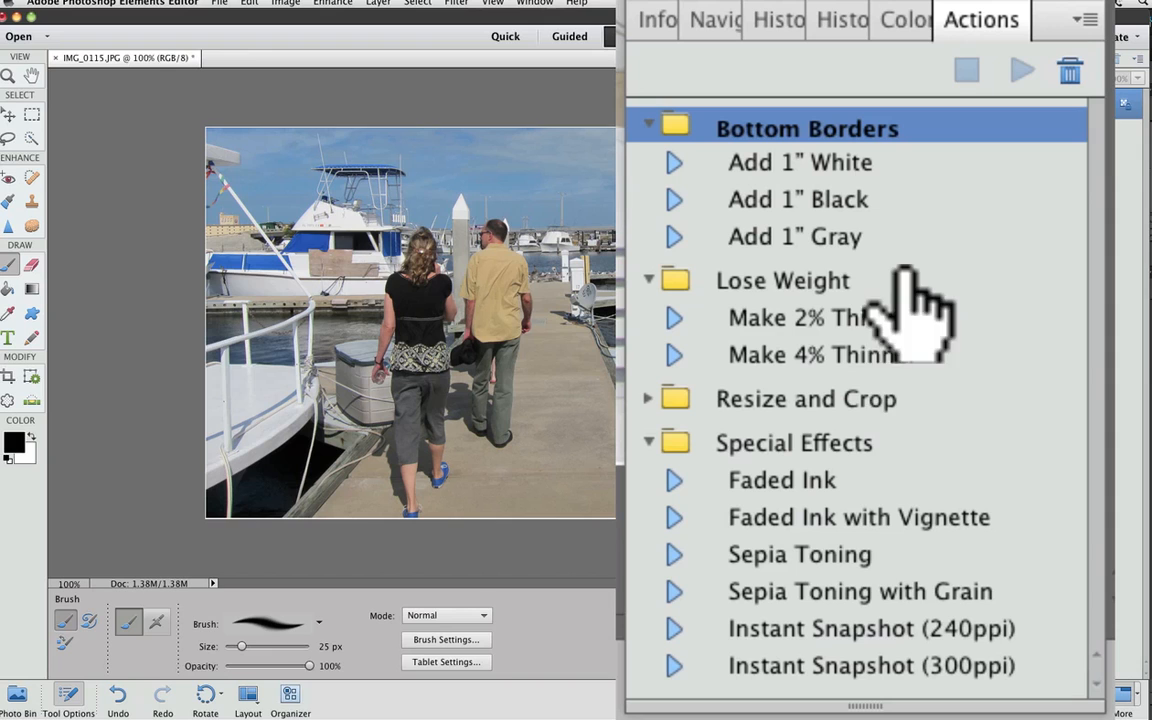
pyautogui.moveTo(840, 595)
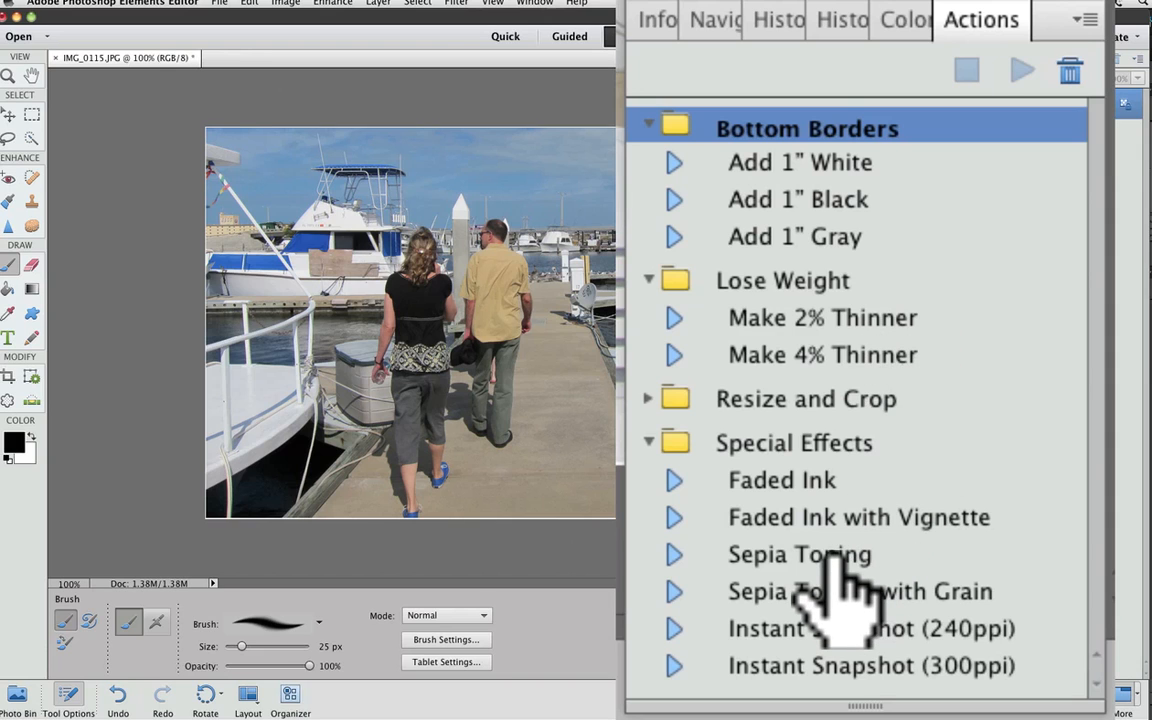
# Run the Sepia Toning action, then toggle Layer 1's visibility to compare
pyautogui.click(798, 555)
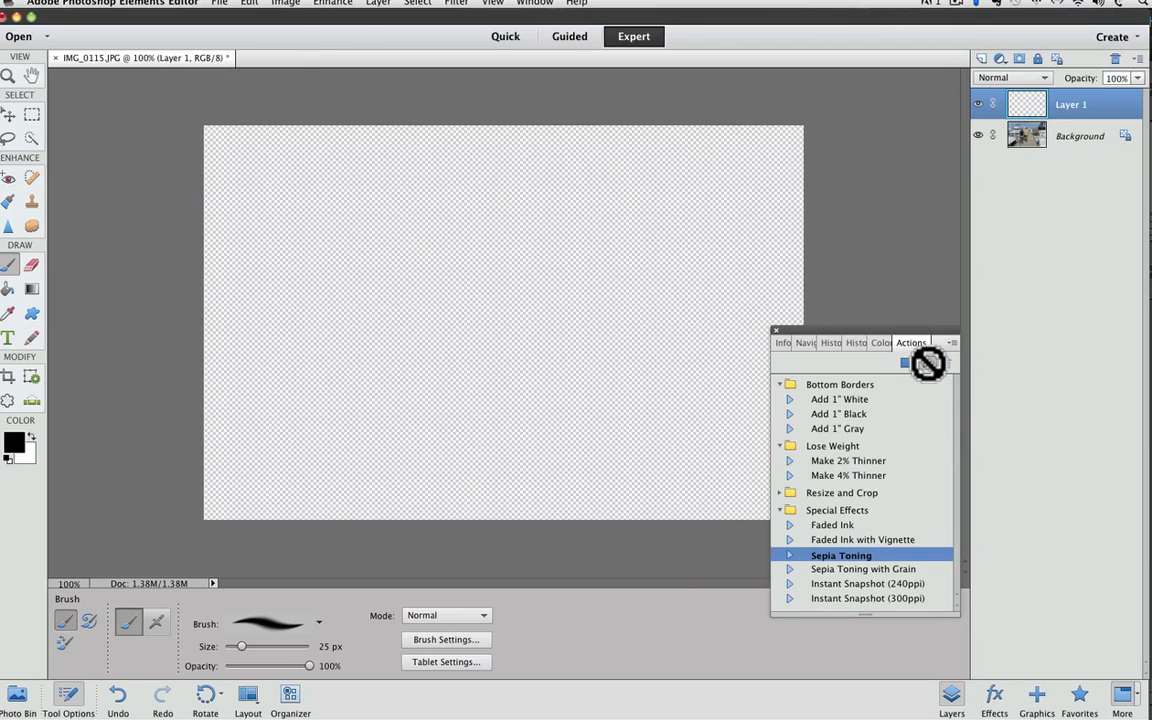
pyautogui.click(925, 362)
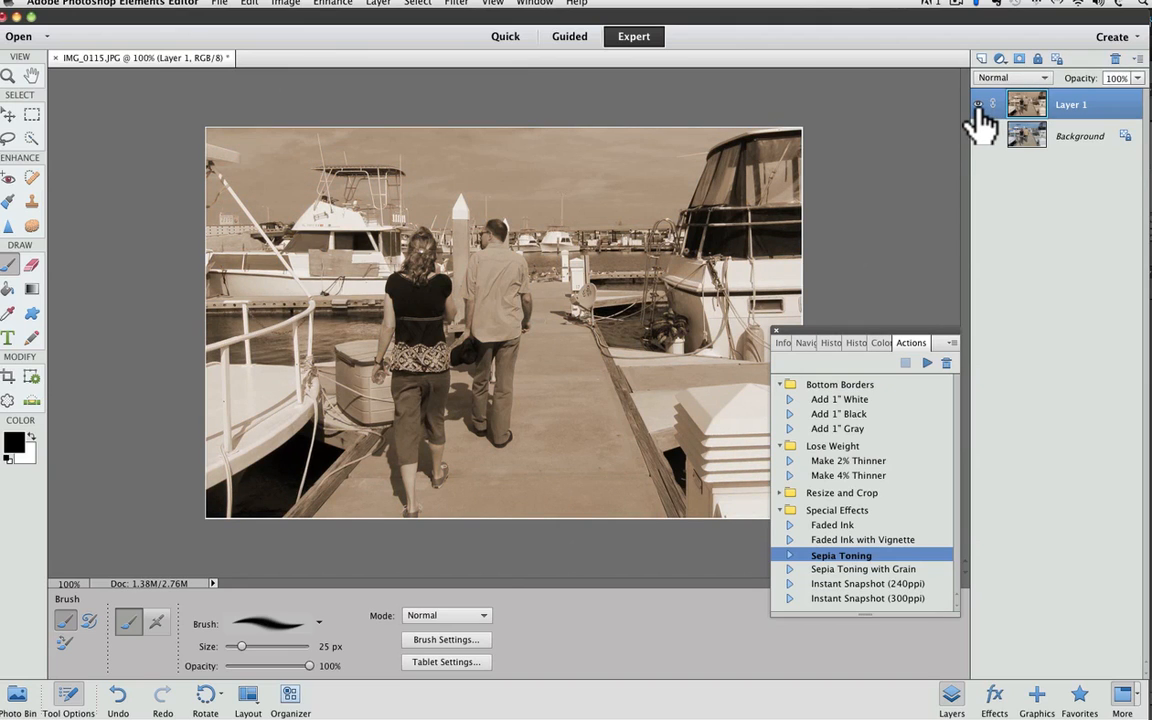
pyautogui.moveTo(985, 140)
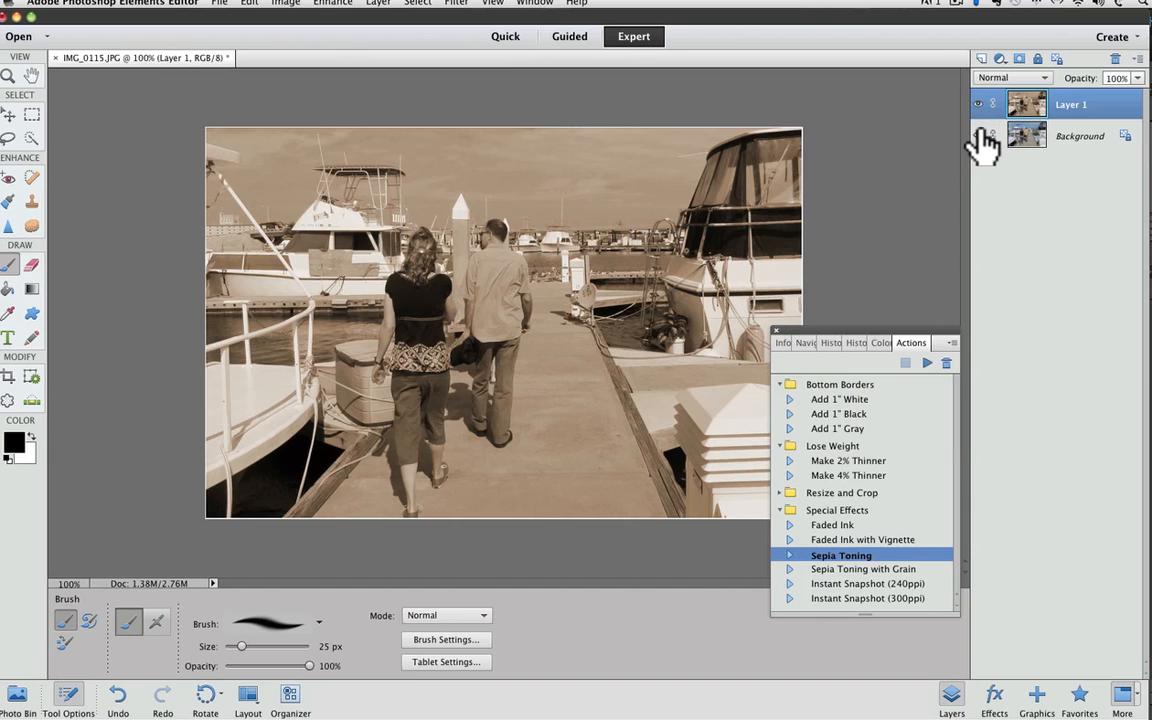
pyautogui.moveTo(985, 135)
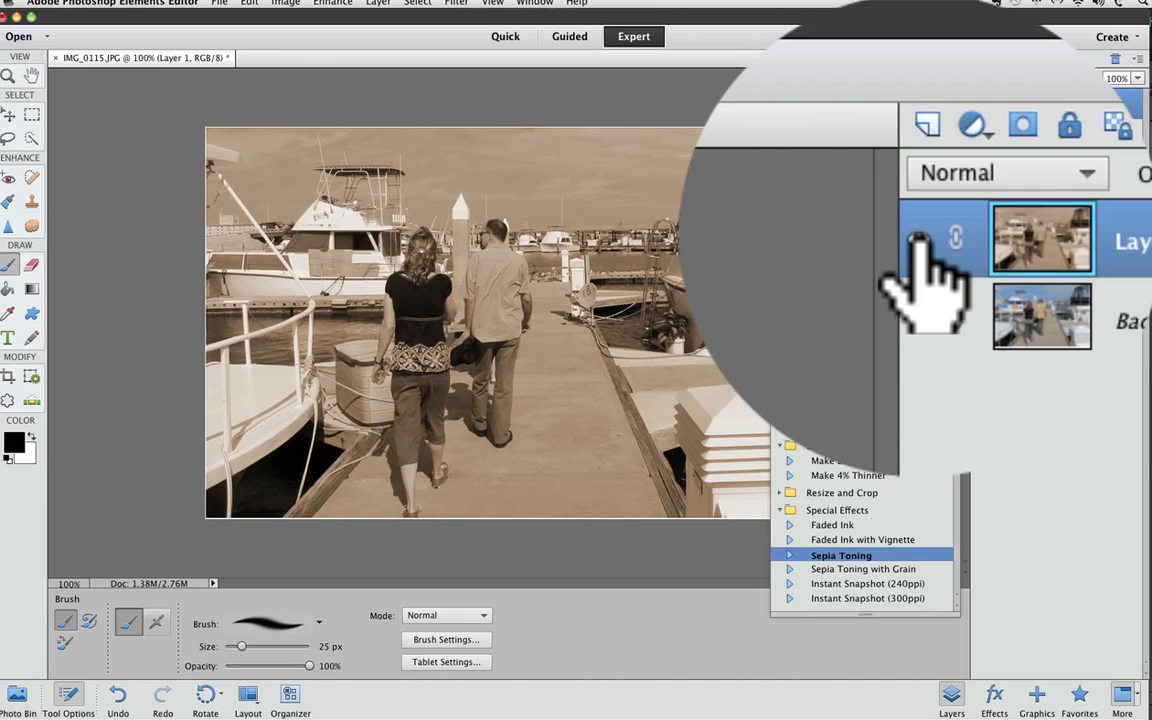
pyautogui.click(911, 223)
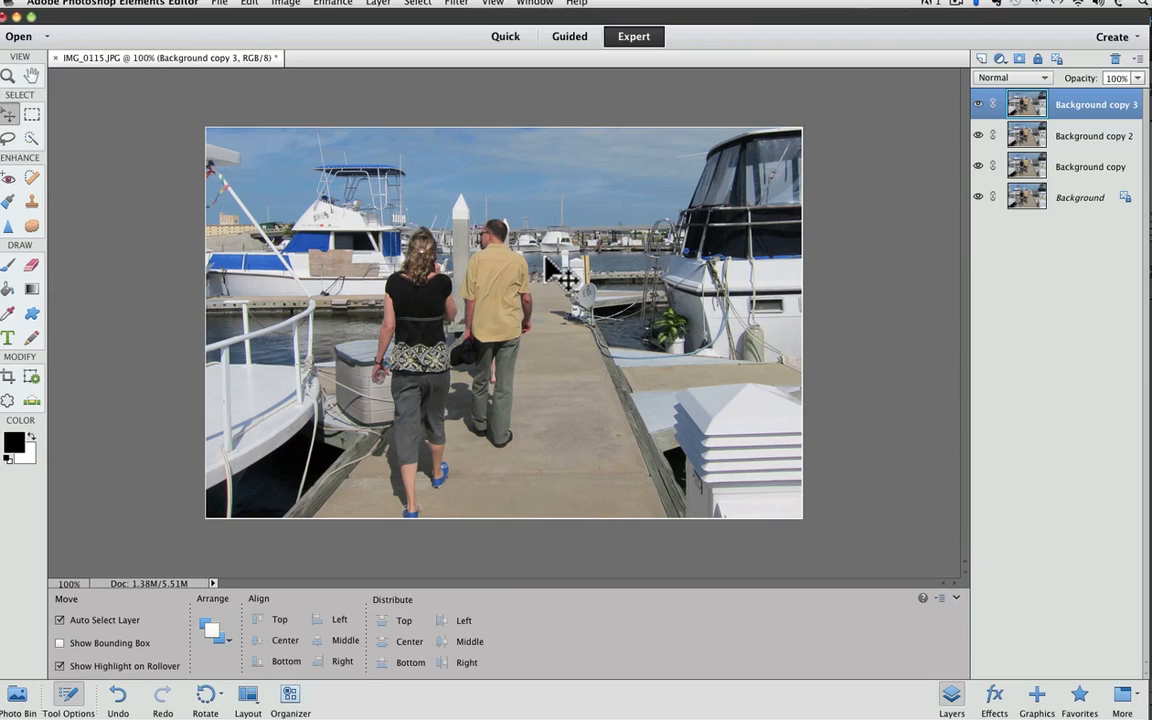
# Right-click the photo with the Move tool and pick Background copy from the layer list
pyautogui.rightClick(565, 278)
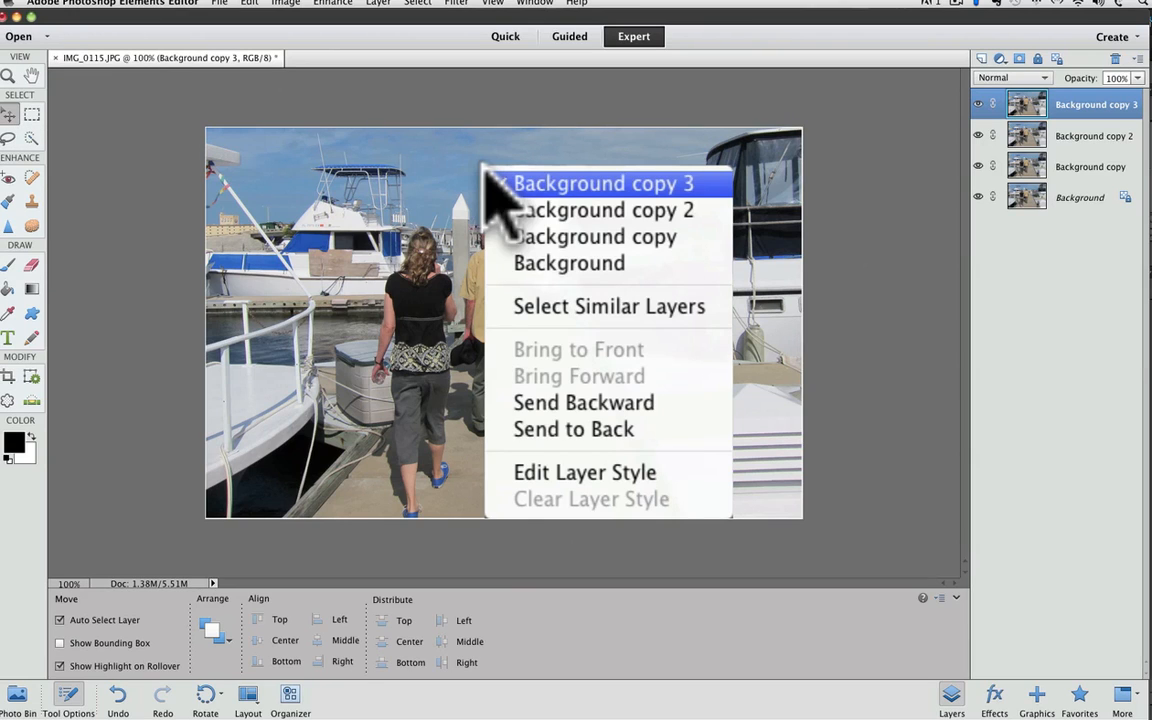
pyautogui.moveTo(595, 237)
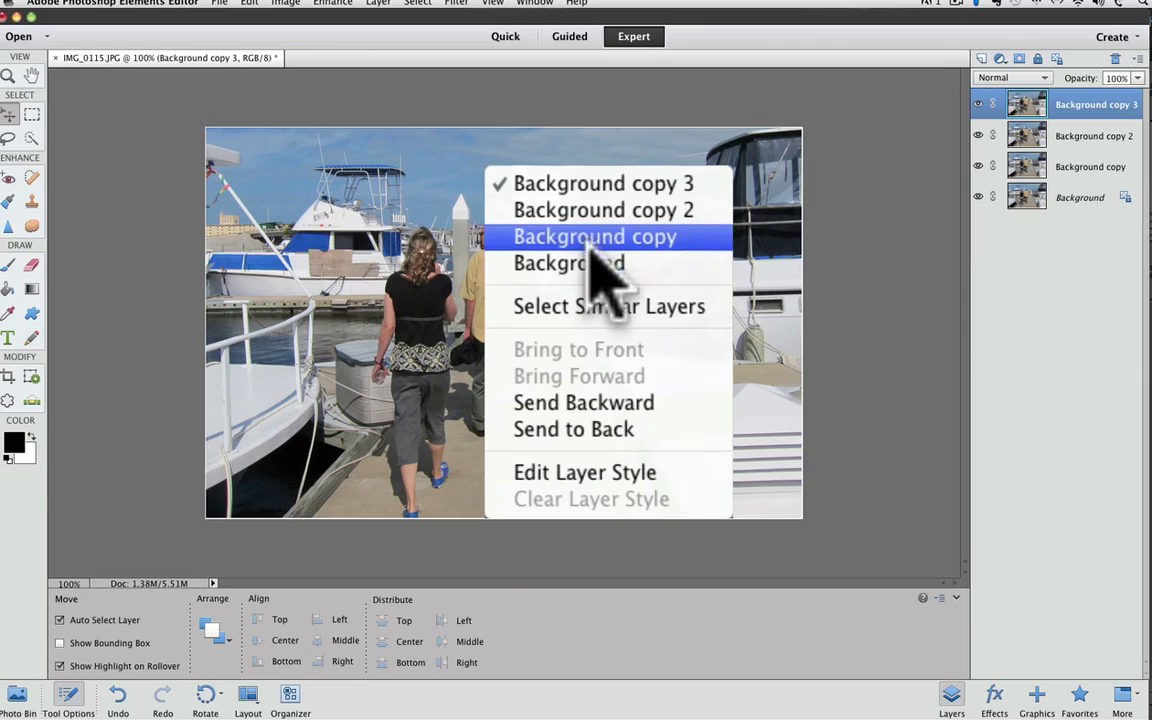
pyautogui.moveTo(595, 263)
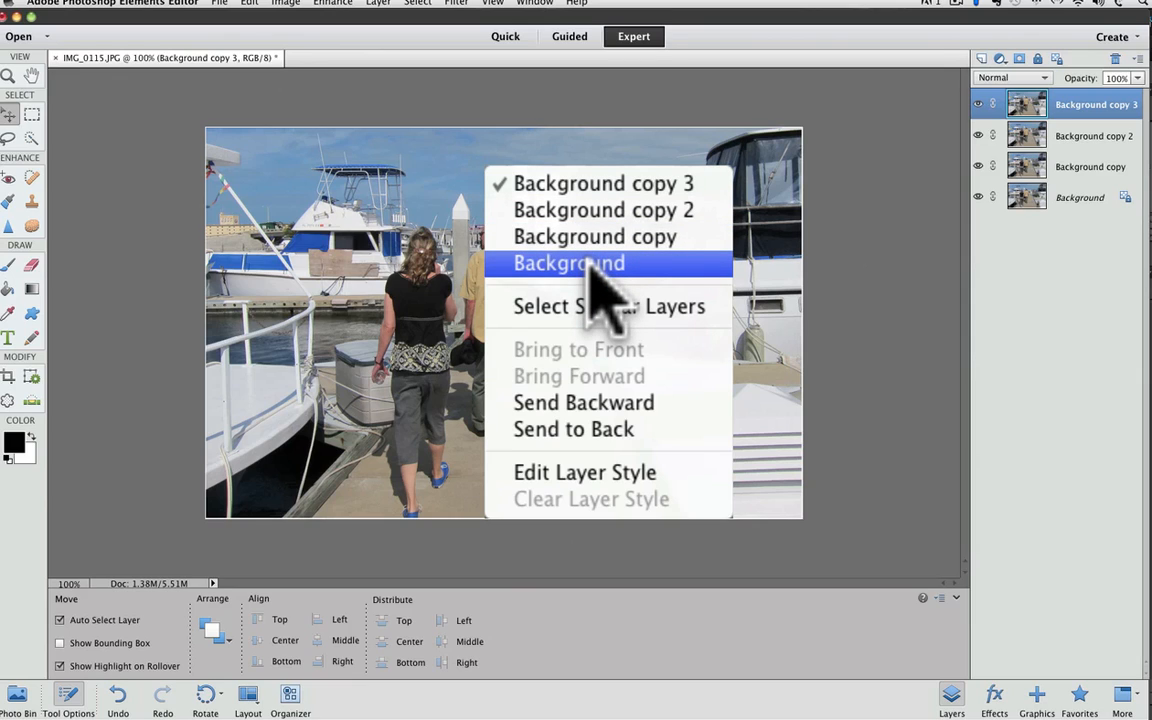
pyautogui.moveTo(1075, 120)
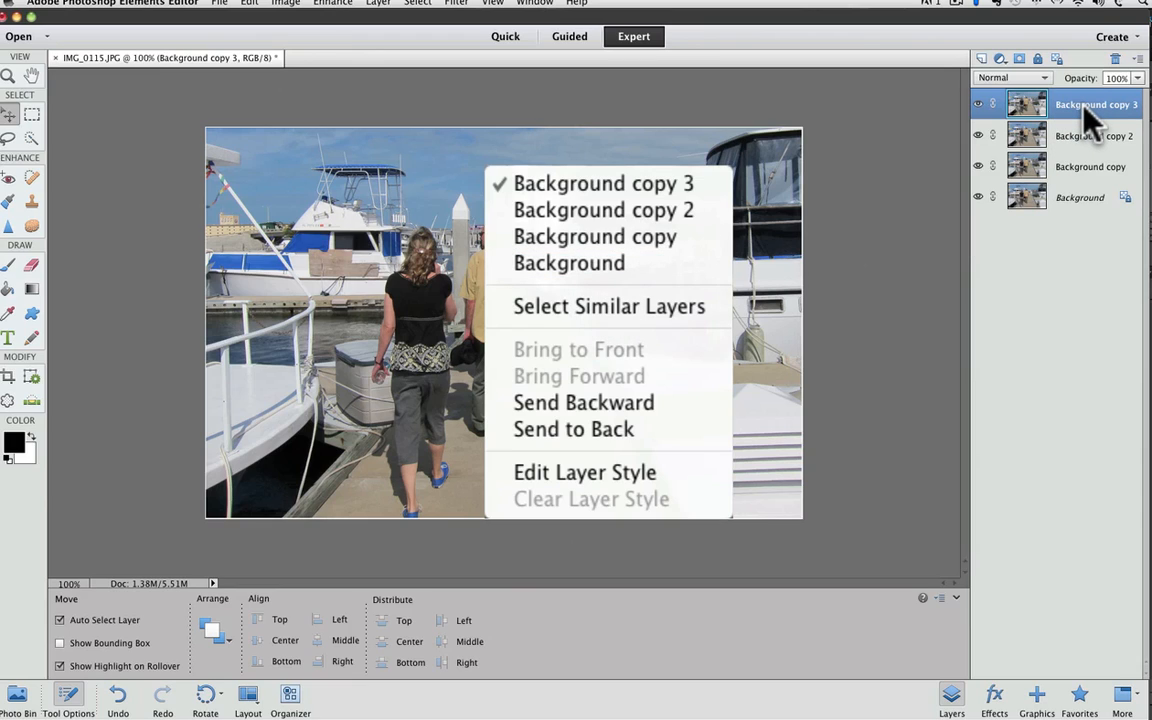
pyautogui.moveTo(760, 318)
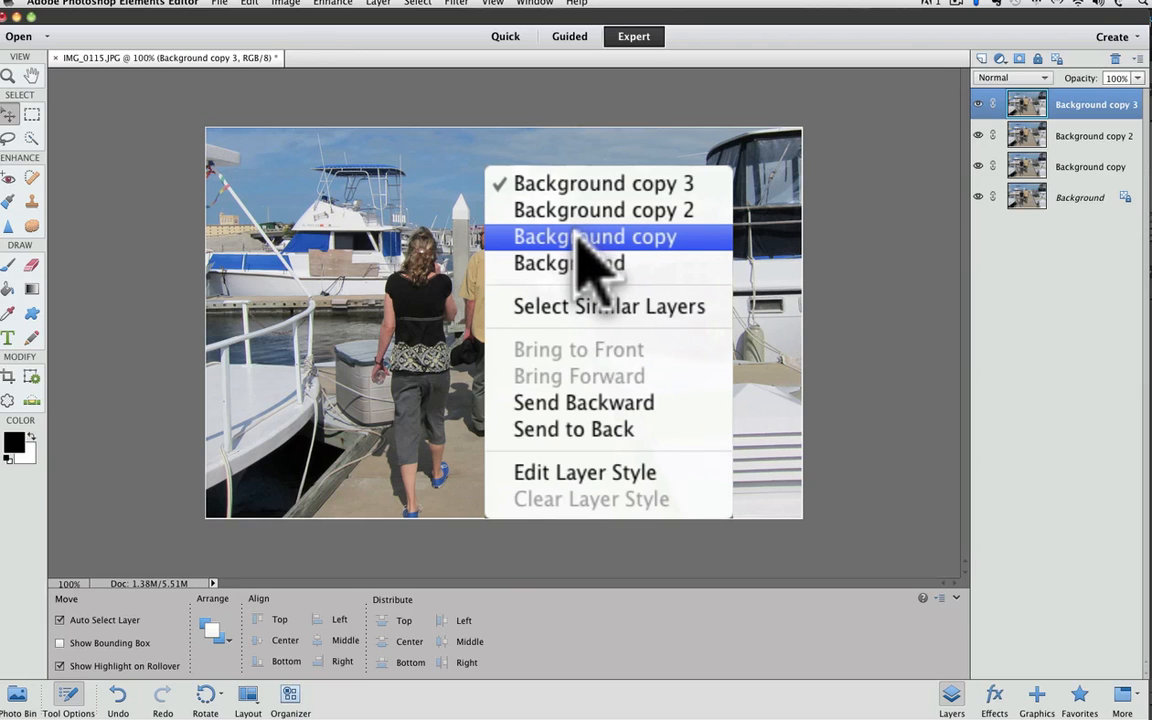
pyautogui.click(595, 237)
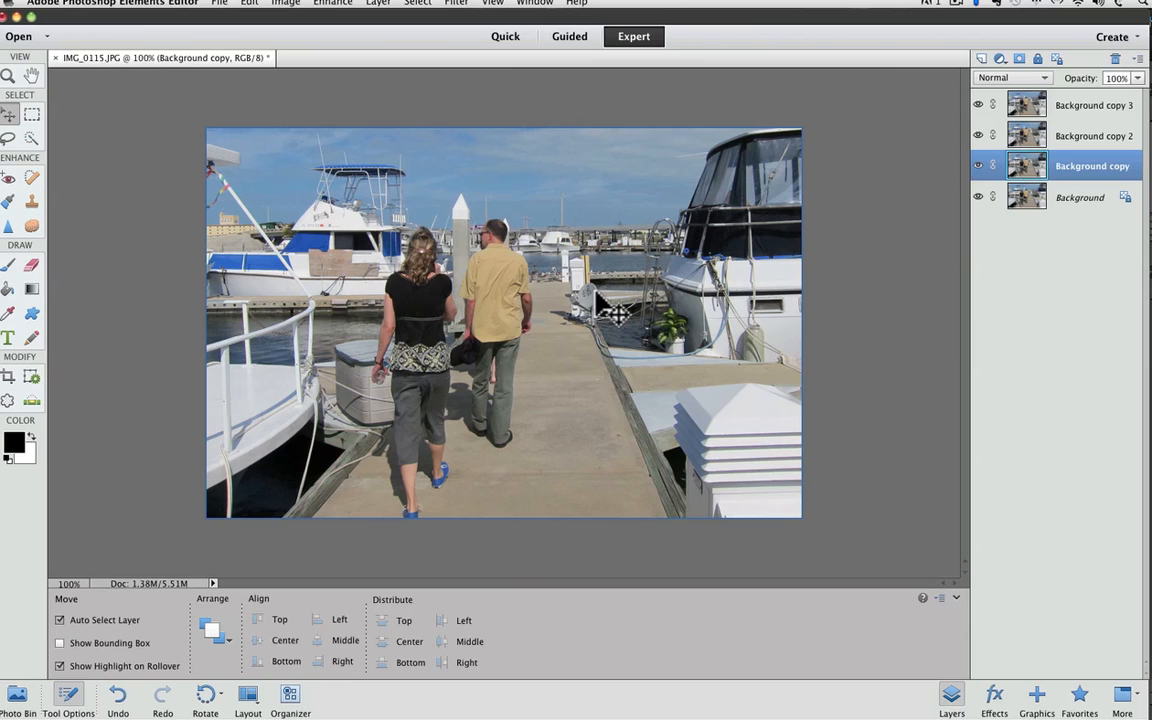
pyautogui.moveTo(52, 195)
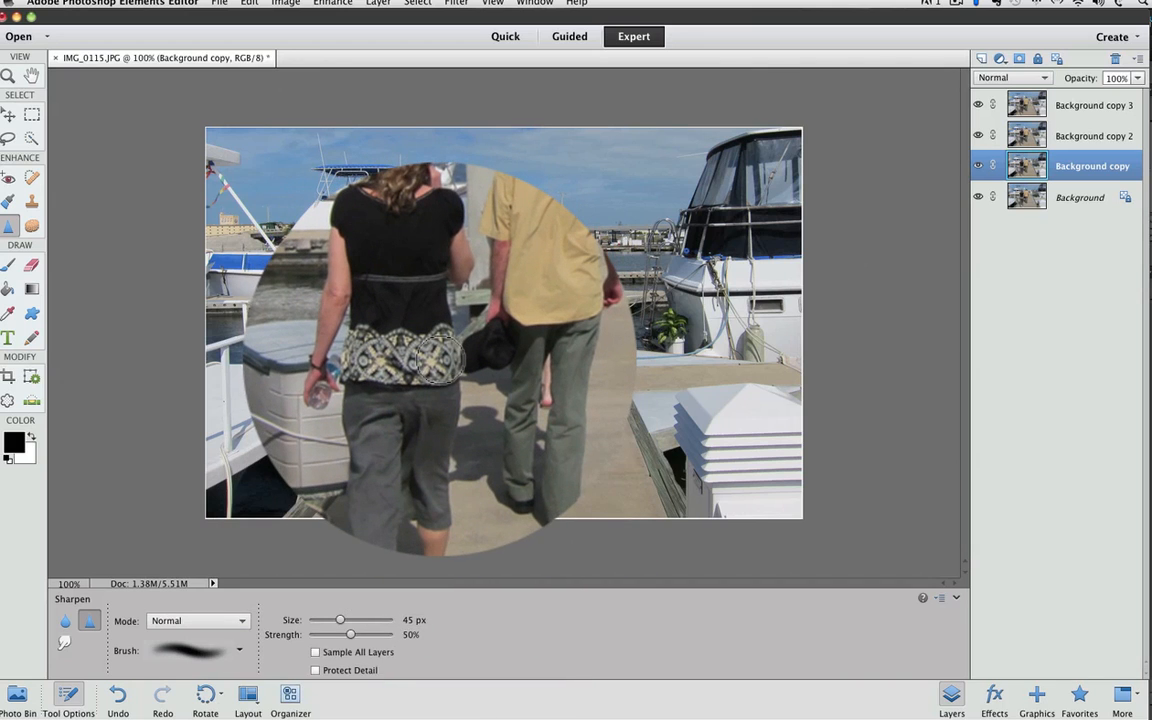
pyautogui.click(246, 9)
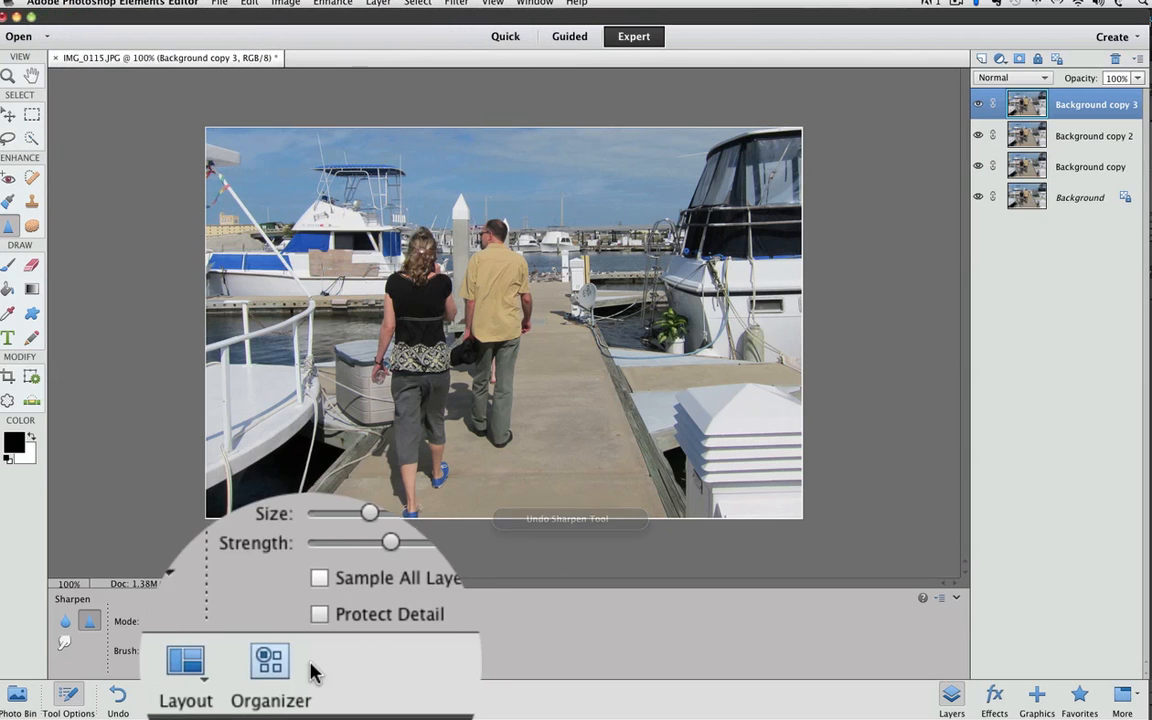
pyautogui.click(318, 614)
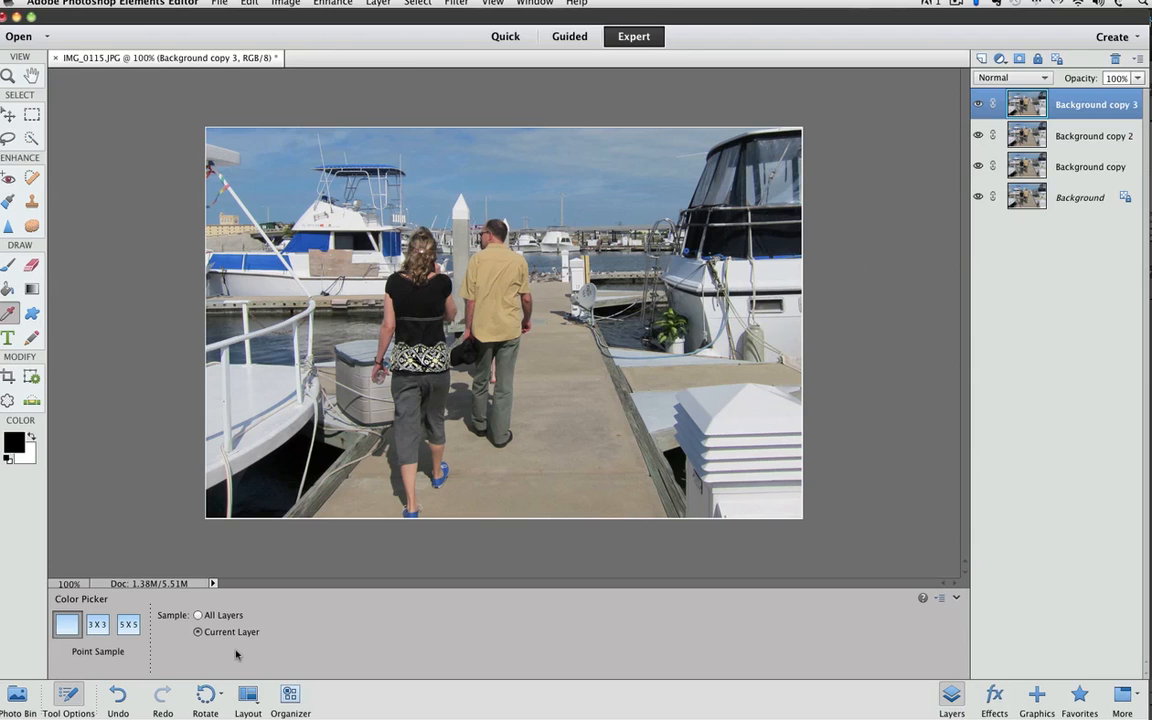
pyautogui.moveTo(30, 140)
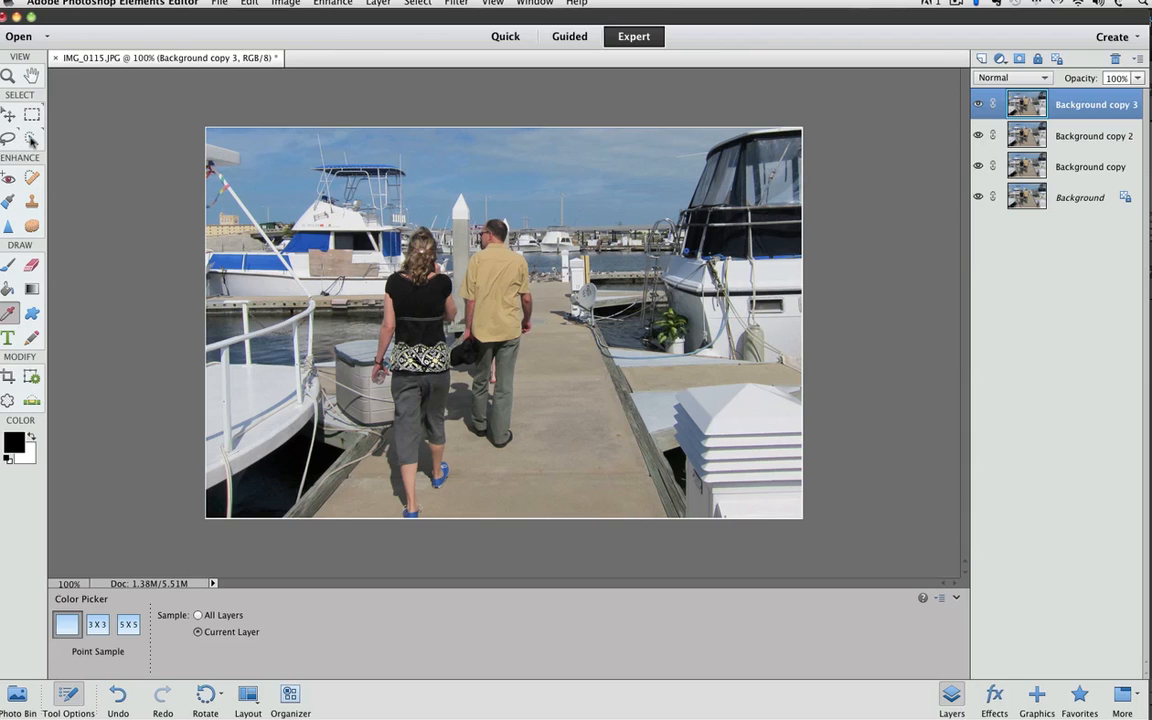
# Open the Refine Edge dialog from the Quick Selection tool's options
pyautogui.click(31, 138)
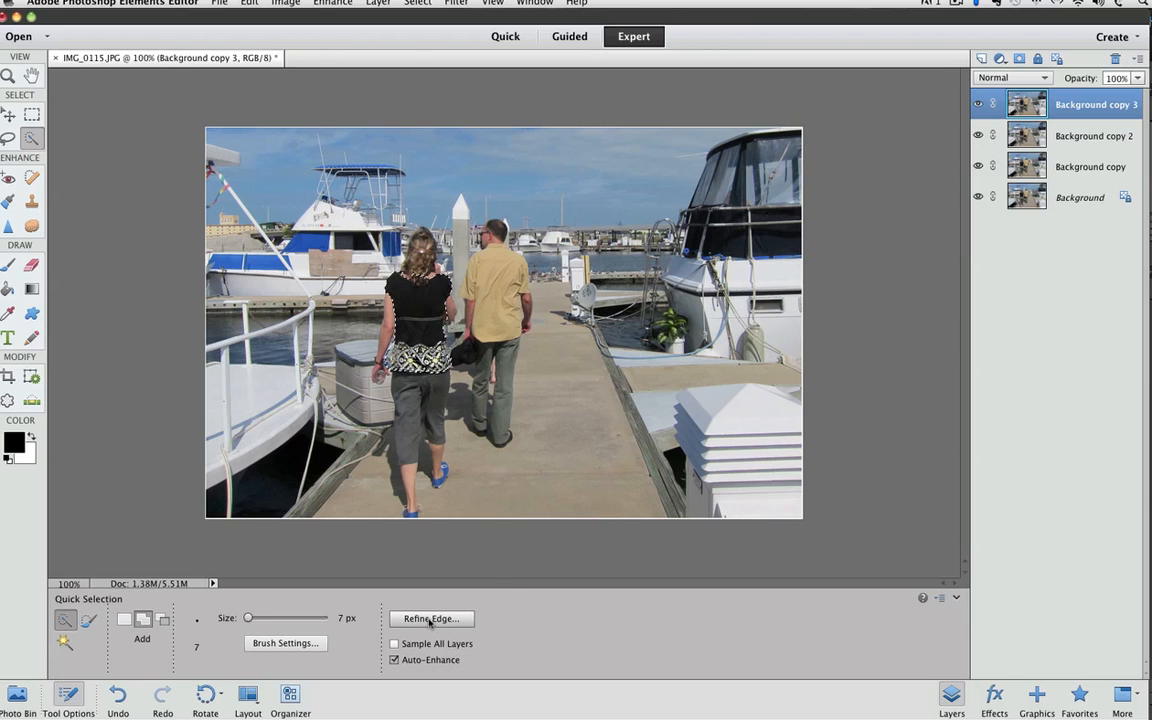
pyautogui.click(431, 618)
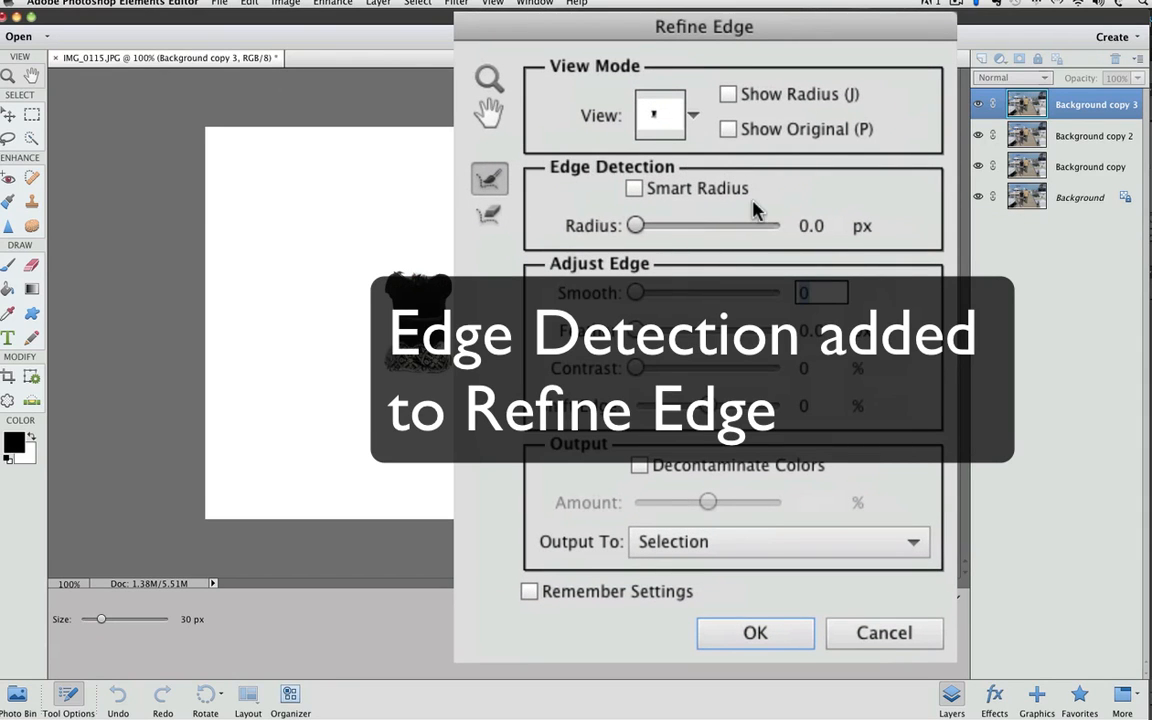
pyautogui.moveTo(762, 205)
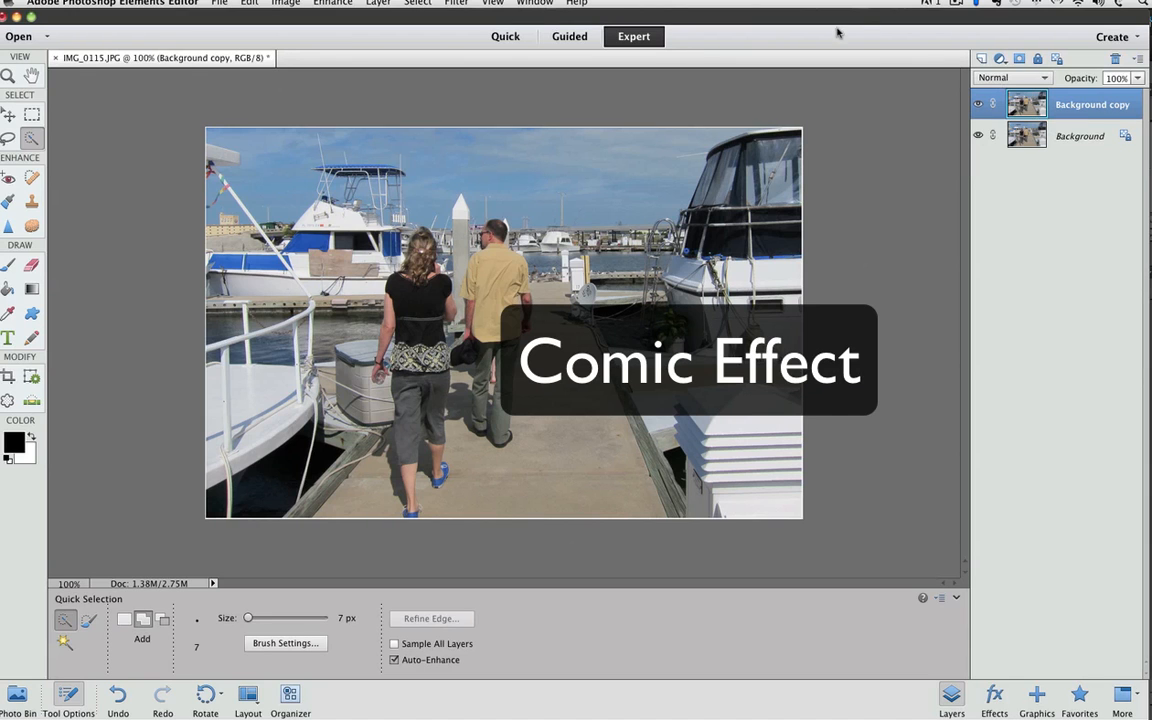
pyautogui.click(444, 8)
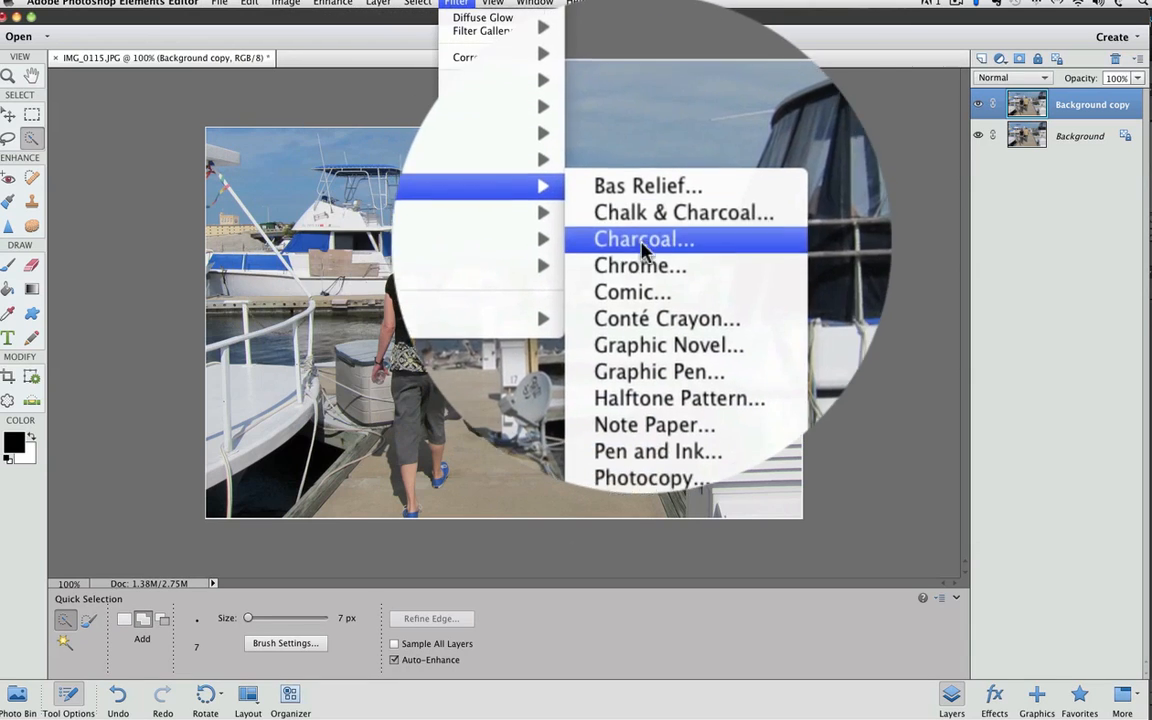
pyautogui.click(632, 291)
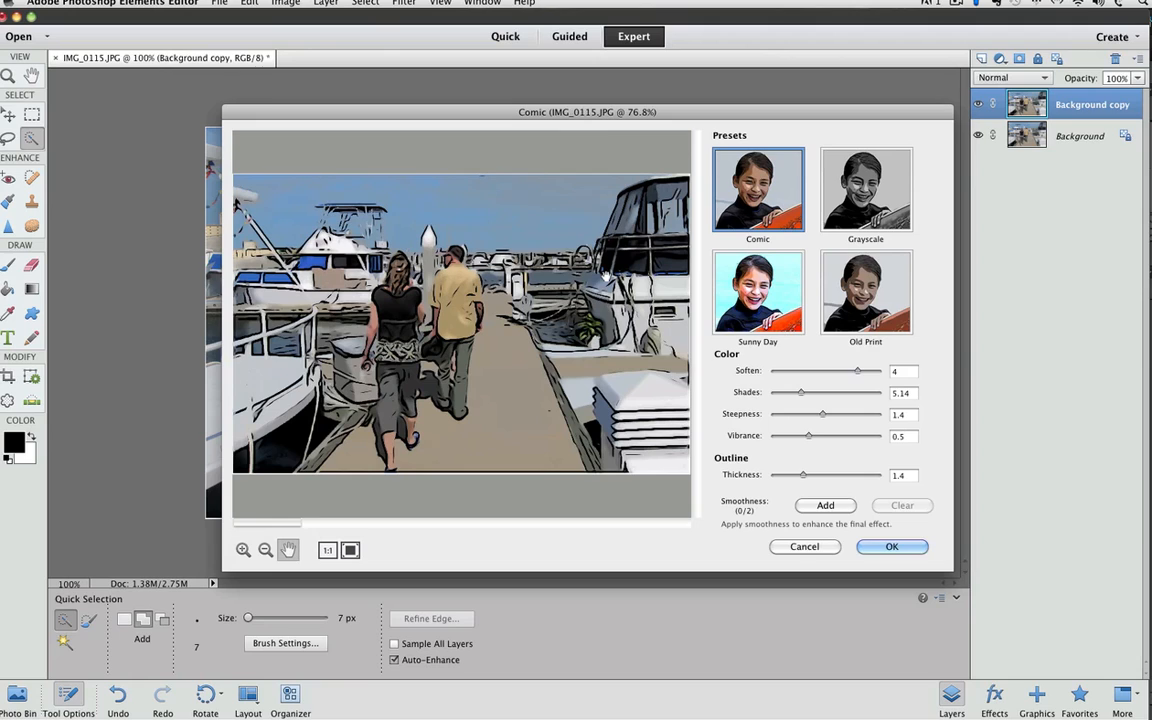
pyautogui.click(805, 546)
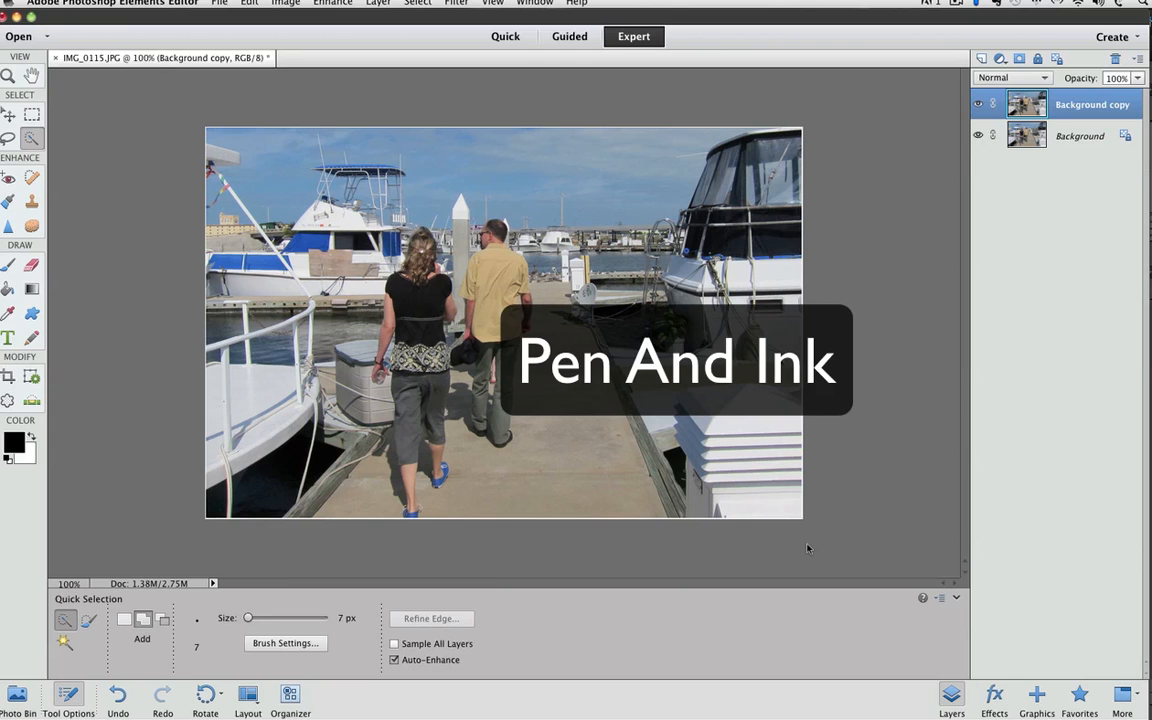
pyautogui.moveTo(836, 541)
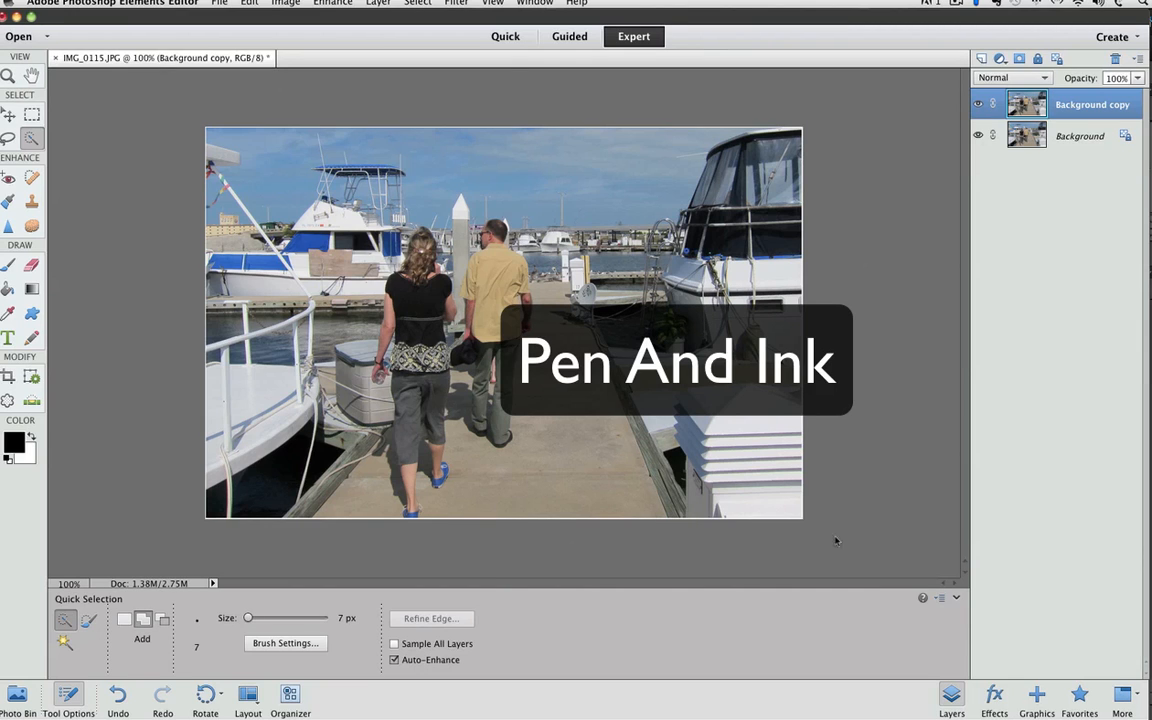
pyautogui.click(456, 3)
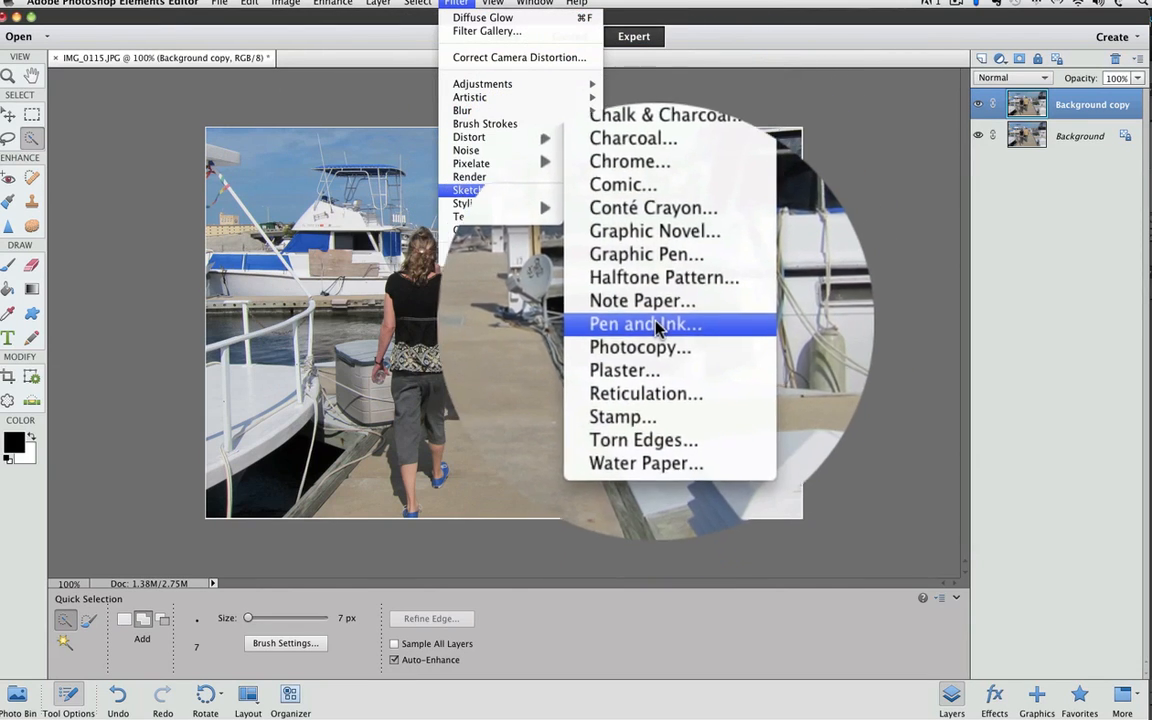
pyautogui.click(644, 323)
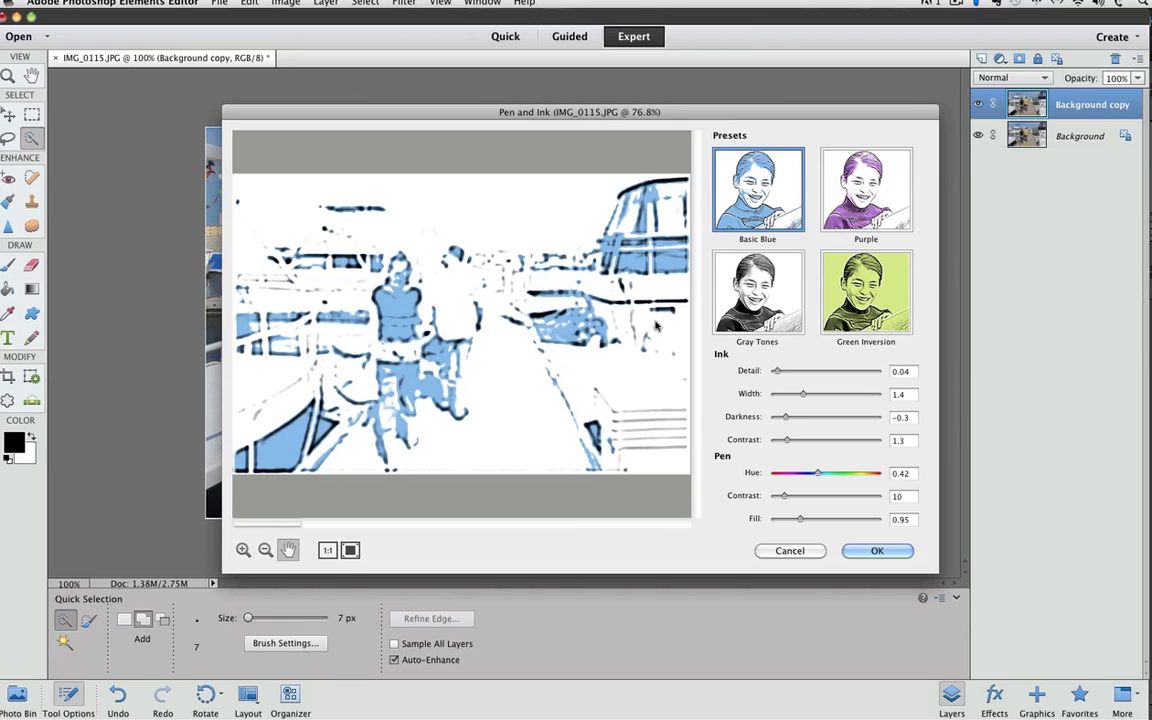
pyautogui.moveTo(655, 322)
pyautogui.write('1')
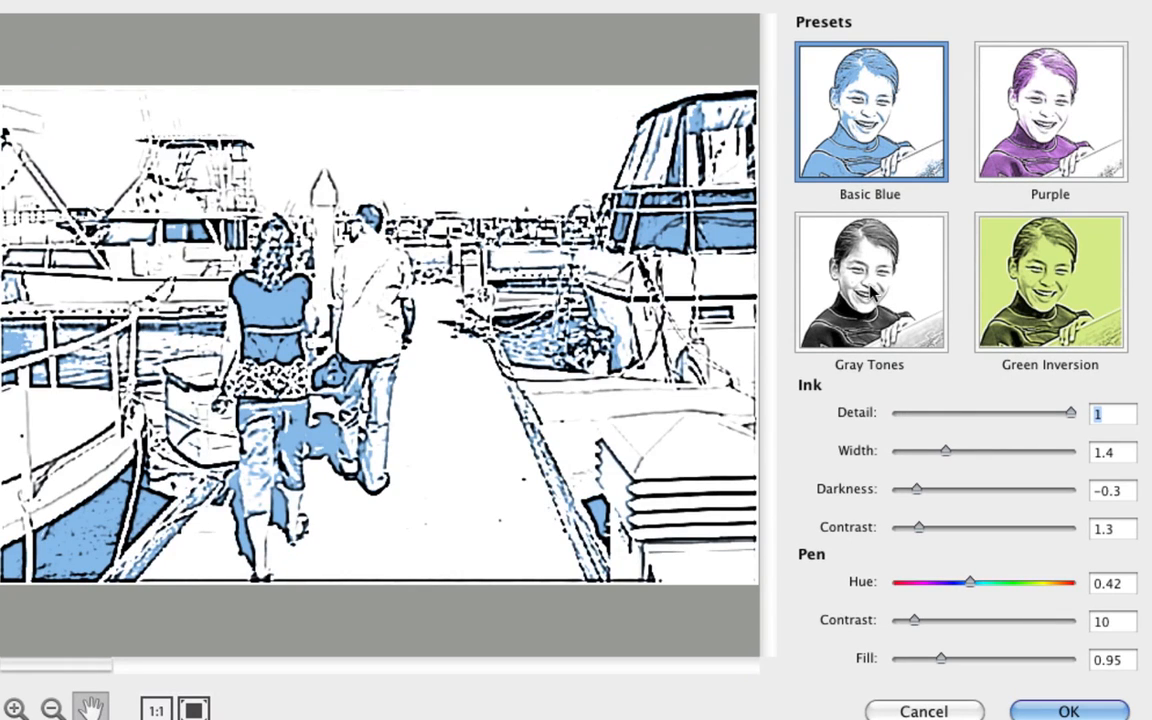
pyautogui.click(869, 283)
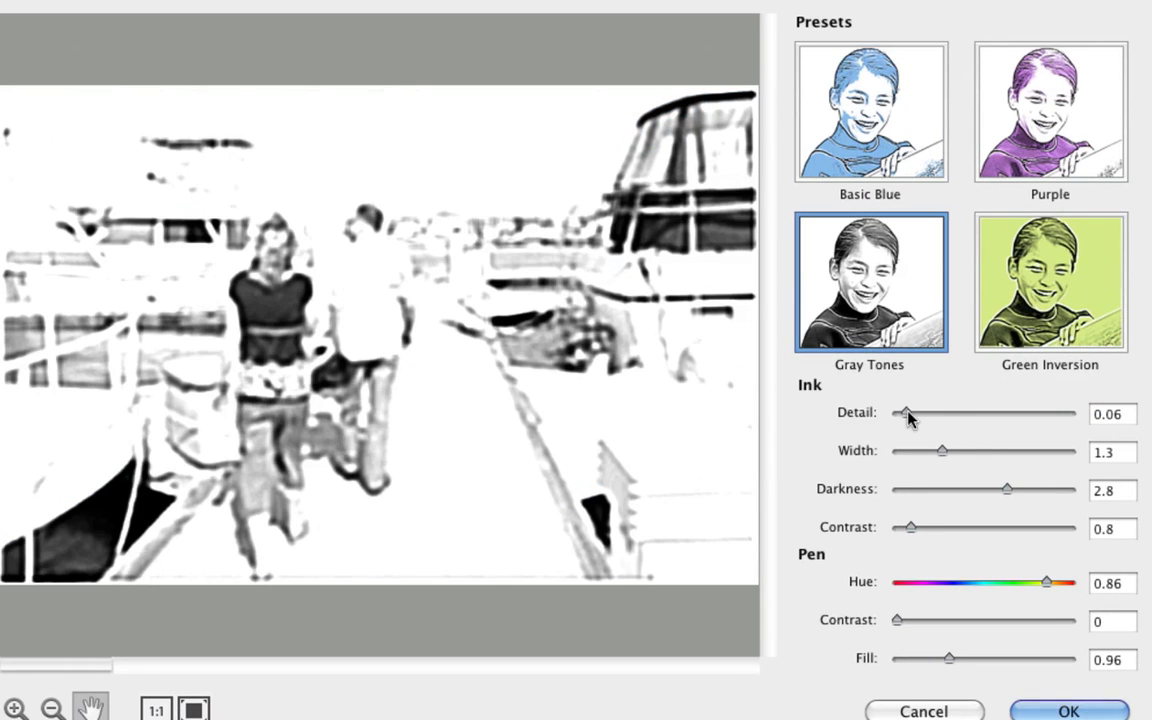
pyautogui.moveTo(905, 413); pyautogui.dragTo(1070, 413)
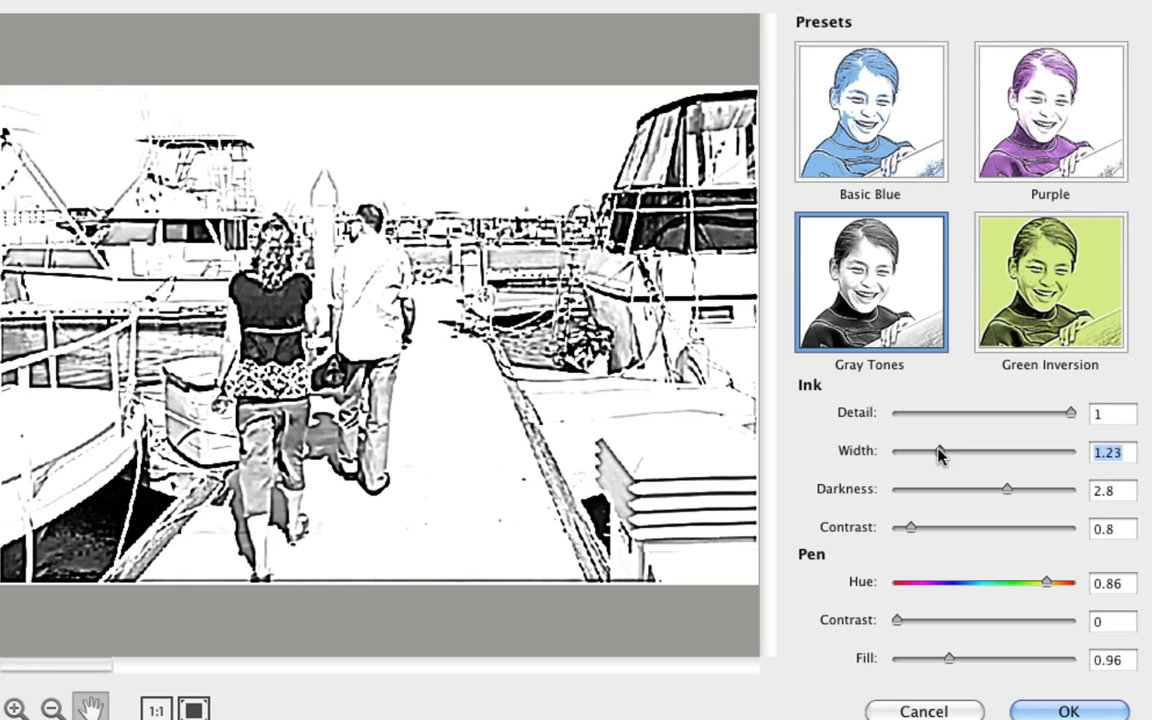
pyautogui.moveTo(938, 451); pyautogui.dragTo(912, 451)
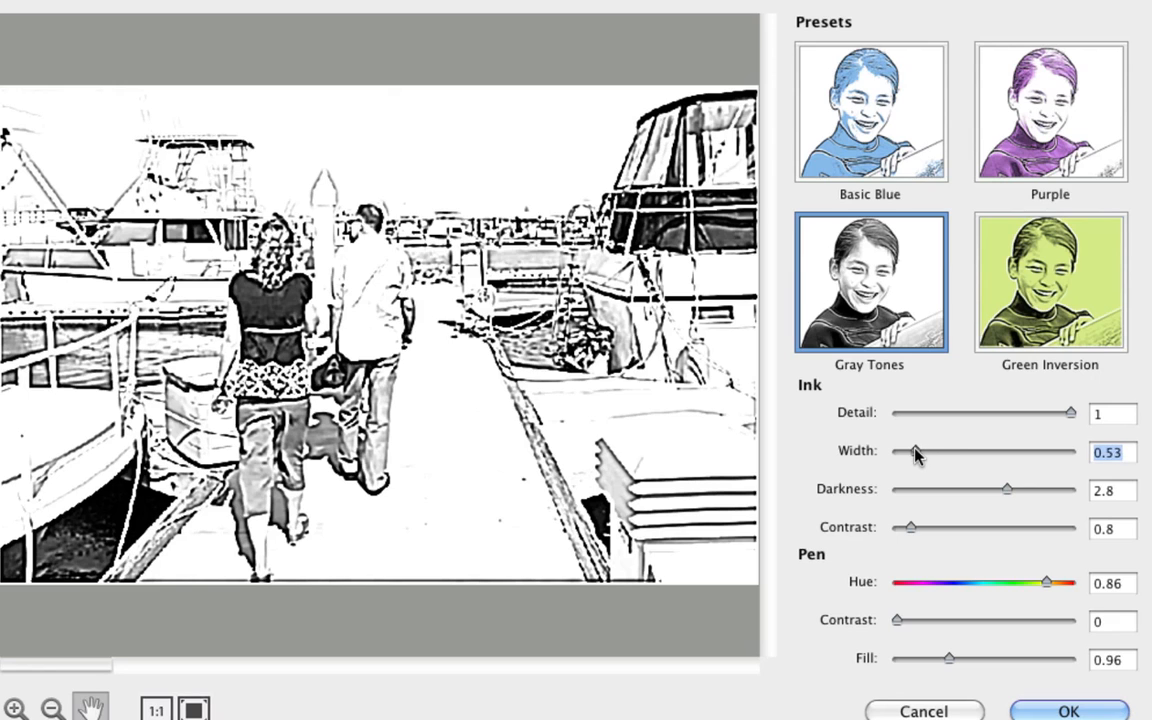
pyautogui.moveTo(913, 451); pyautogui.dragTo(908, 451)
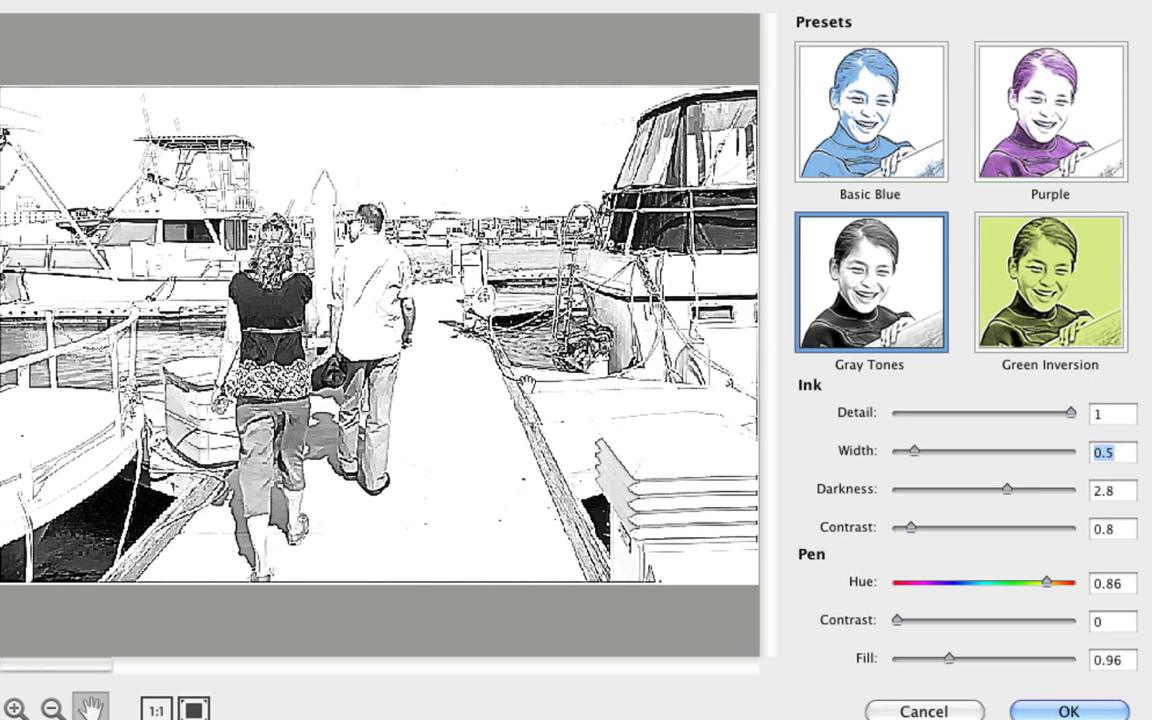
pyautogui.moveTo(480, 413)
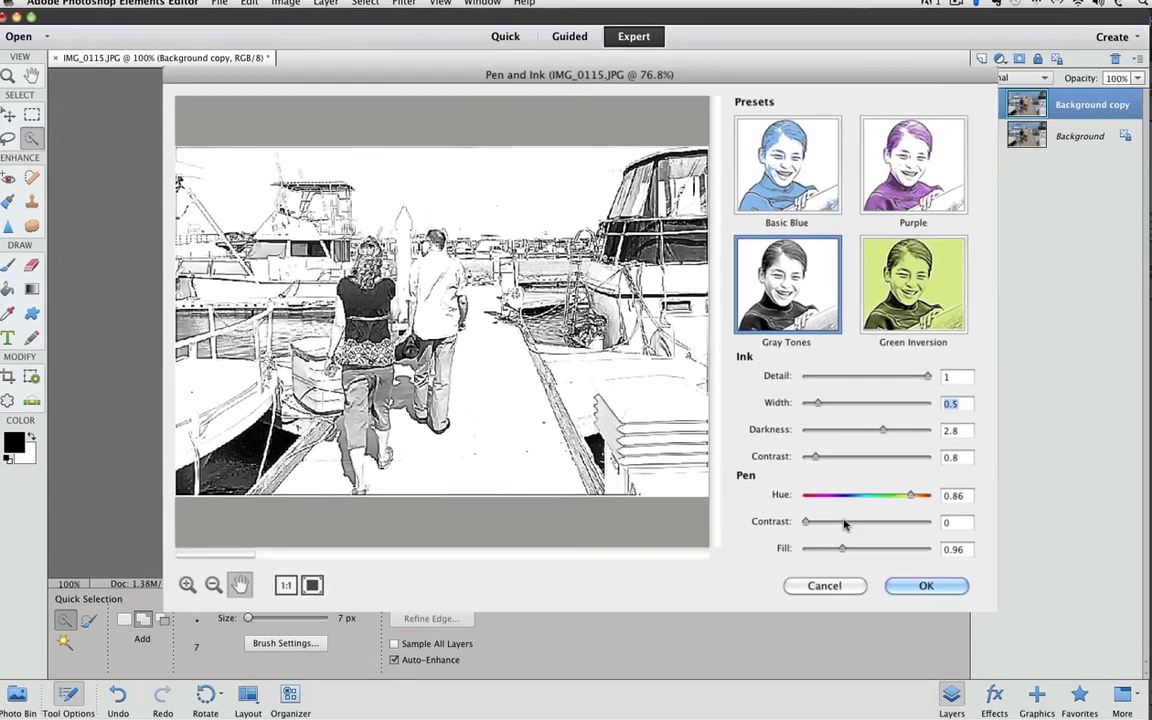
pyautogui.click(824, 585)
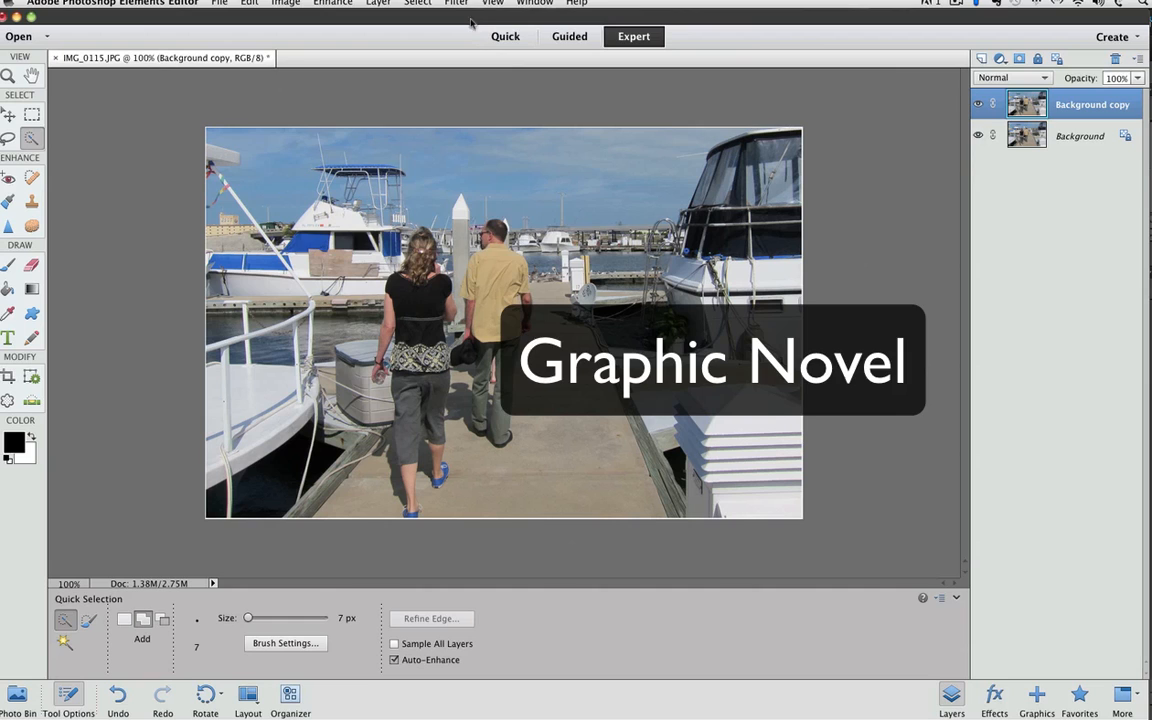
# Apply Filter > Graphic Novel with the Painted Gray preset and thickness 0.5
pyautogui.click(456, 2)
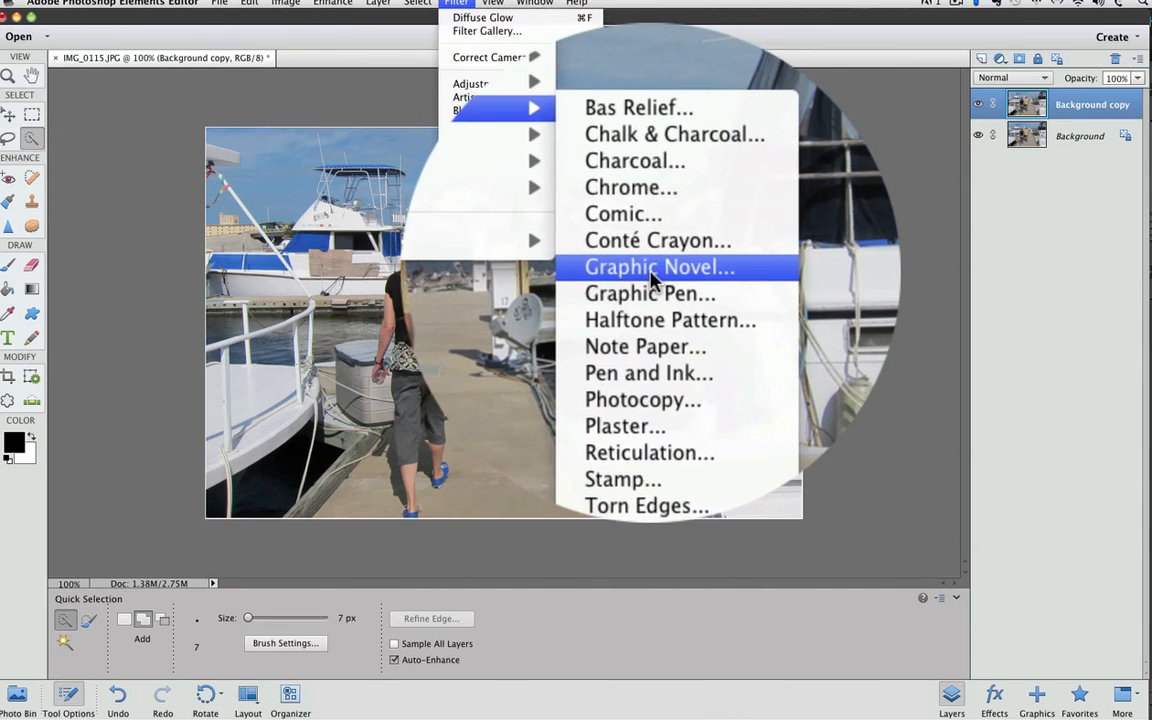
pyautogui.click(658, 266)
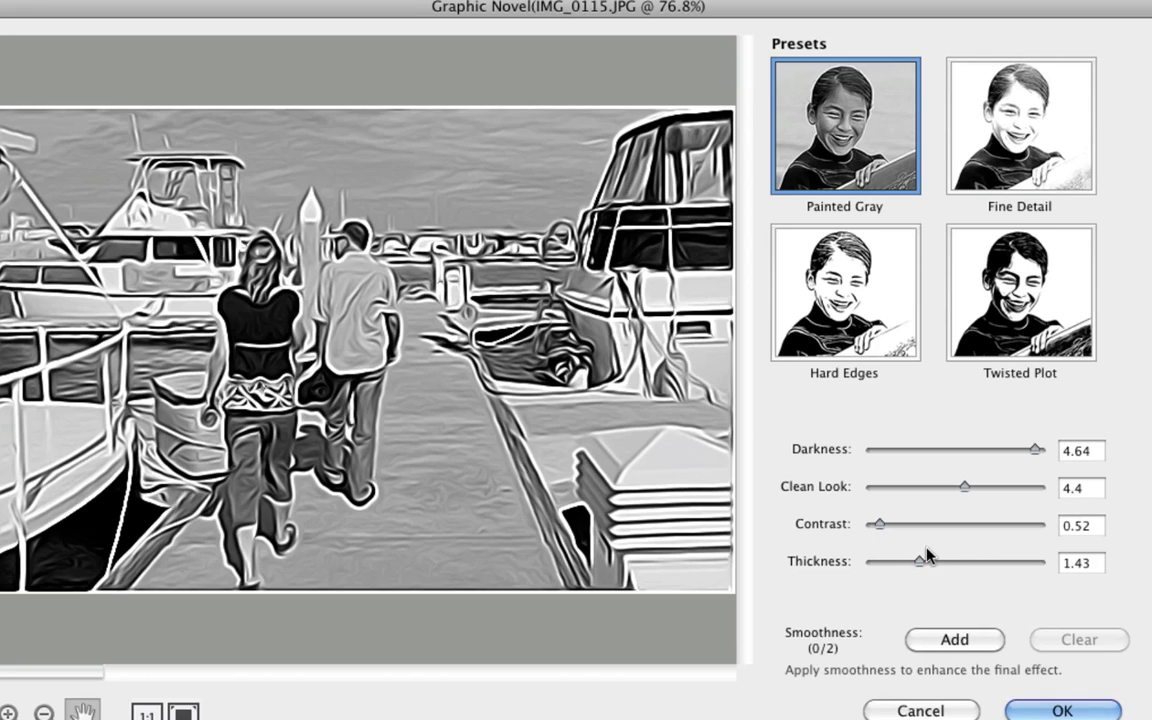
pyautogui.moveTo(921, 561); pyautogui.dragTo(893, 561)
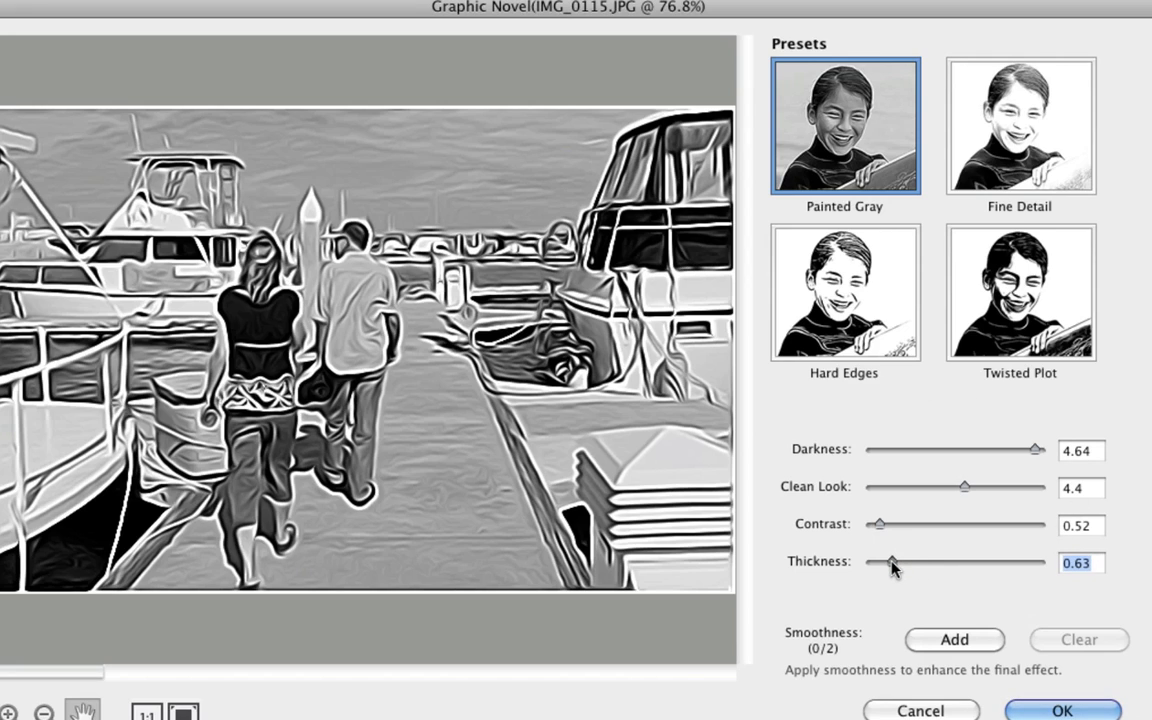
pyautogui.moveTo(890, 562); pyautogui.dragTo(883, 562)
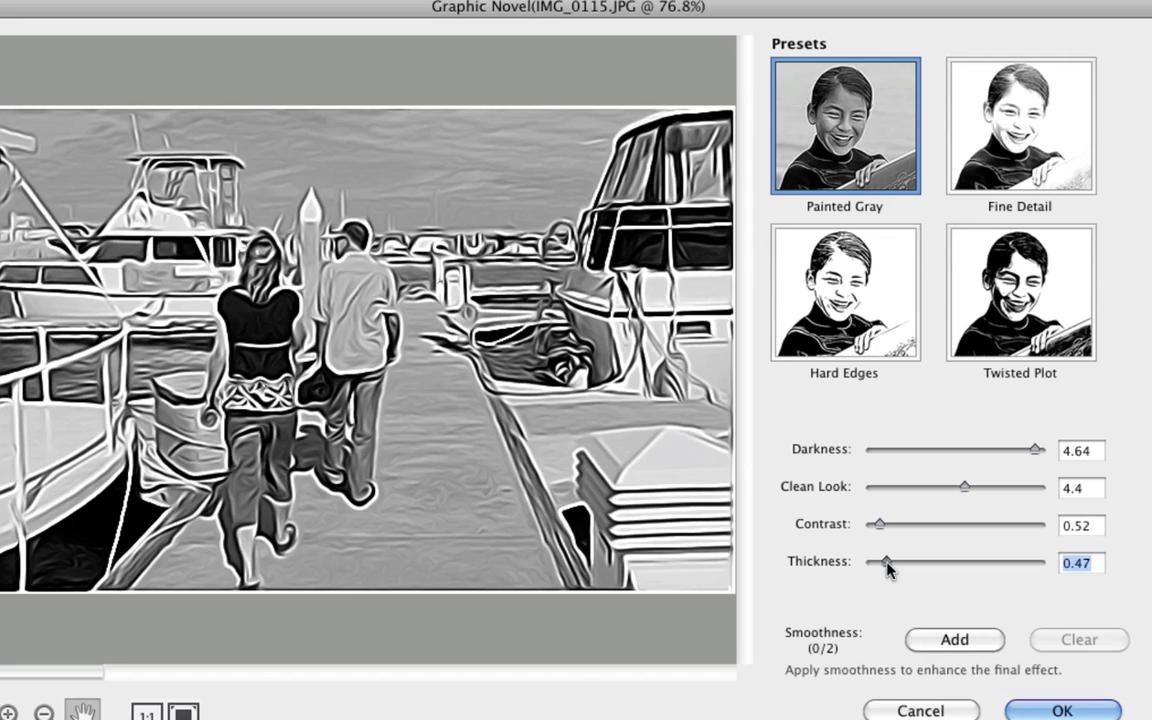
pyautogui.moveTo(887, 561); pyautogui.dragTo(890, 561)
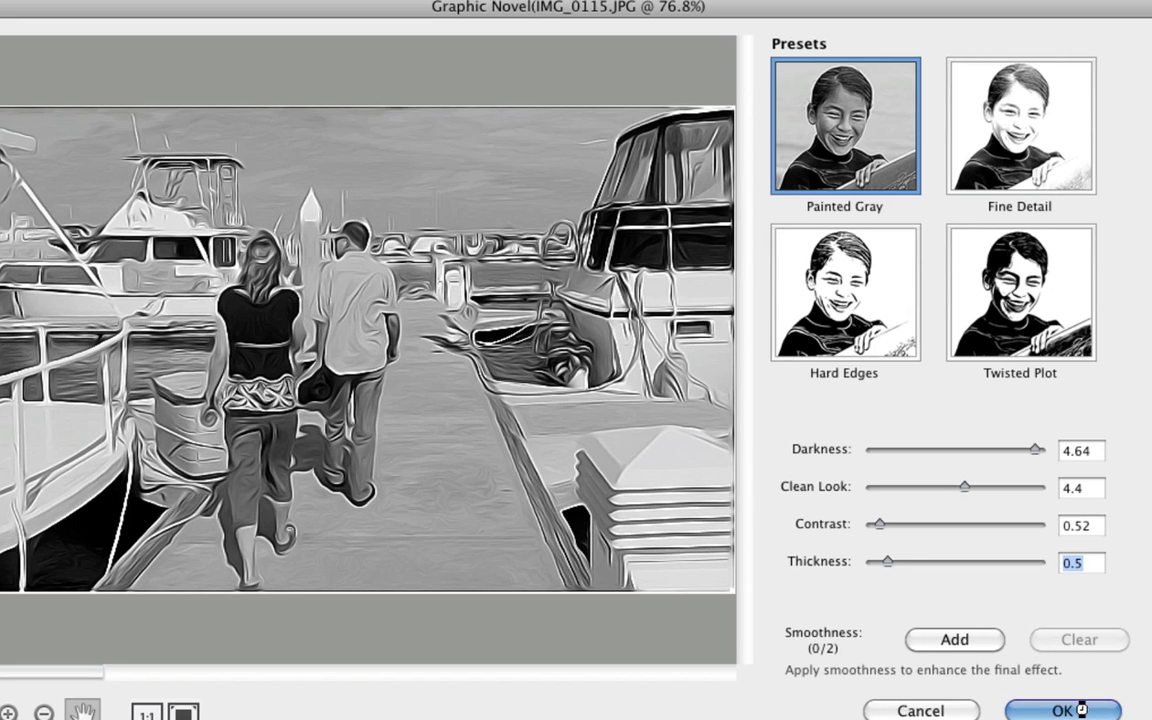
pyautogui.click(1063, 709)
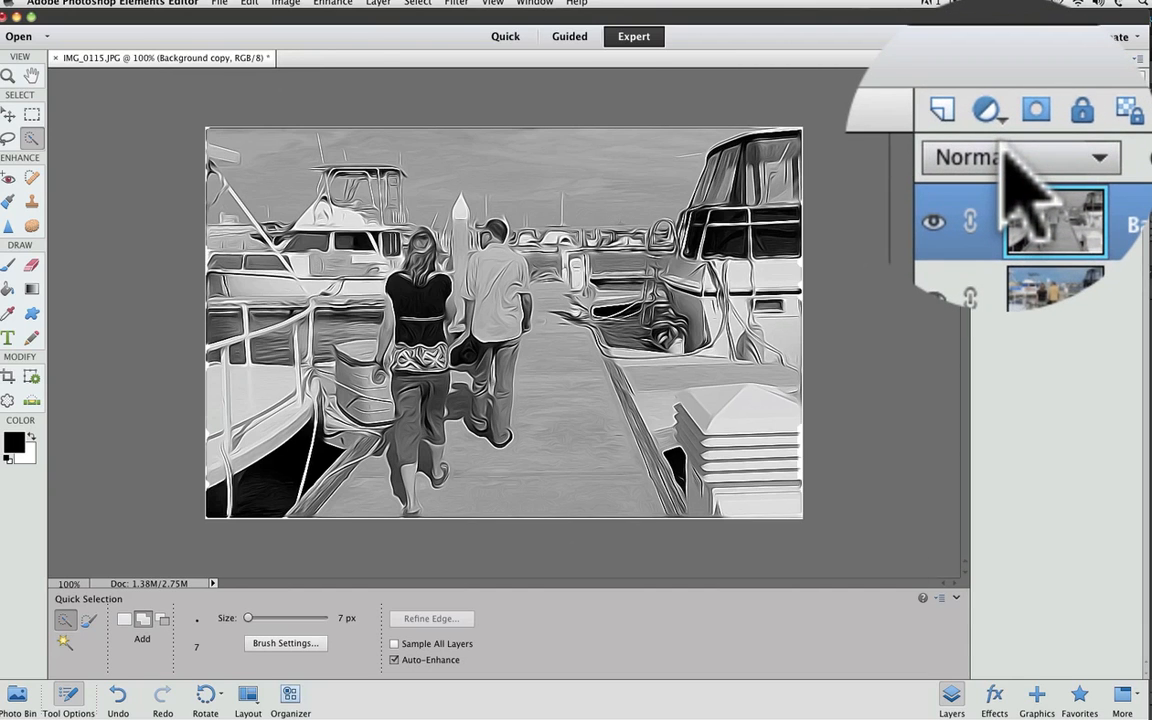
# Set the sketch layer's blend mode to Luminosity, then undo back to the original photo
pyautogui.click(1020, 157)
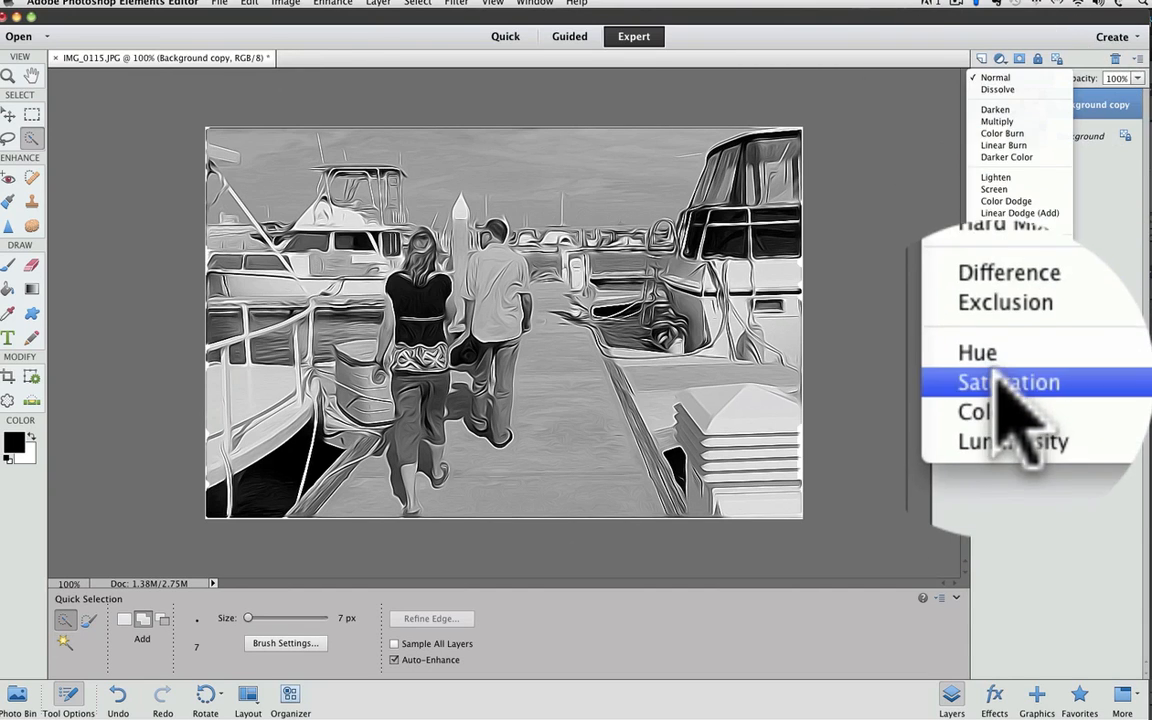
pyautogui.click(1011, 441)
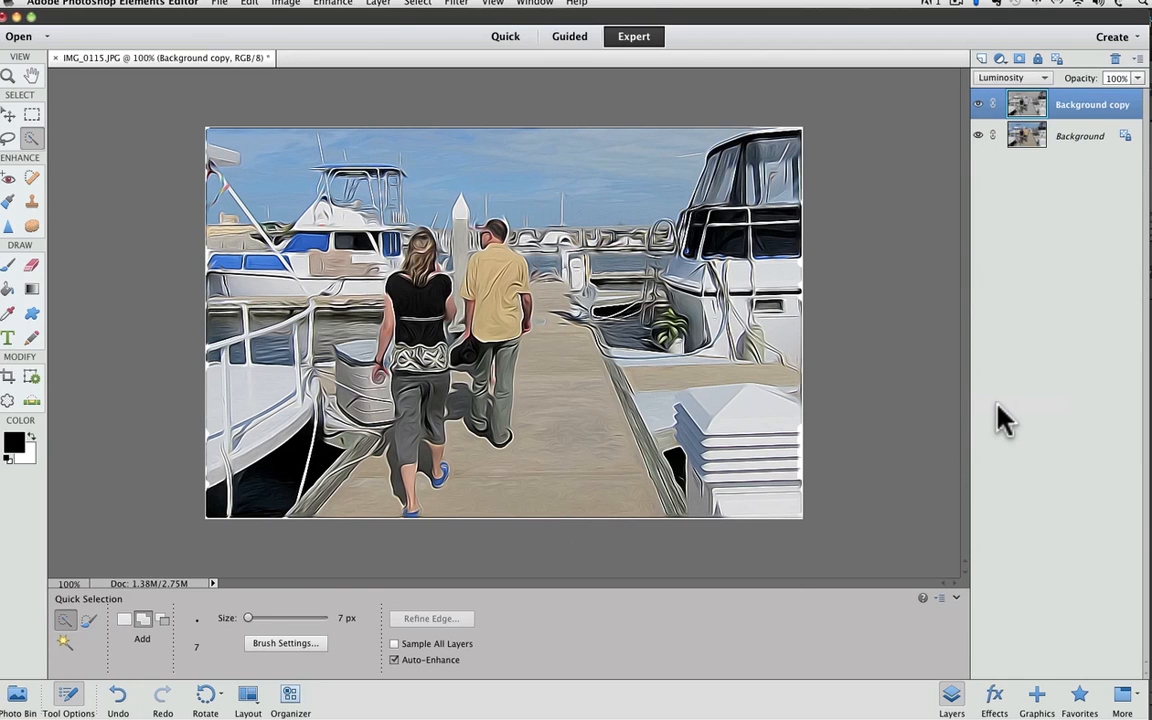
pyautogui.click(249, 3)
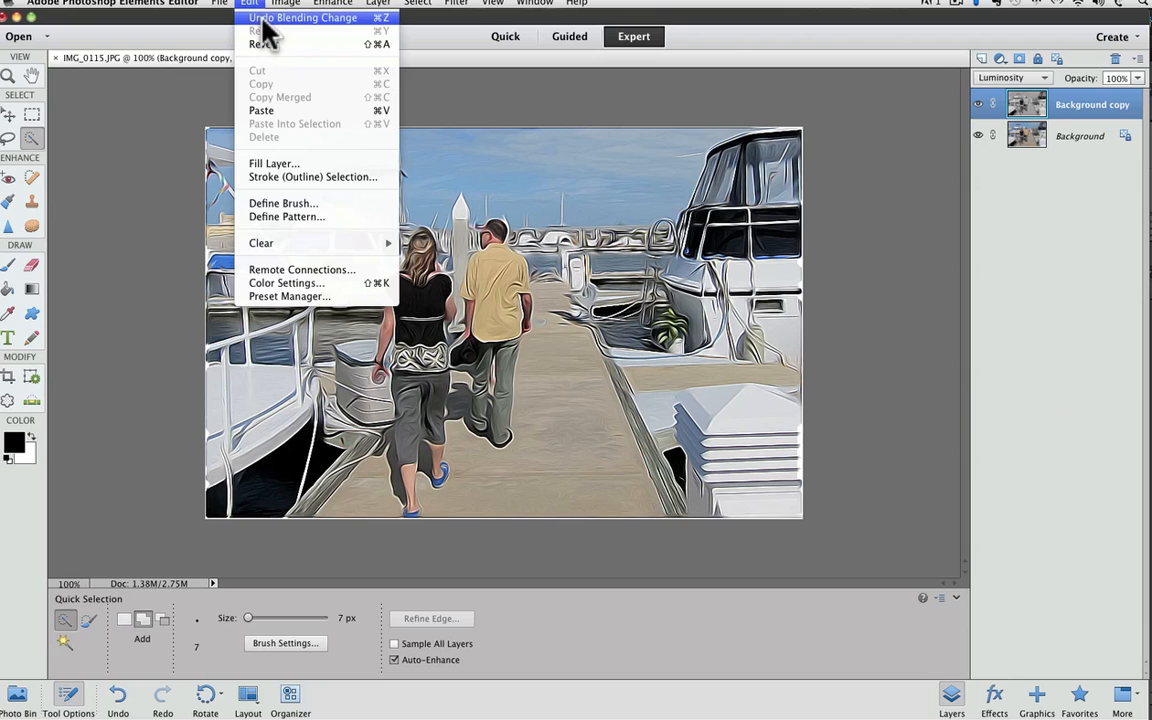
pyautogui.click(300, 17)
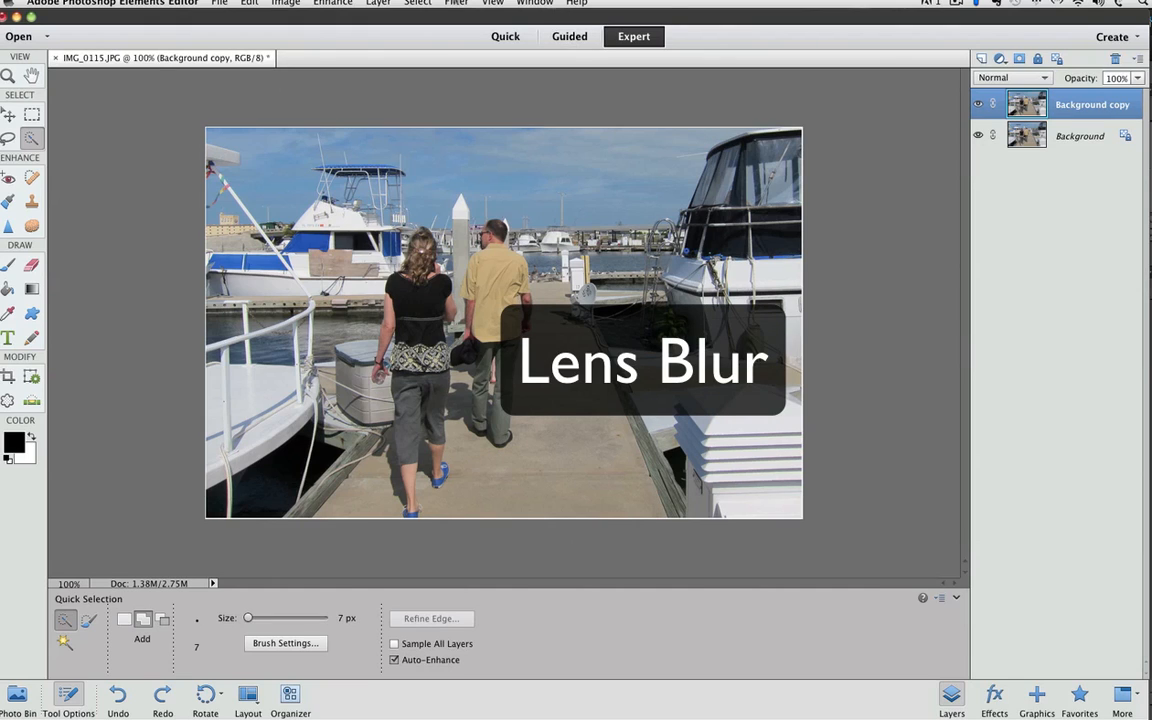
pyautogui.click(436, 8)
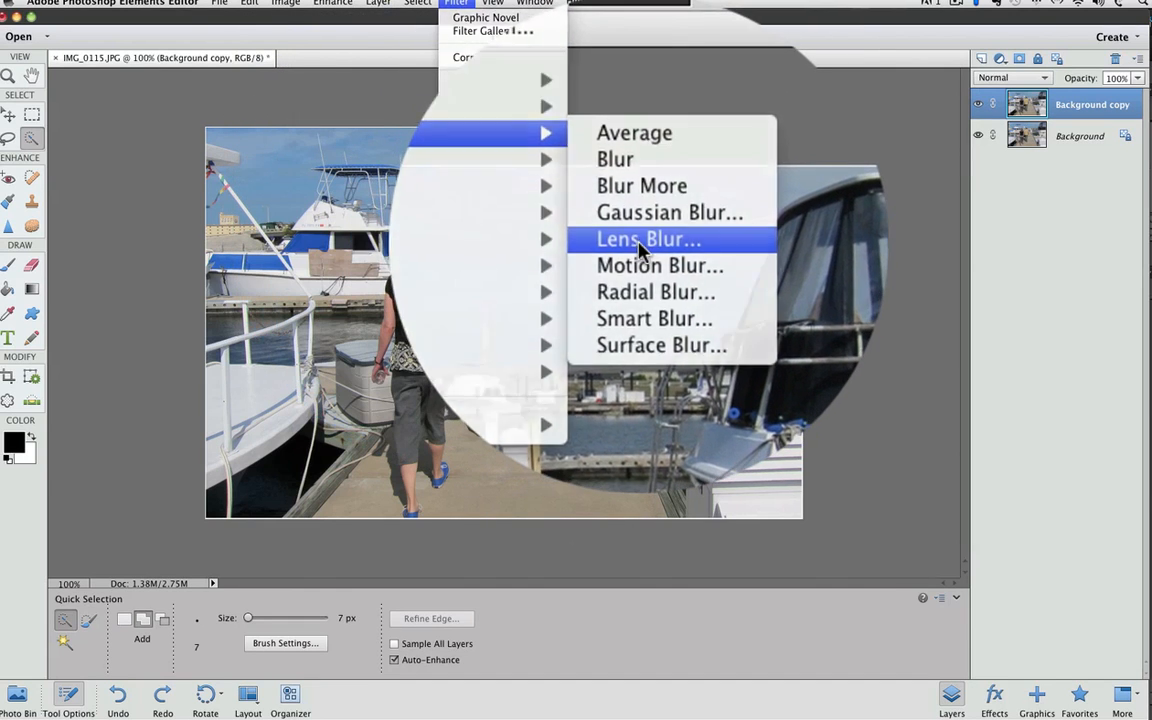
pyautogui.click(647, 239)
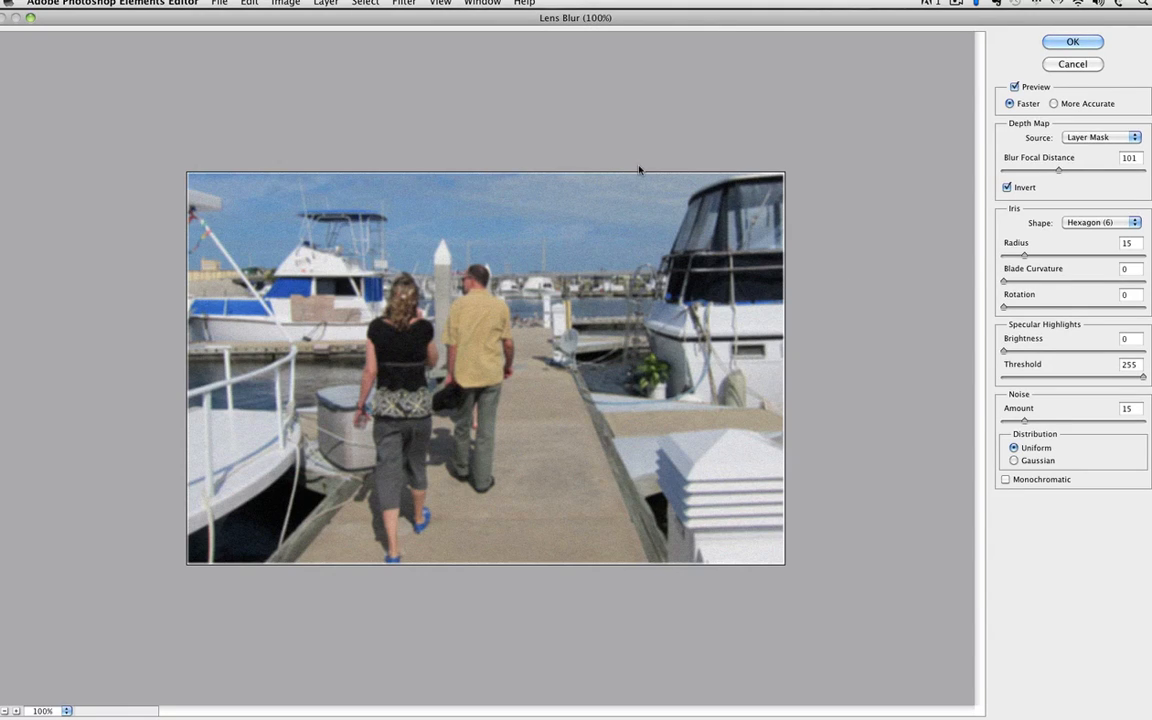
pyautogui.moveTo(988, 307)
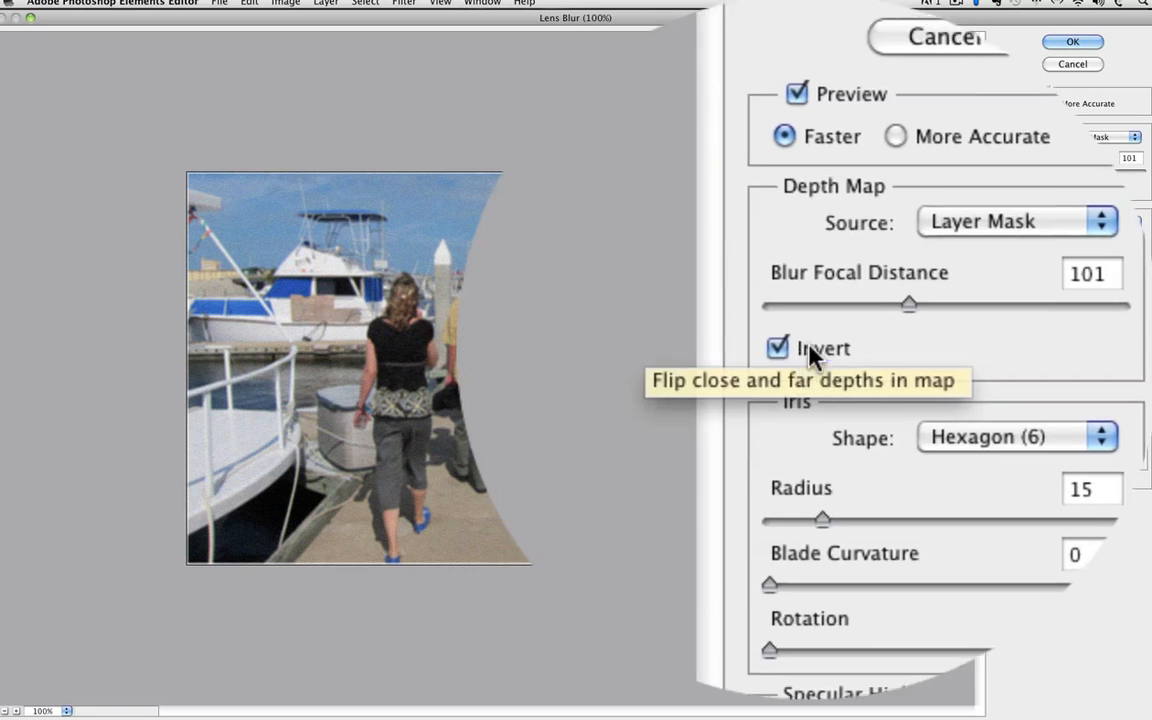
pyautogui.click(778, 347)
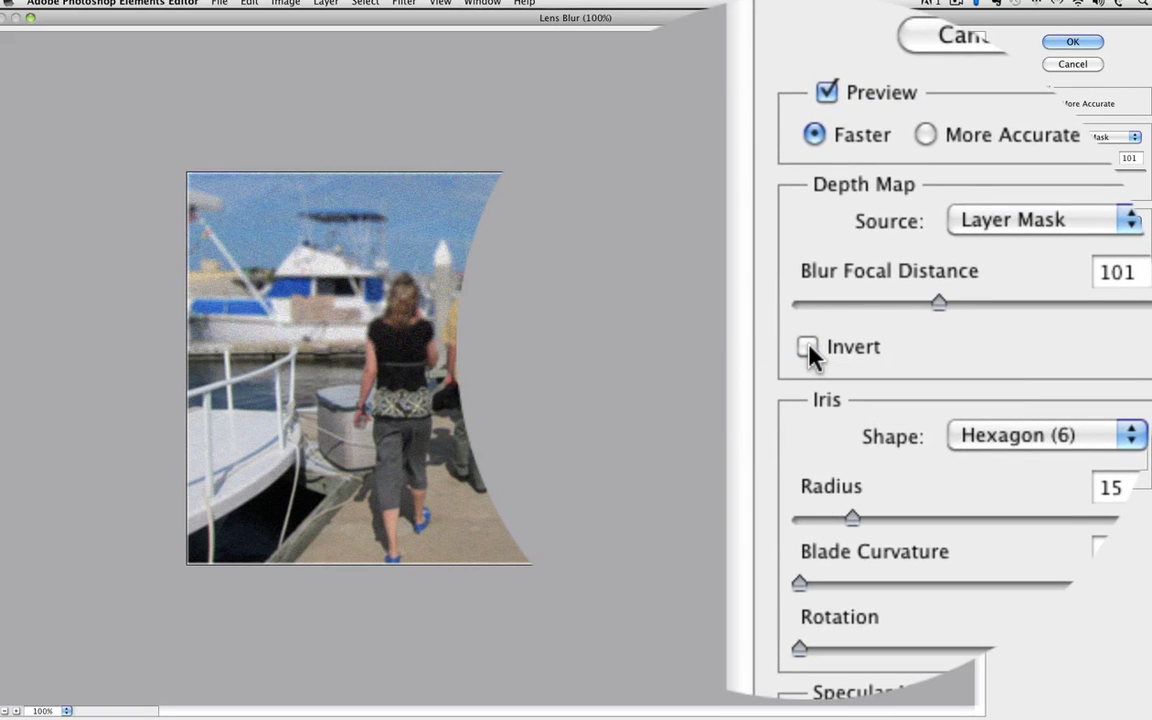
pyautogui.click(807, 346)
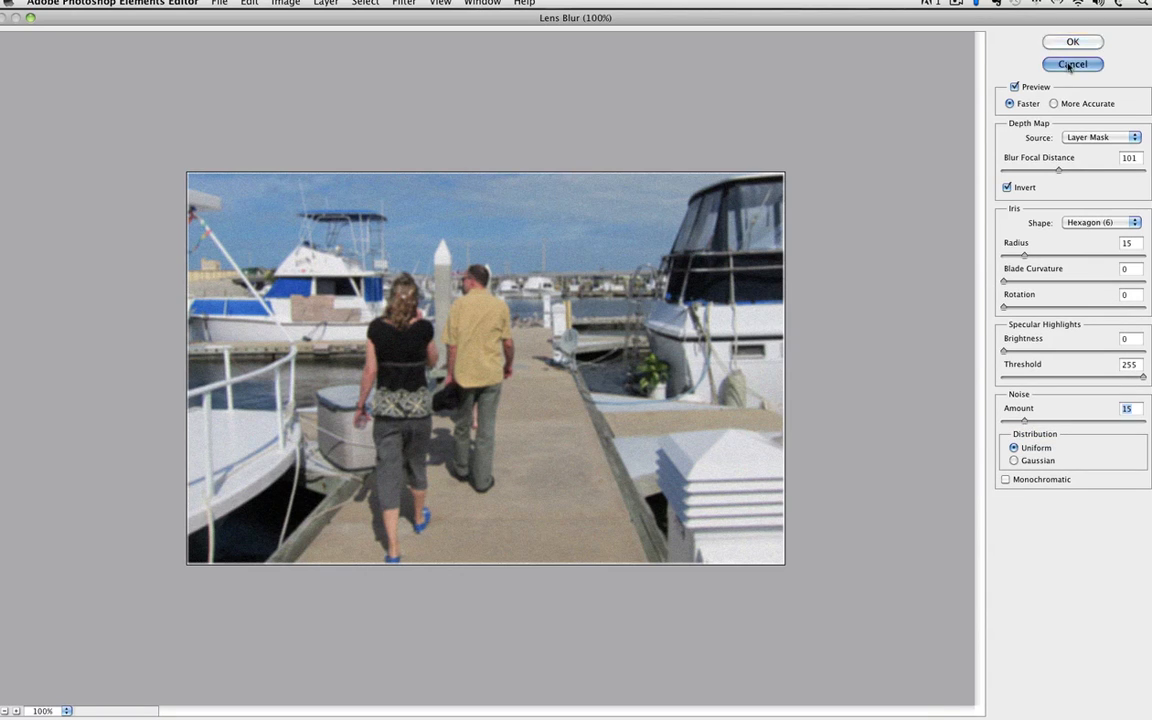
pyautogui.click(1072, 63)
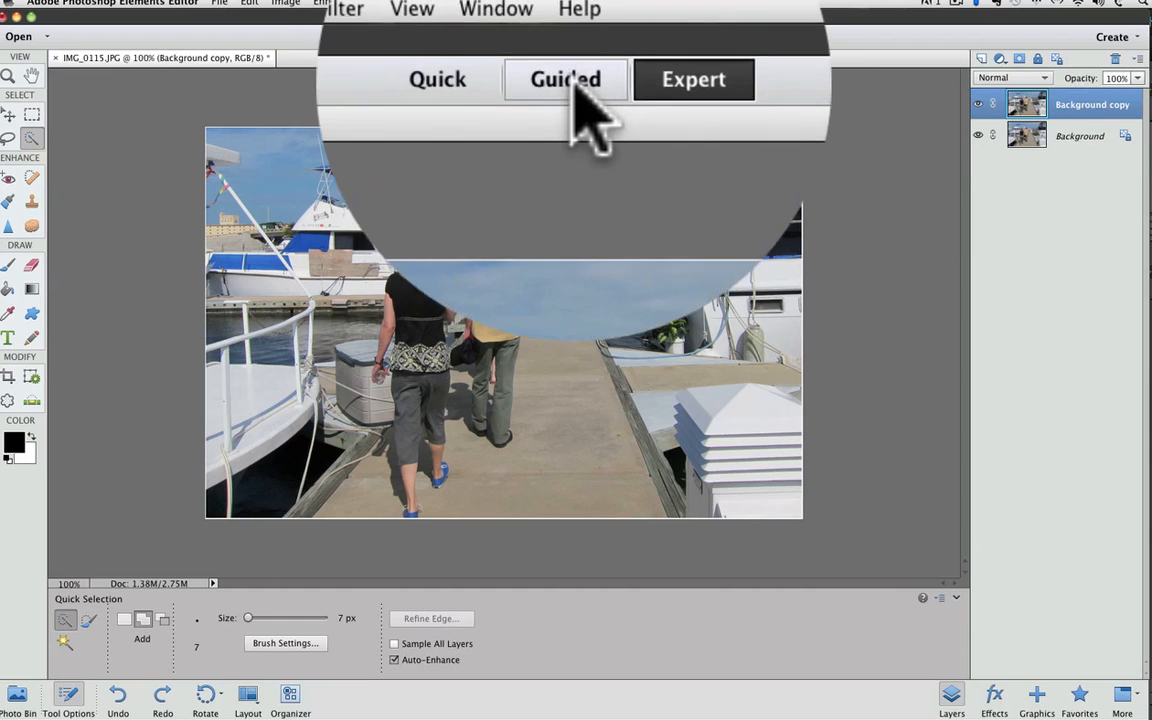
# Open the Guided workspace and choose High Key under Photo Effects
pyautogui.click(565, 79)
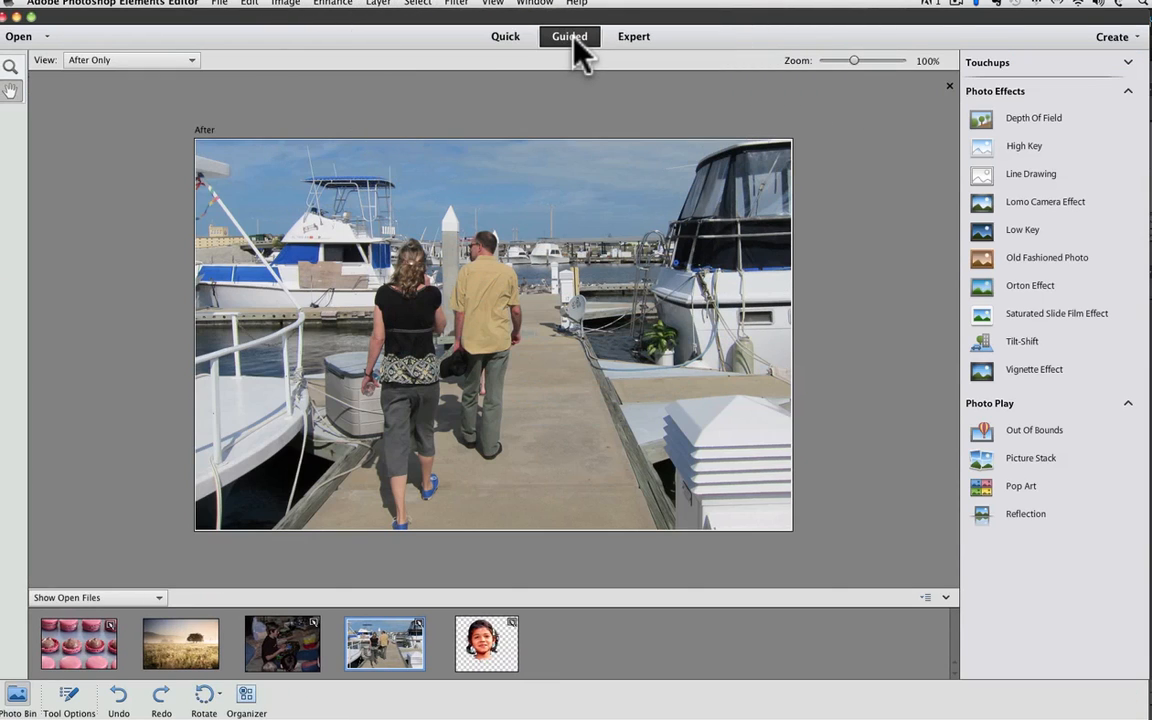
pyautogui.click(1029, 285)
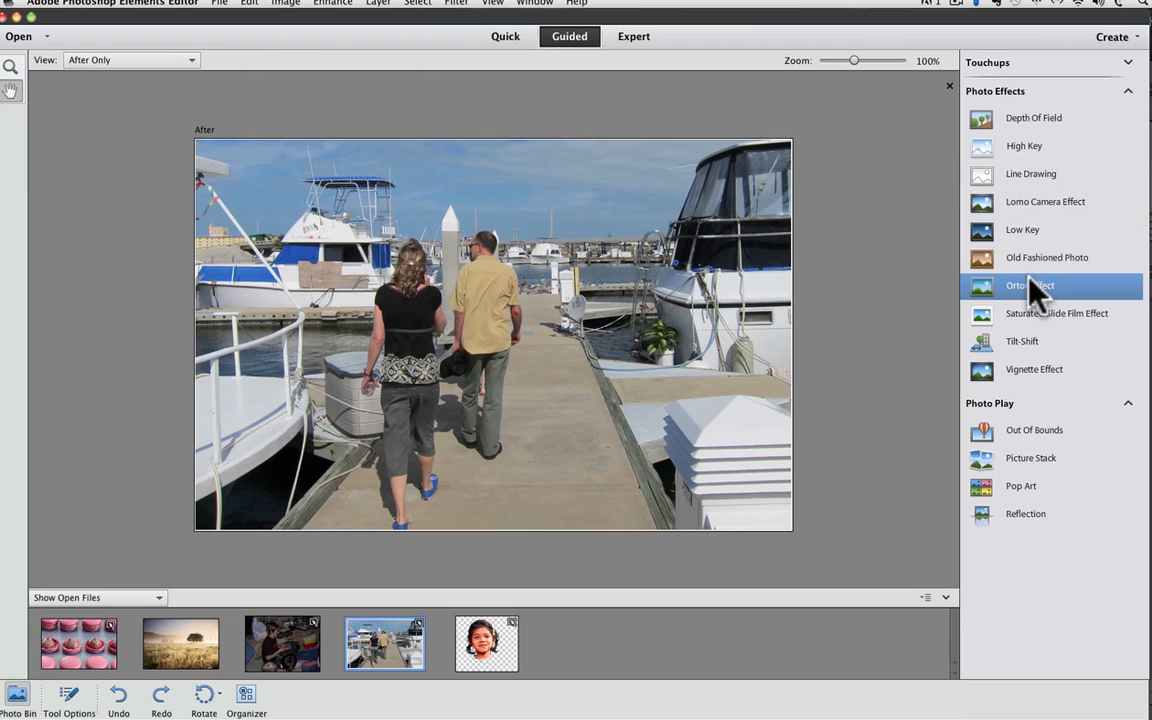
pyautogui.click(1024, 146)
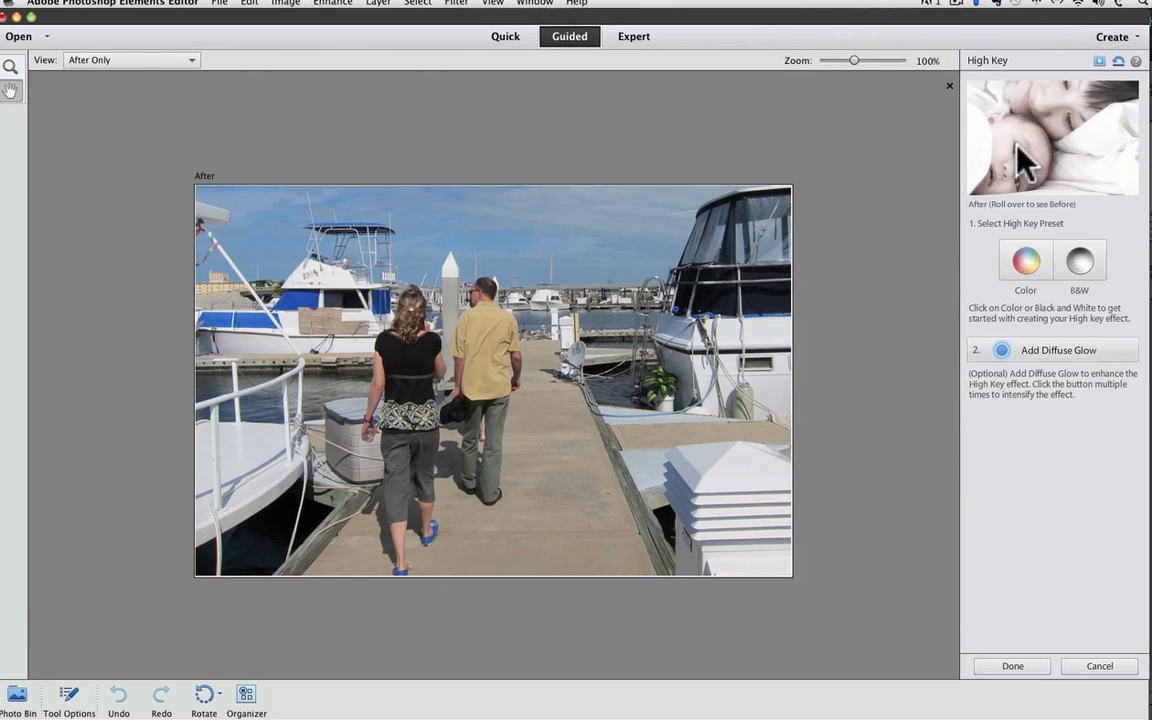
pyautogui.moveTo(918, 273)
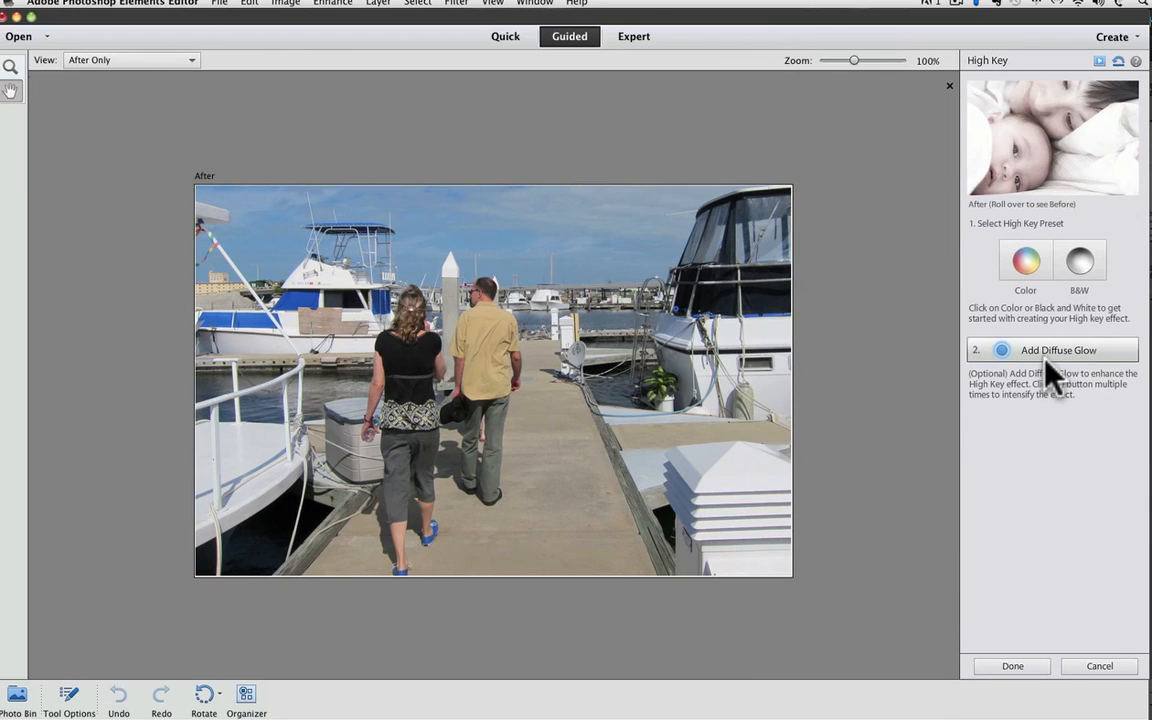
pyautogui.moveTo(1050, 180)
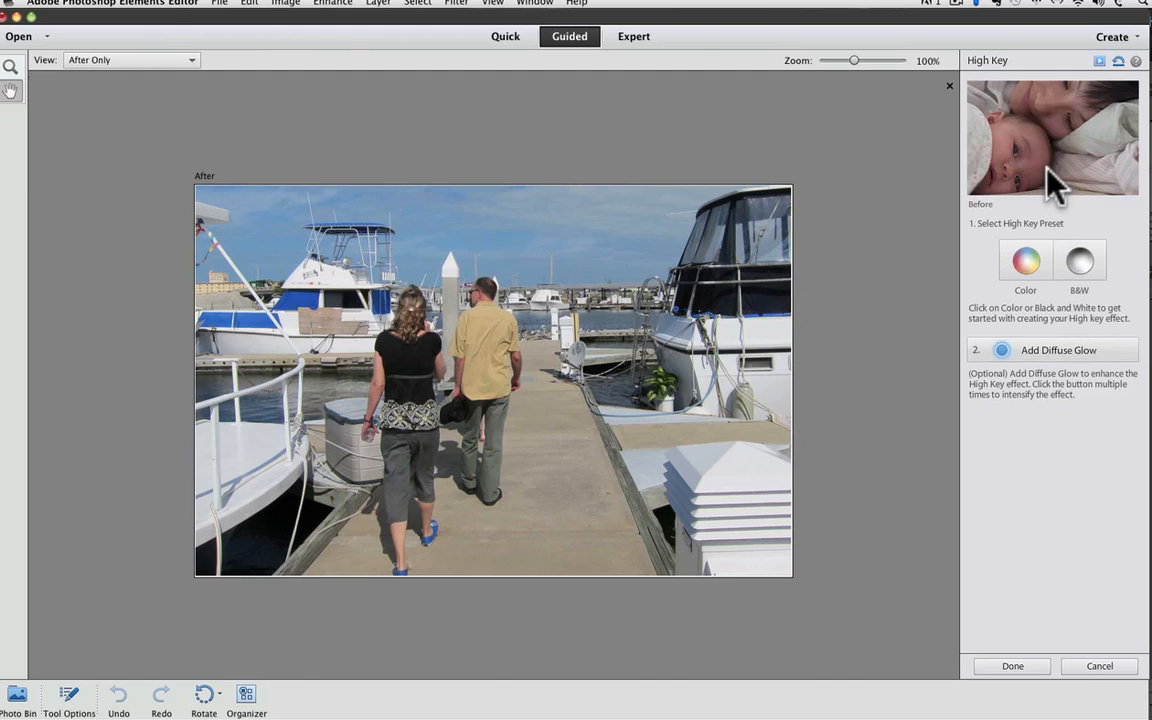
pyautogui.moveTo(1075, 225)
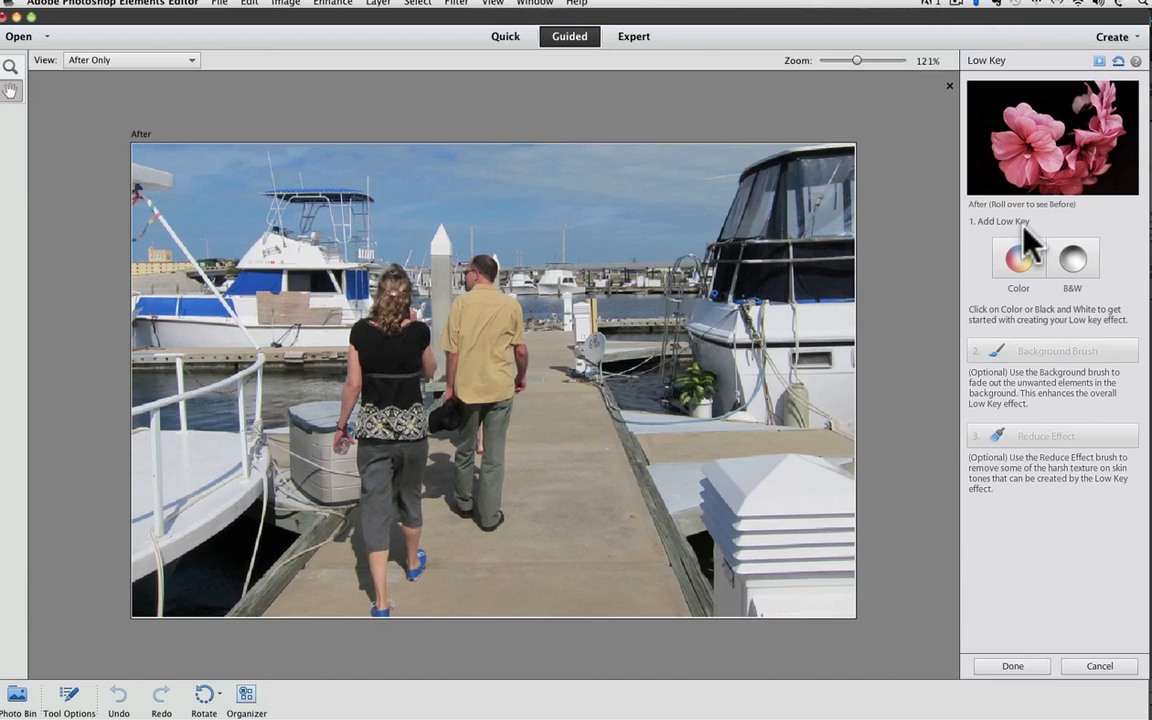
pyautogui.moveTo(1110, 215)
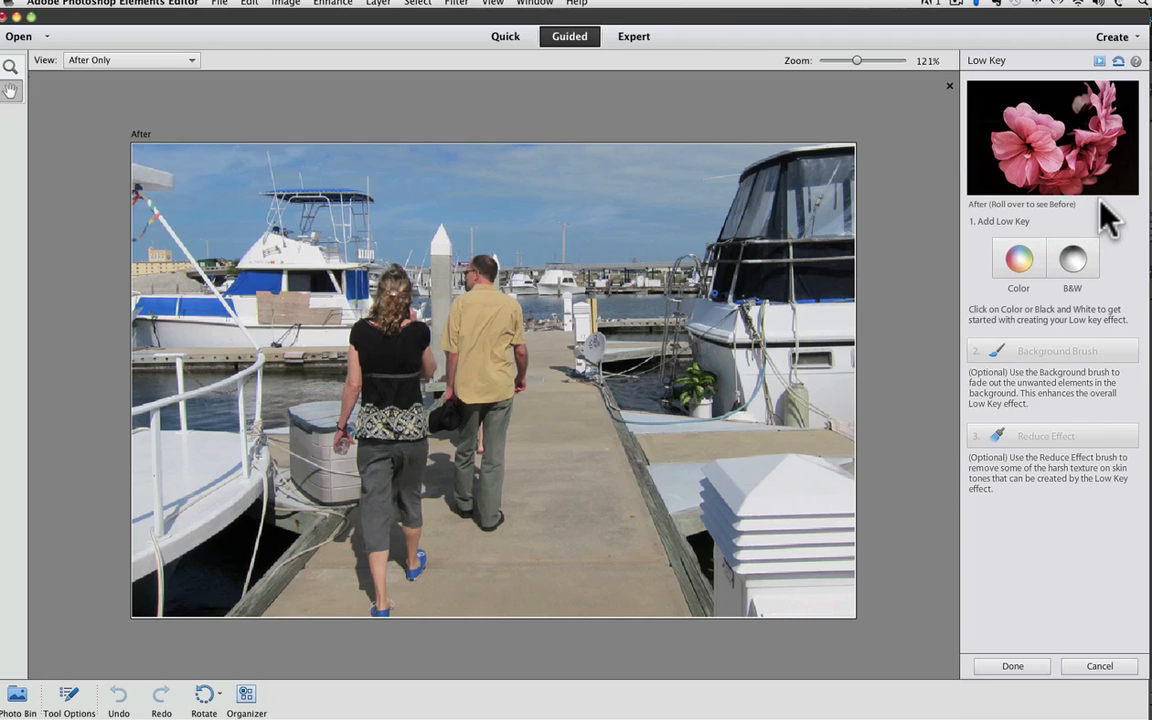
pyautogui.moveTo(1095, 185)
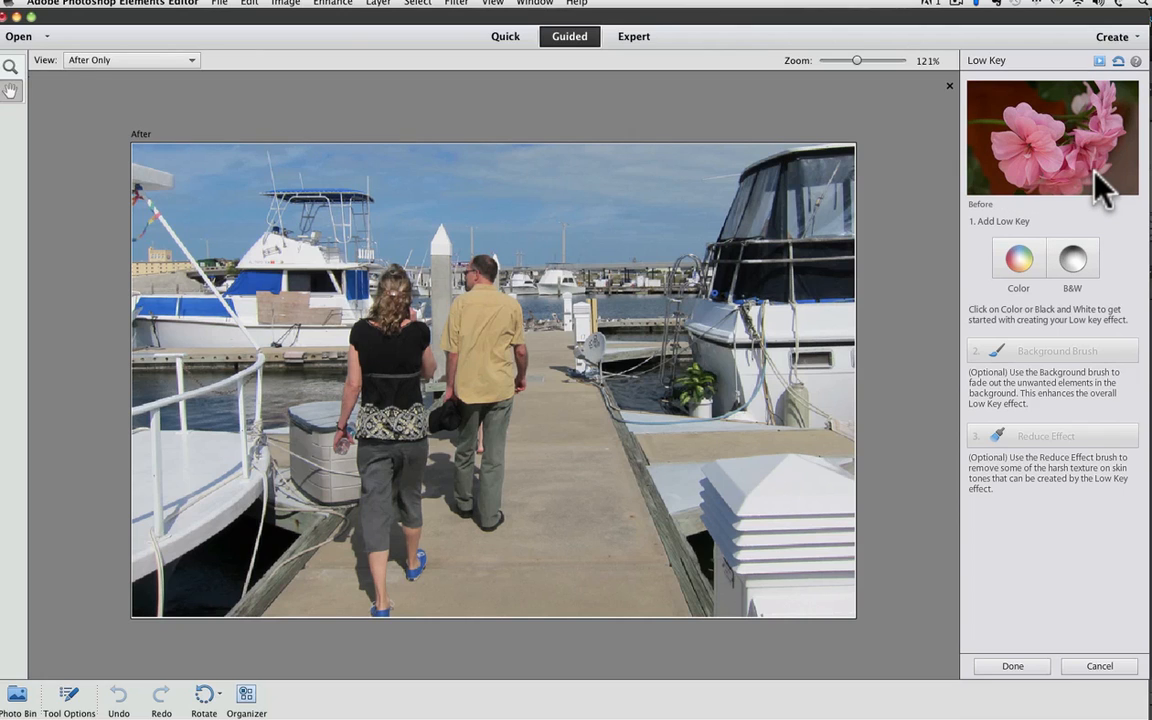
pyautogui.moveTo(1100, 210)
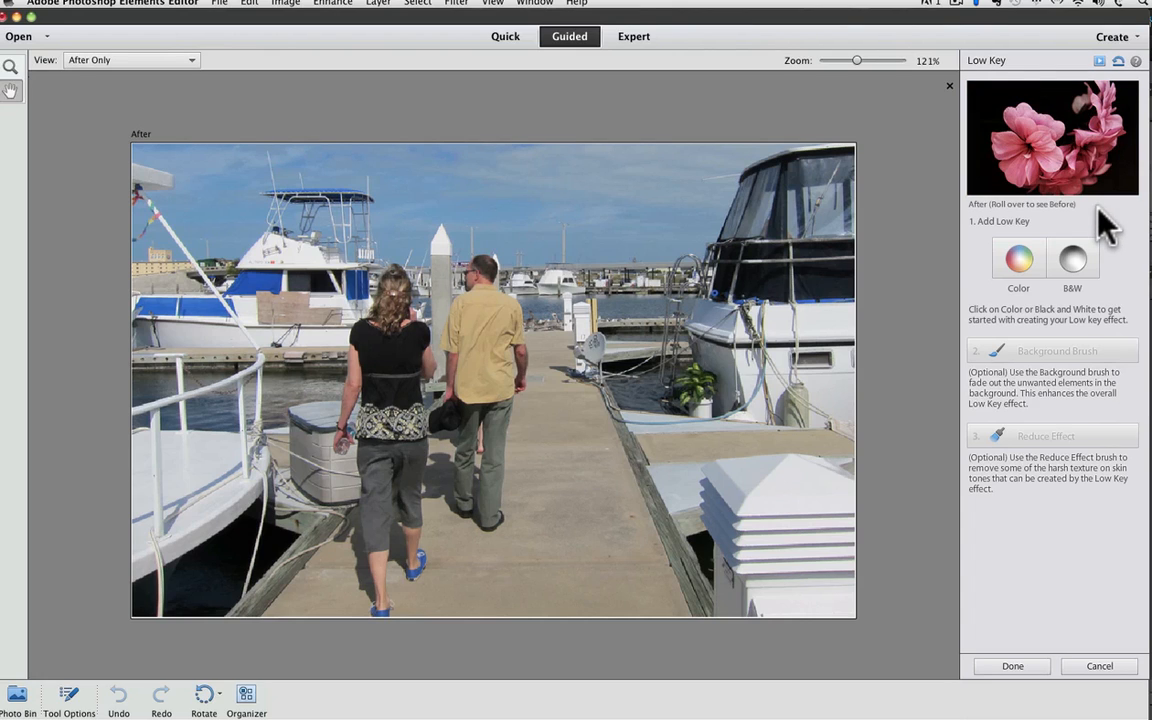
# Cancel the Low Key effect without applying it, returning to the photo effects list
pyautogui.click(1099, 666)
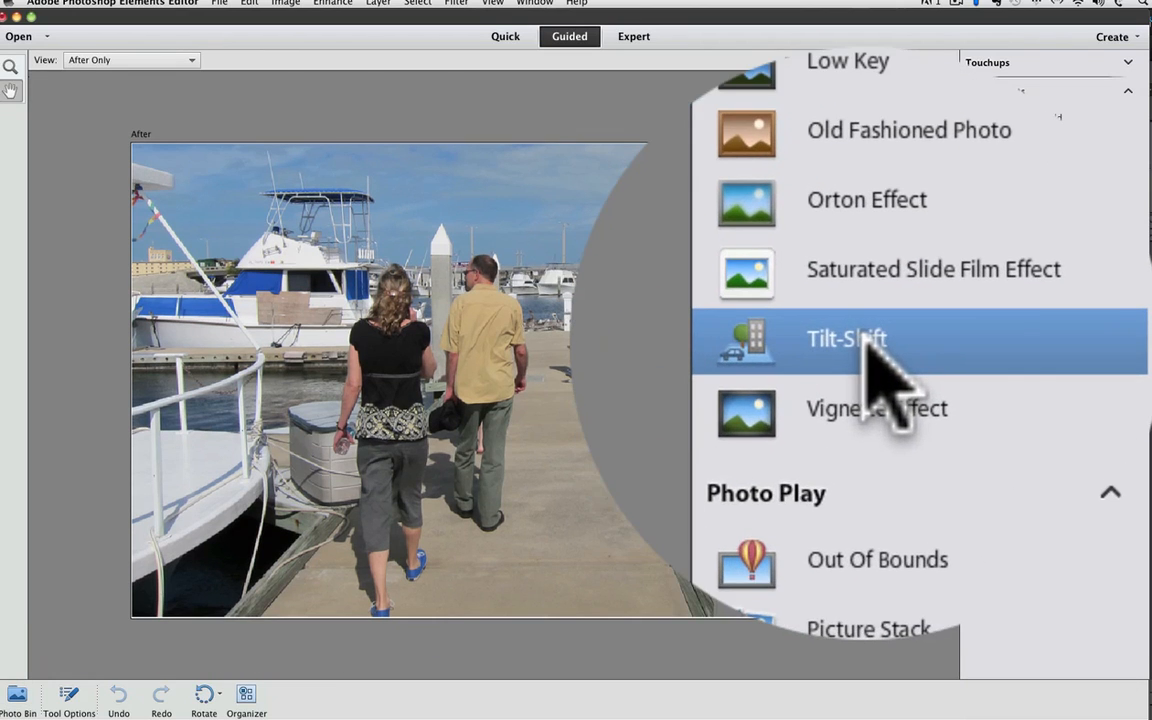
pyautogui.click(846, 338)
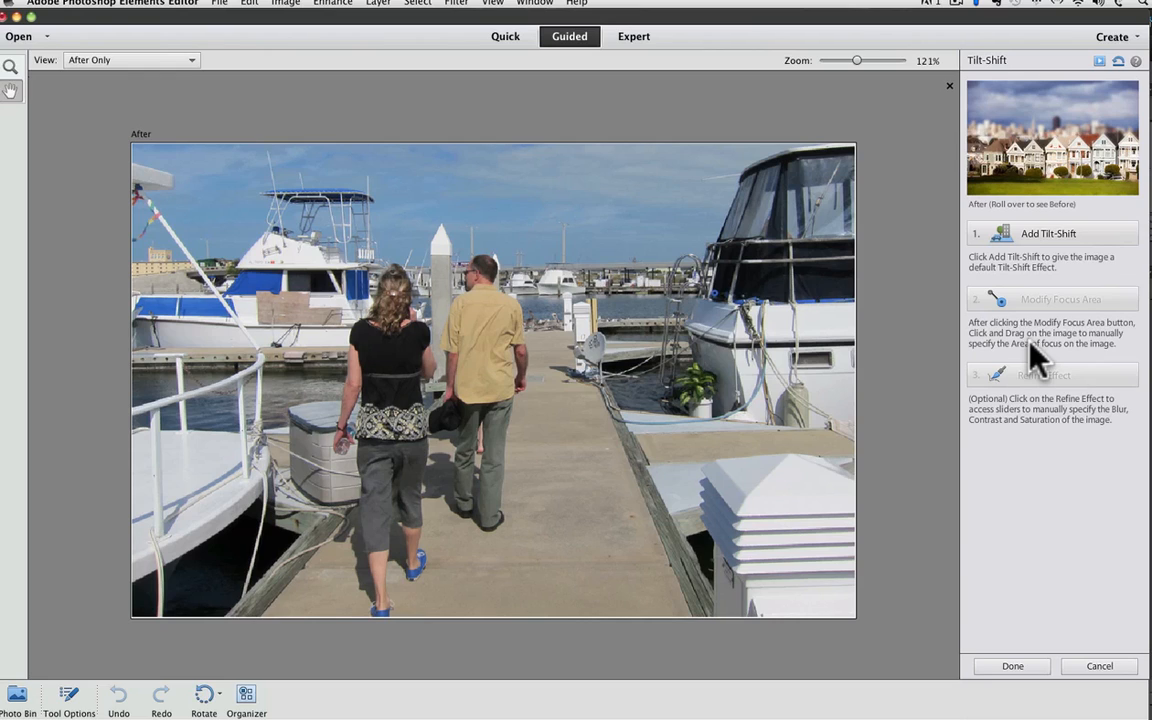
pyautogui.moveTo(1070, 185)
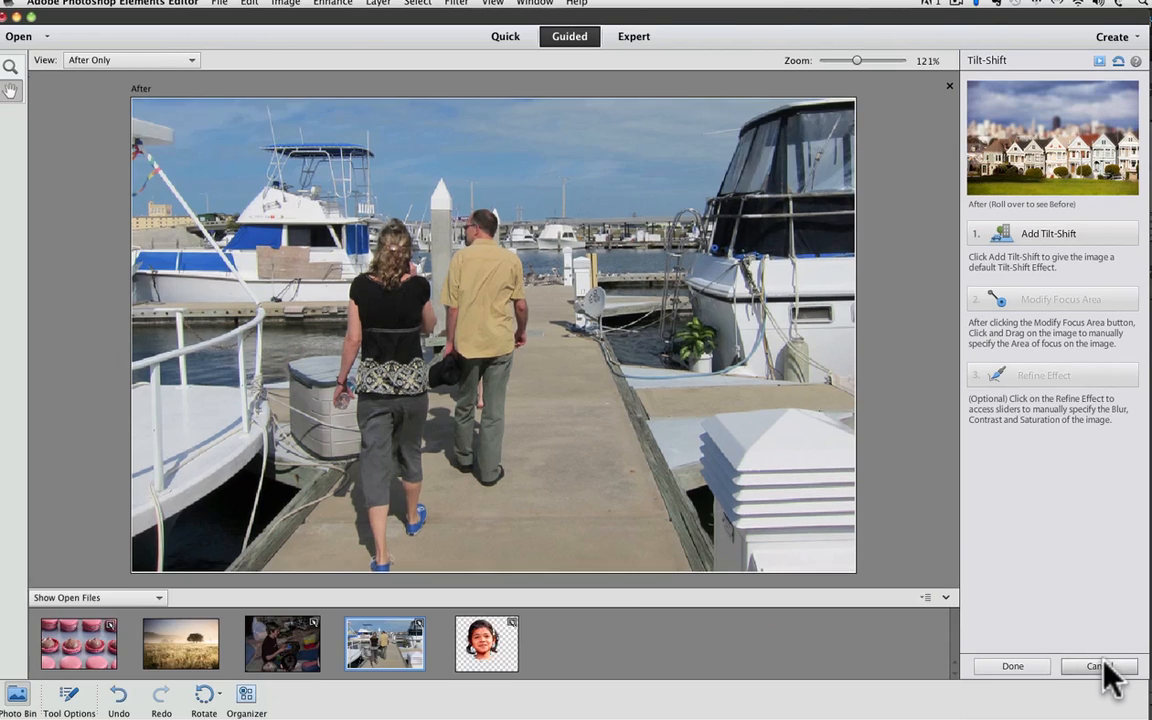
pyautogui.click(1097, 666)
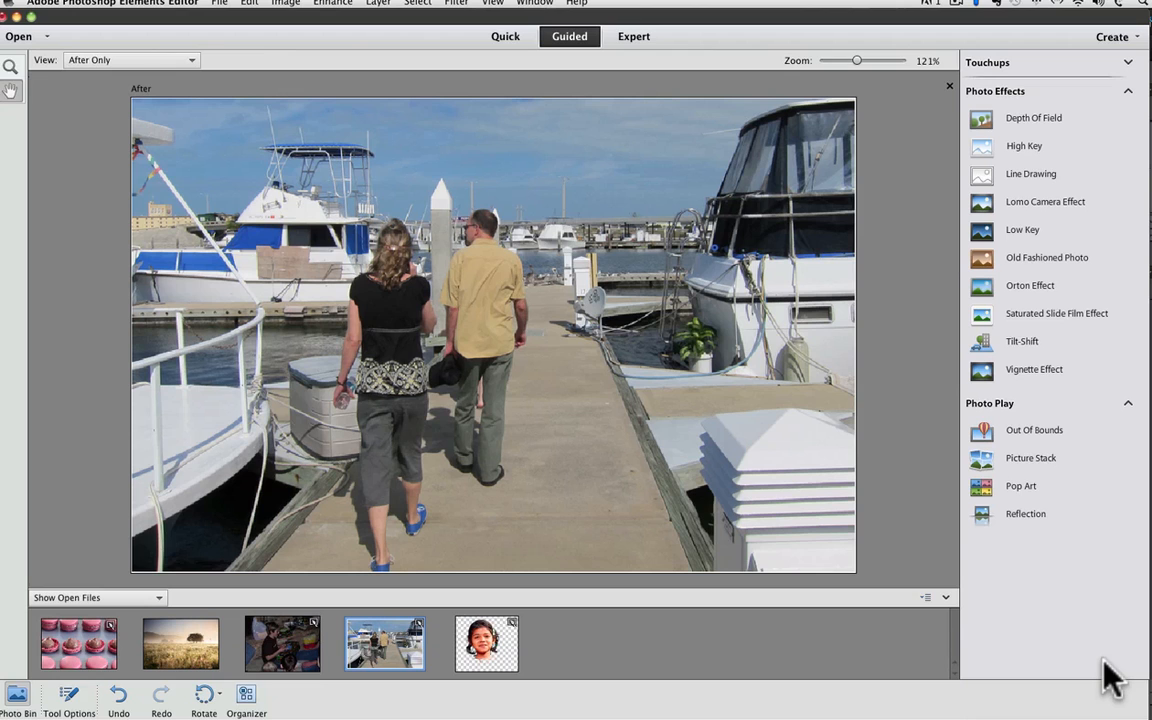
pyautogui.moveTo(1113, 570)
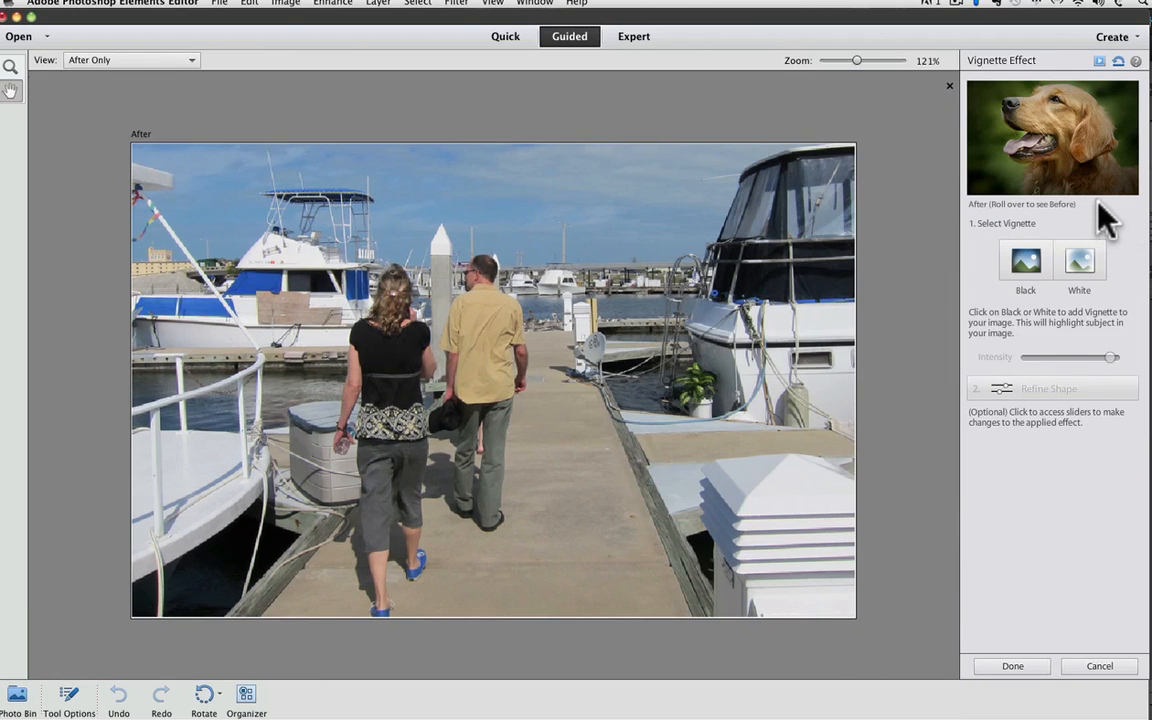
pyautogui.moveTo(1100, 190)
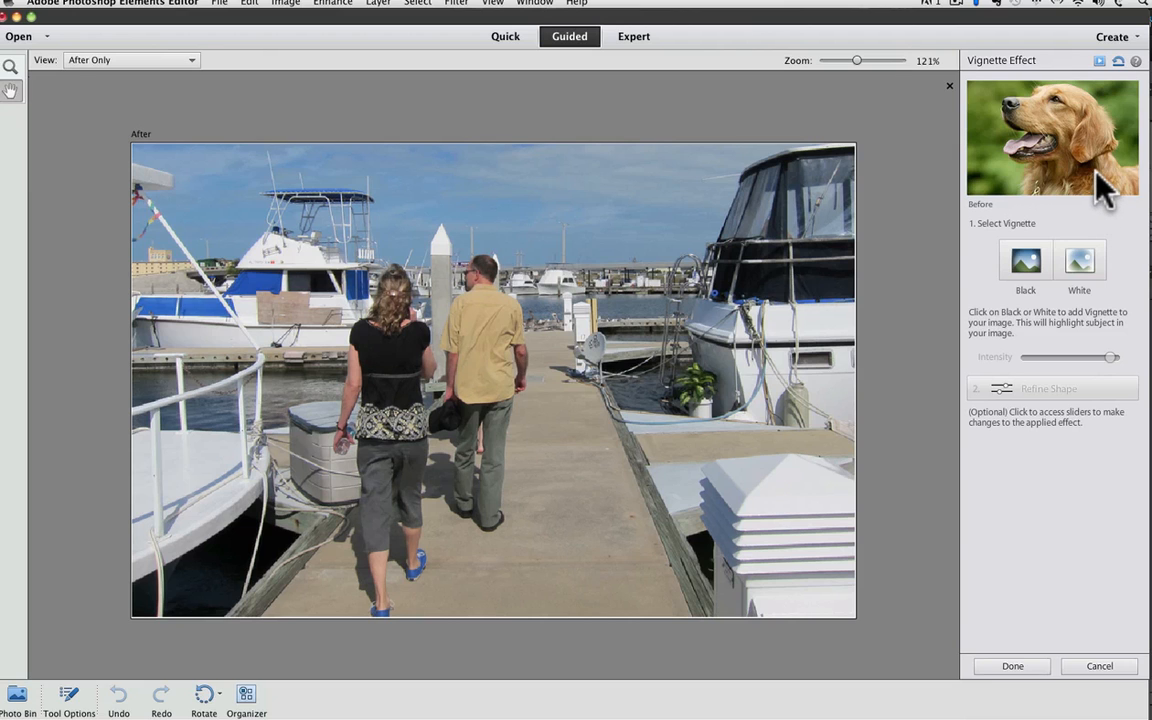
pyautogui.moveTo(1105, 235)
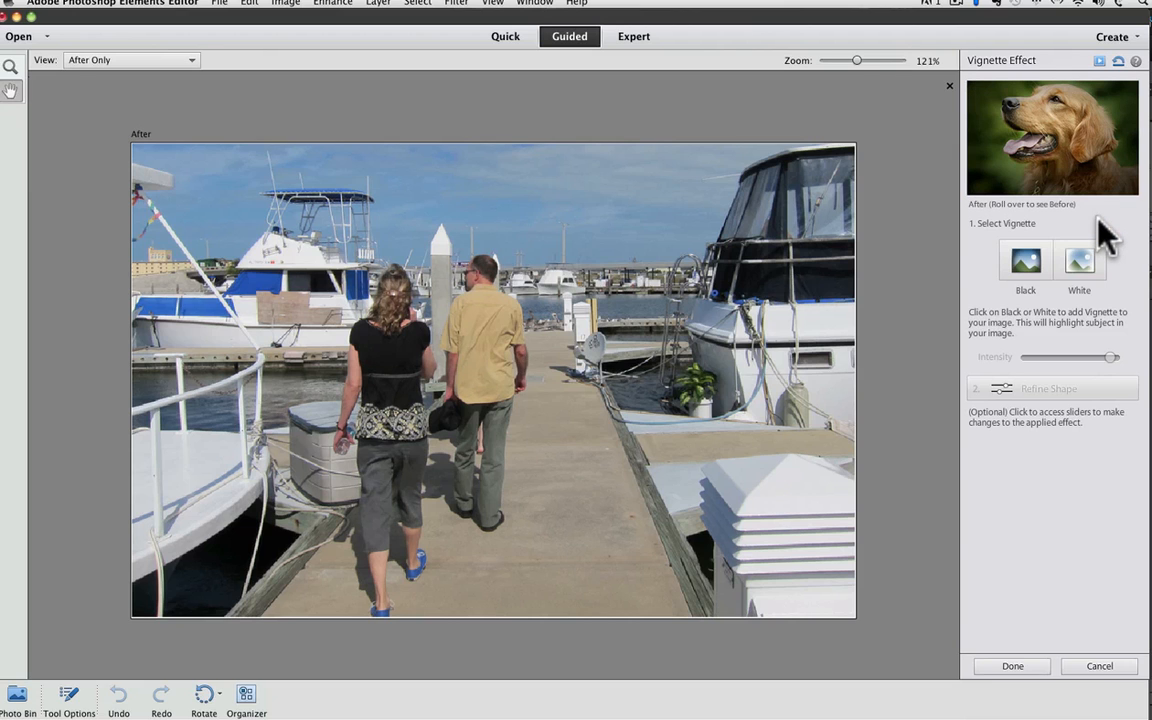
# Cancel the Vignette Effect unapplied, leaving the dock photo in Before & After – Horizontal view
pyautogui.click(1099, 666)
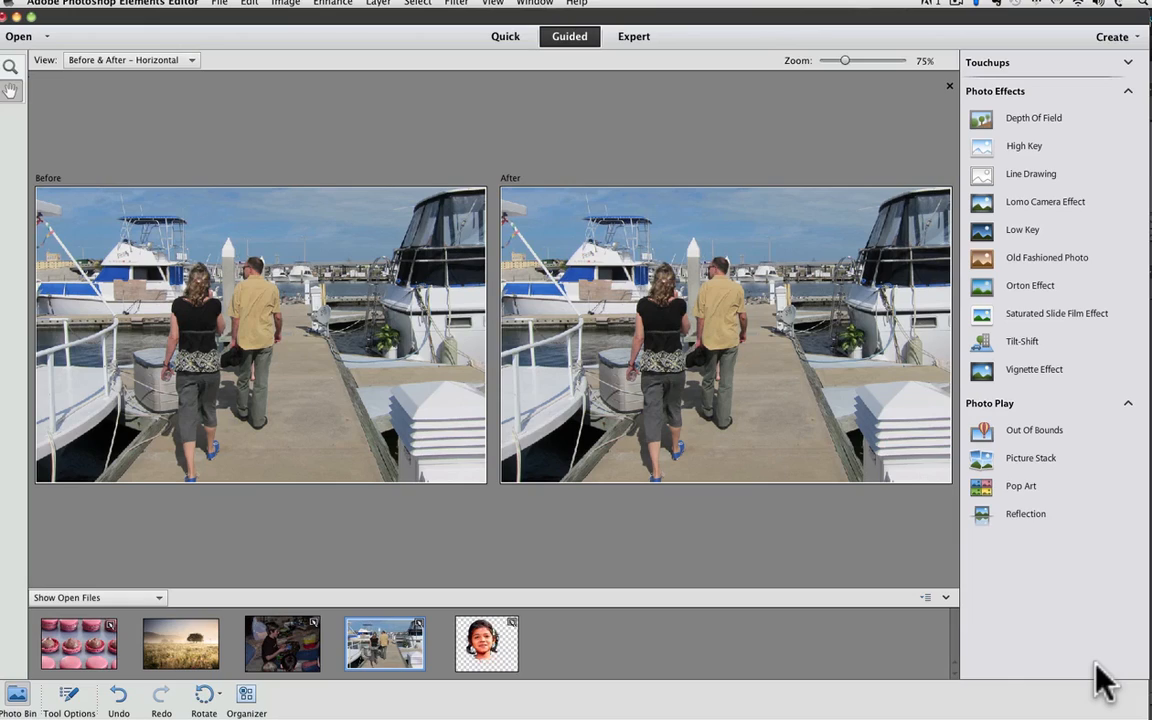